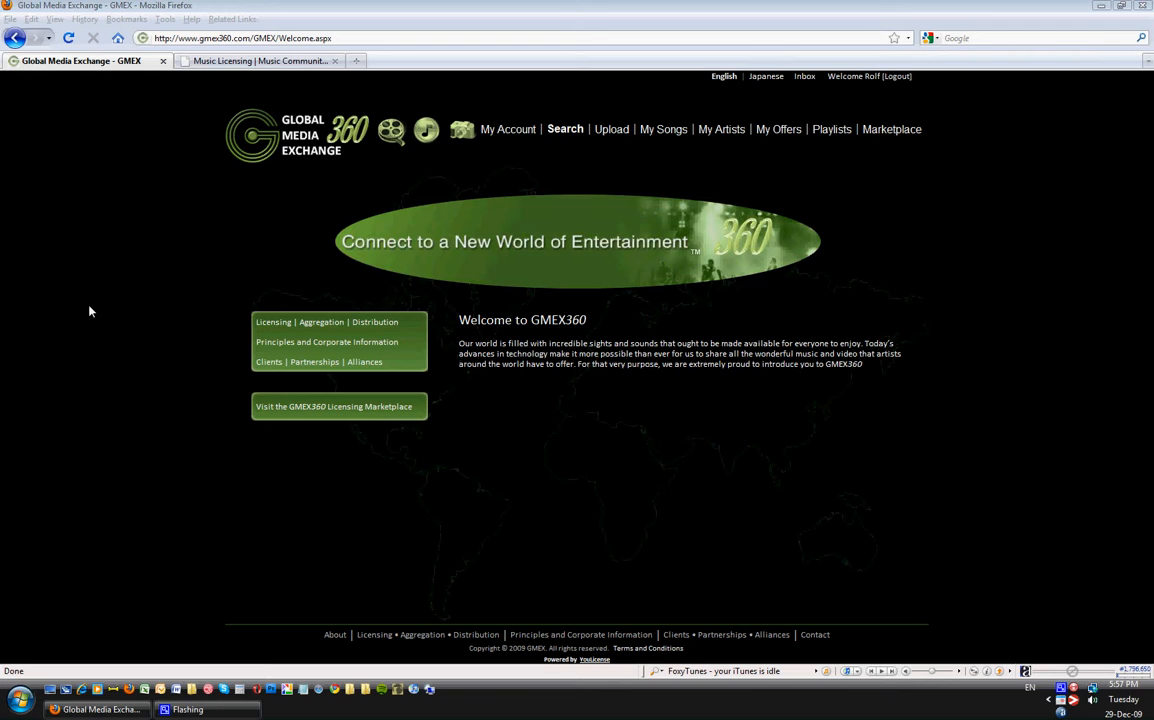
mouse_move(219, 319)
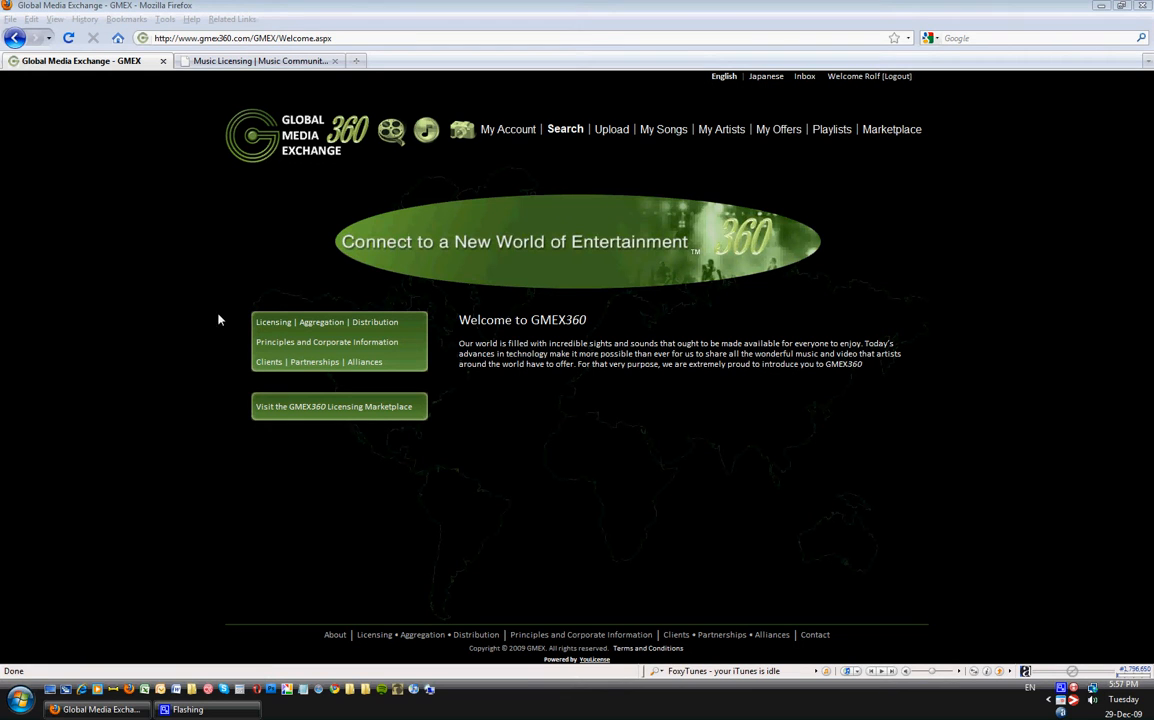
mouse_move(298, 368)
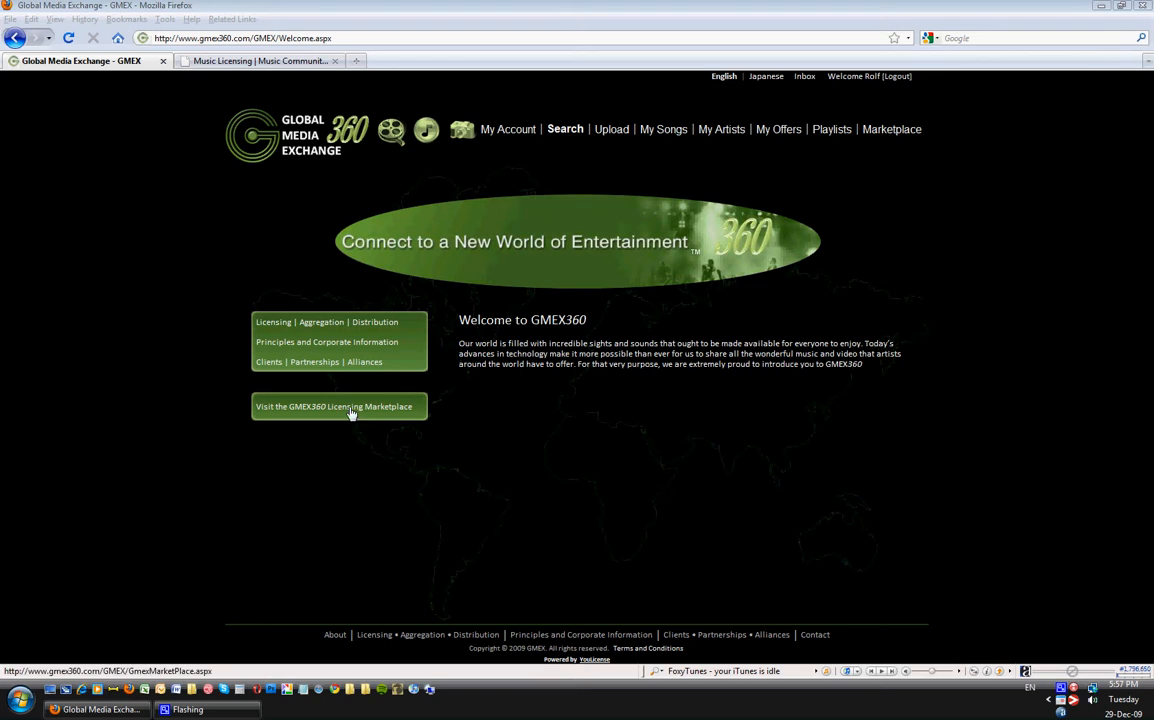
Follow the 'Visit the GMEX360 Licensing Marketplace' link from the GMEX welcome page.
left_click(339, 406)
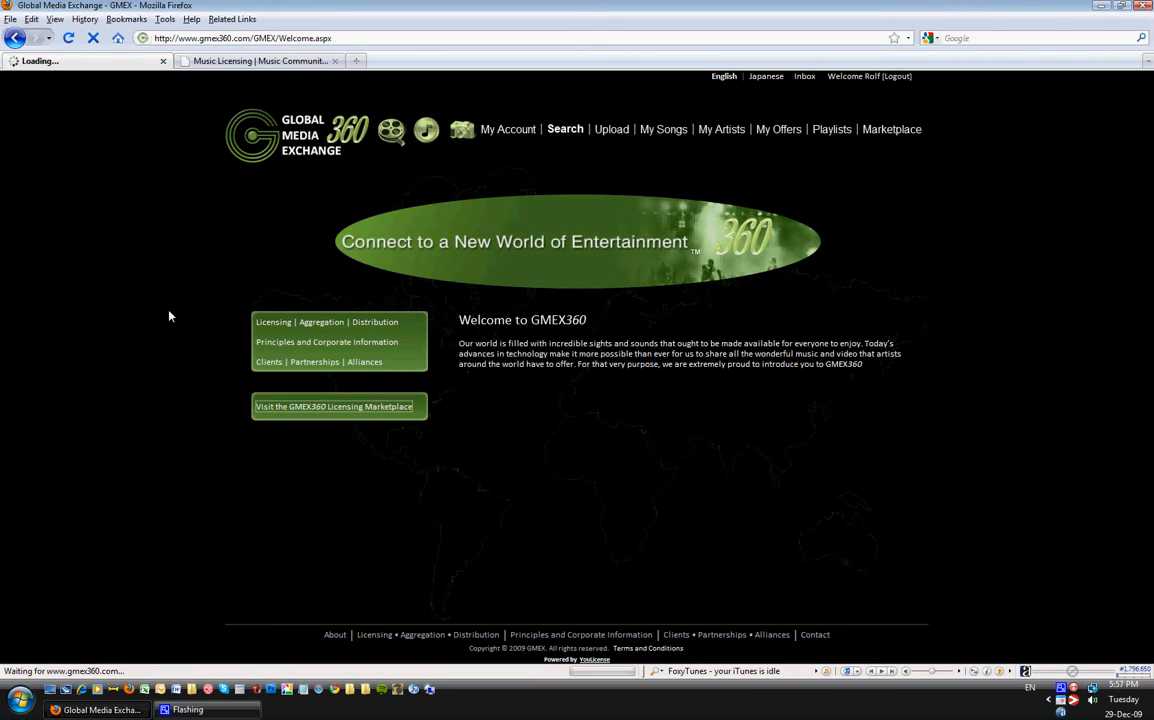
mouse_move(164, 312)
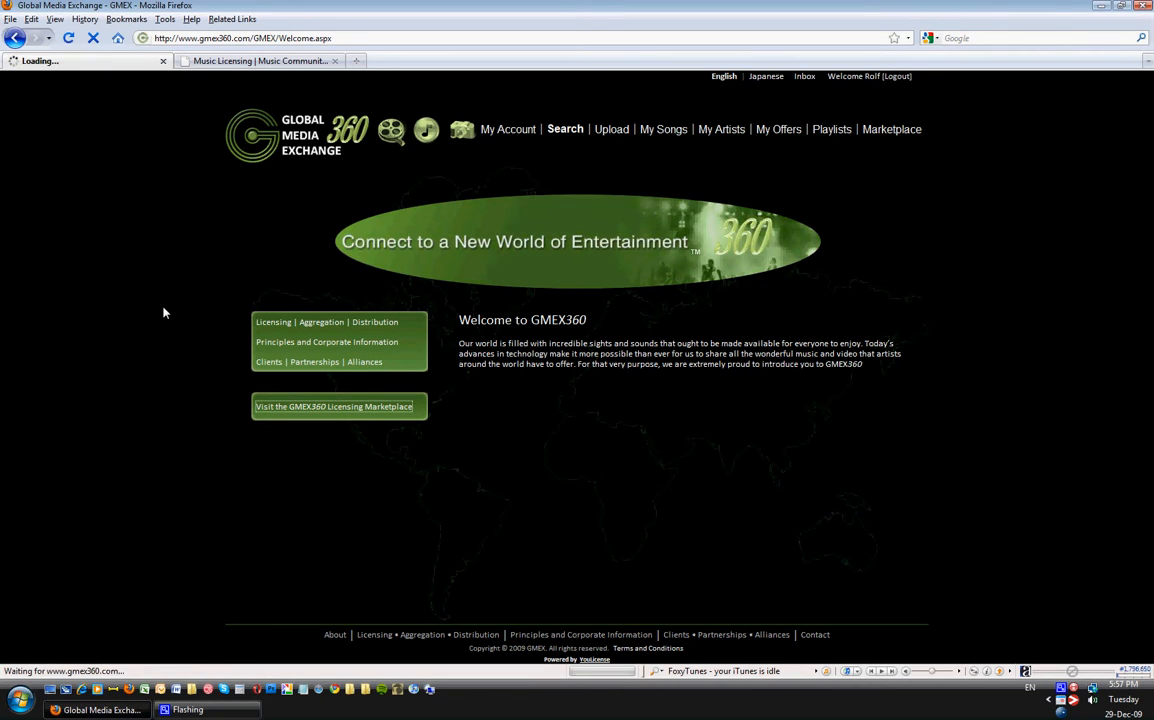
left_click(334, 406)
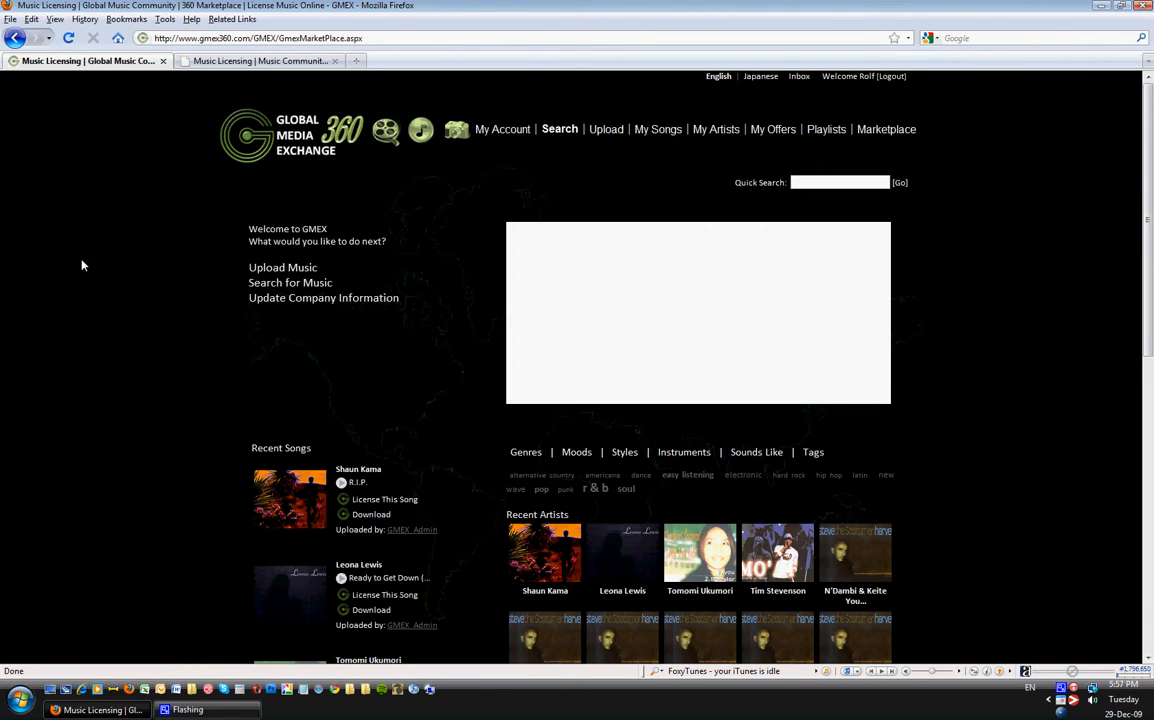
mouse_move(164, 210)
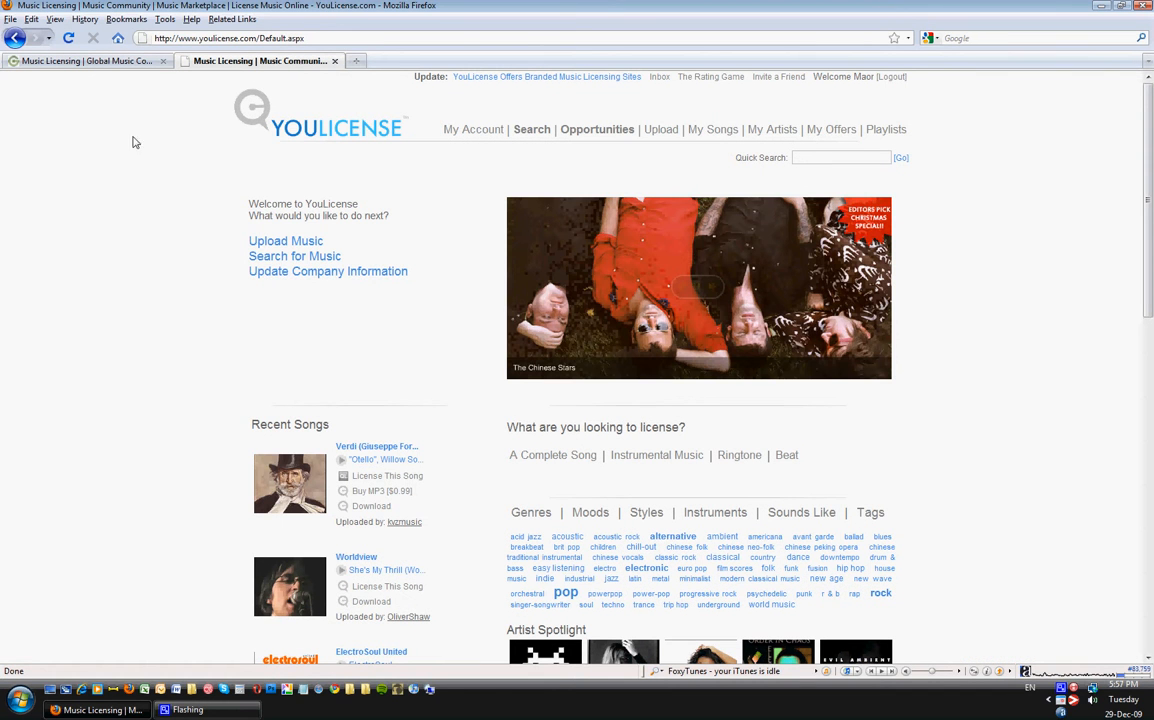
mouse_move(76, 230)
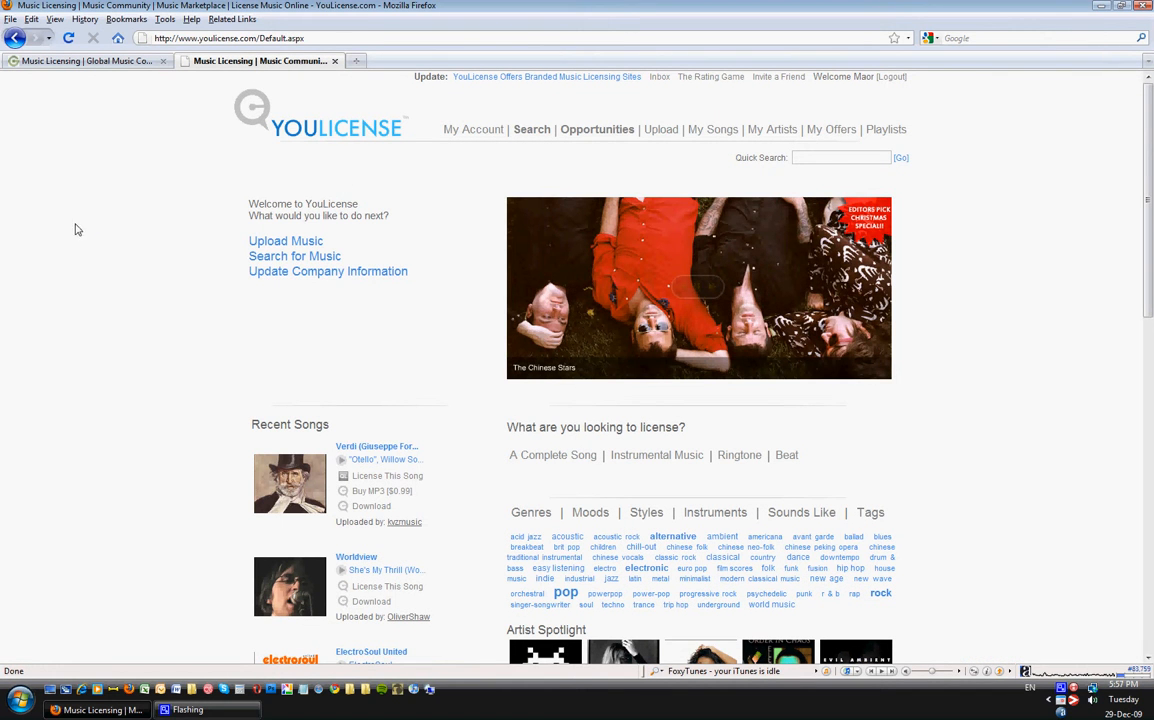
mouse_move(85, 228)
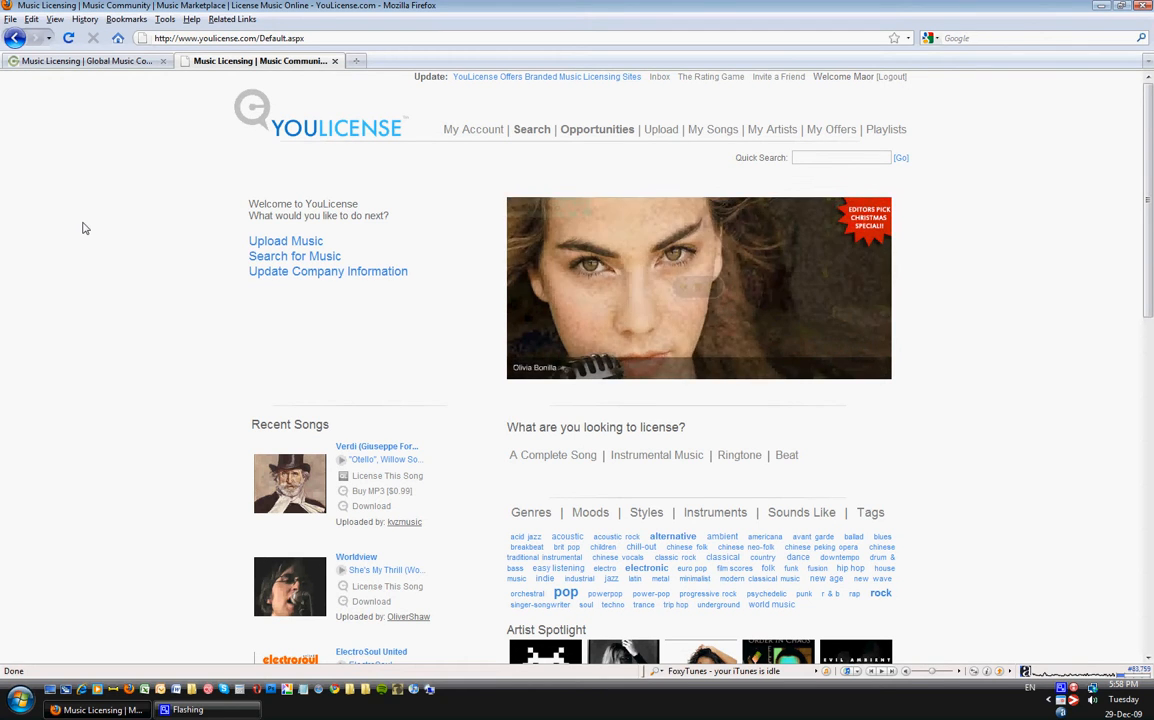
Scroll the YouLicense home page down to its Recent Songs list.
scroll("down", 3)
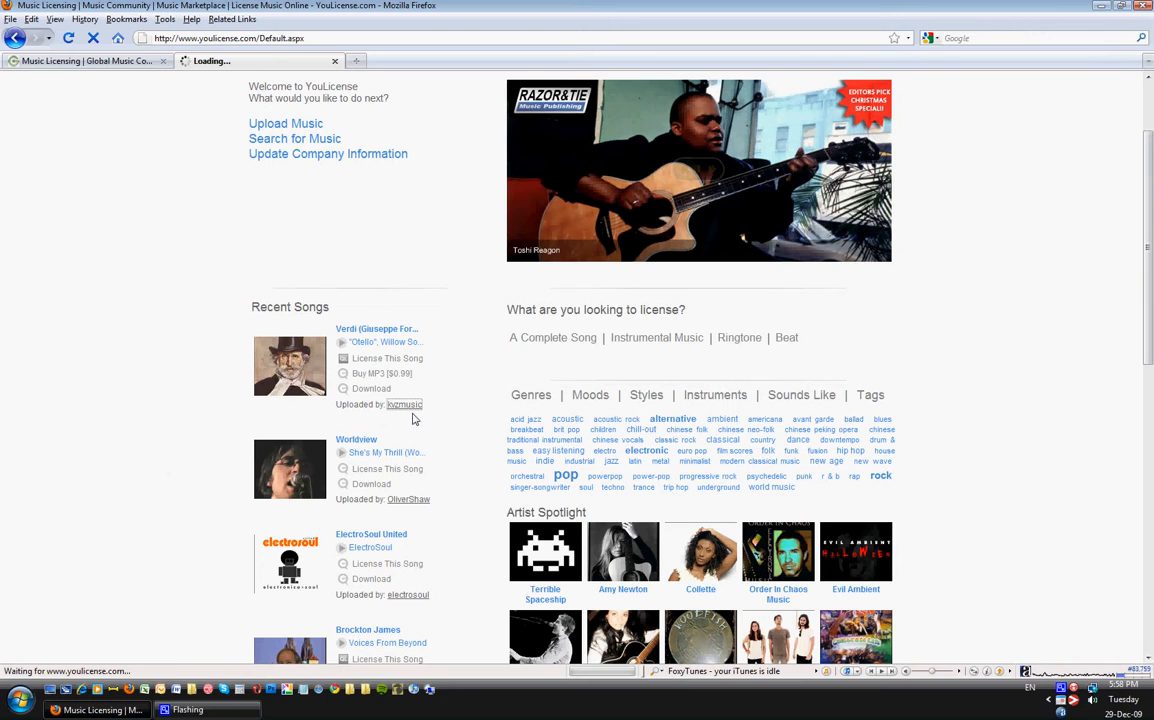
Go to the kvzmusic uploader's store from the Verdi song and browse its artists, songs and album.
left_click(404, 404)
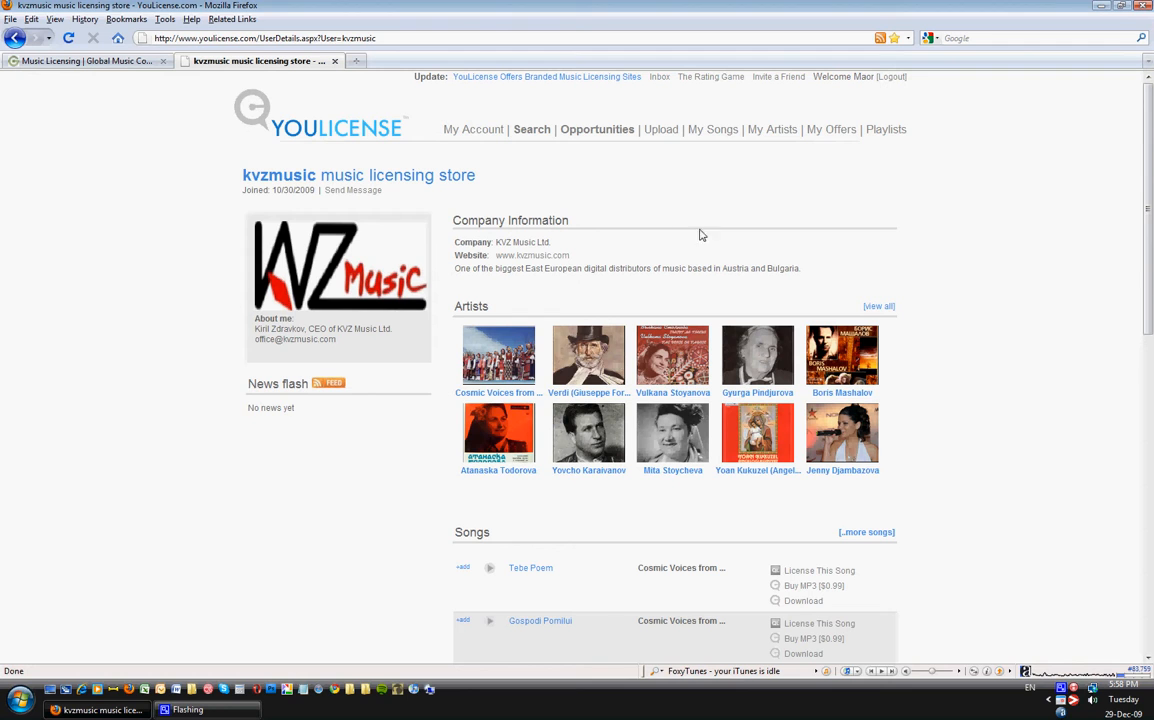
mouse_move(308, 345)
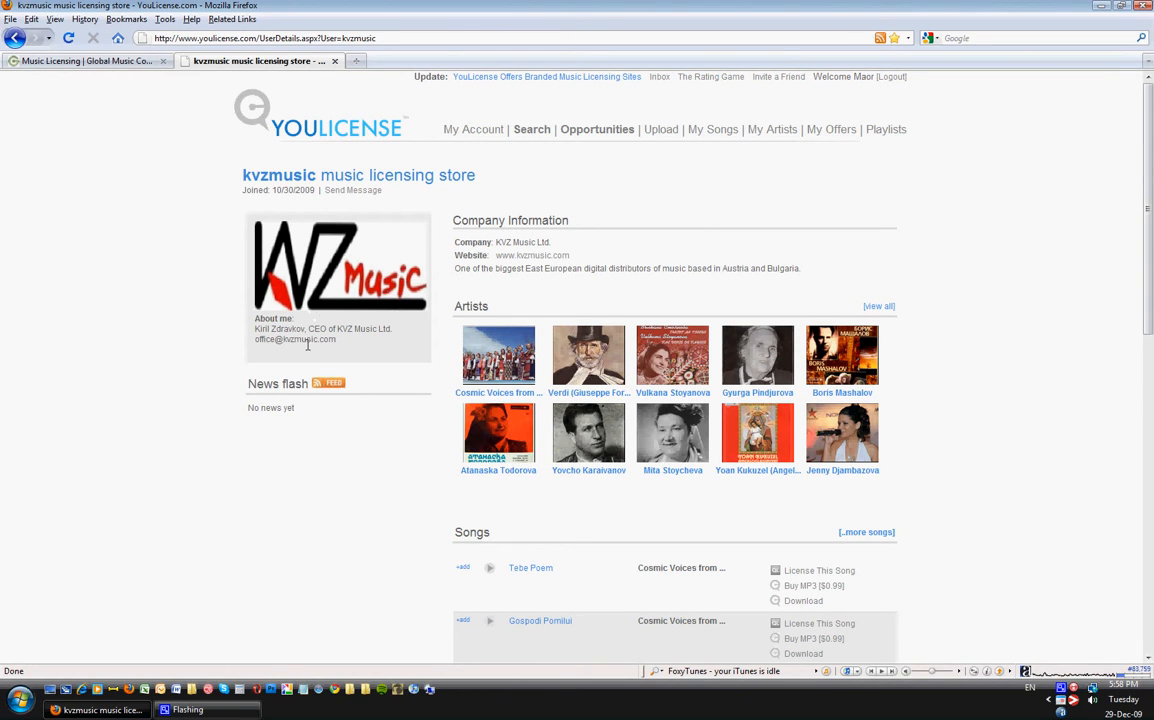
mouse_move(525, 390)
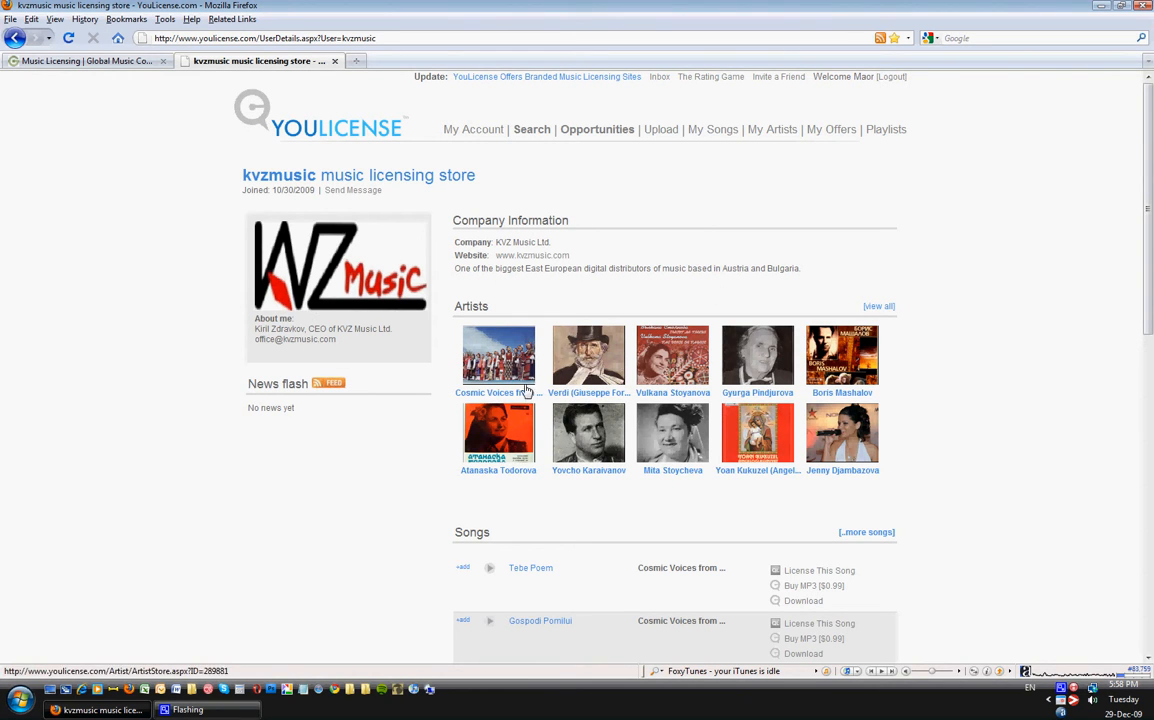
scroll("down", 3)
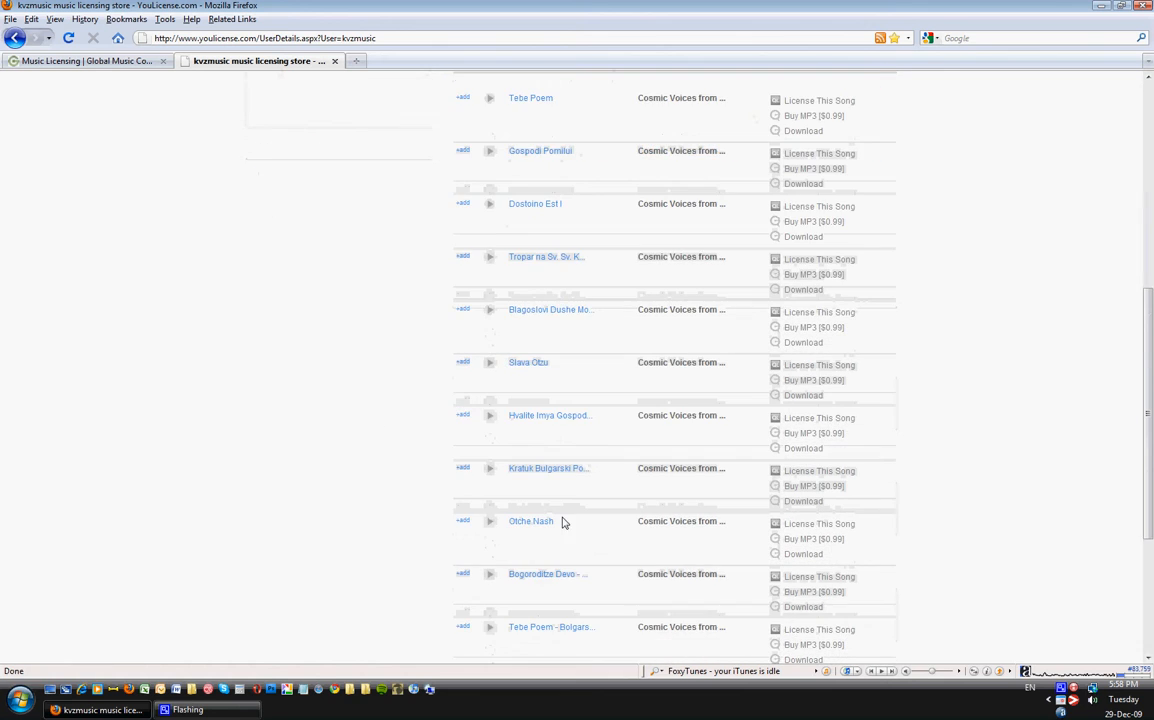
scroll("down", 3)
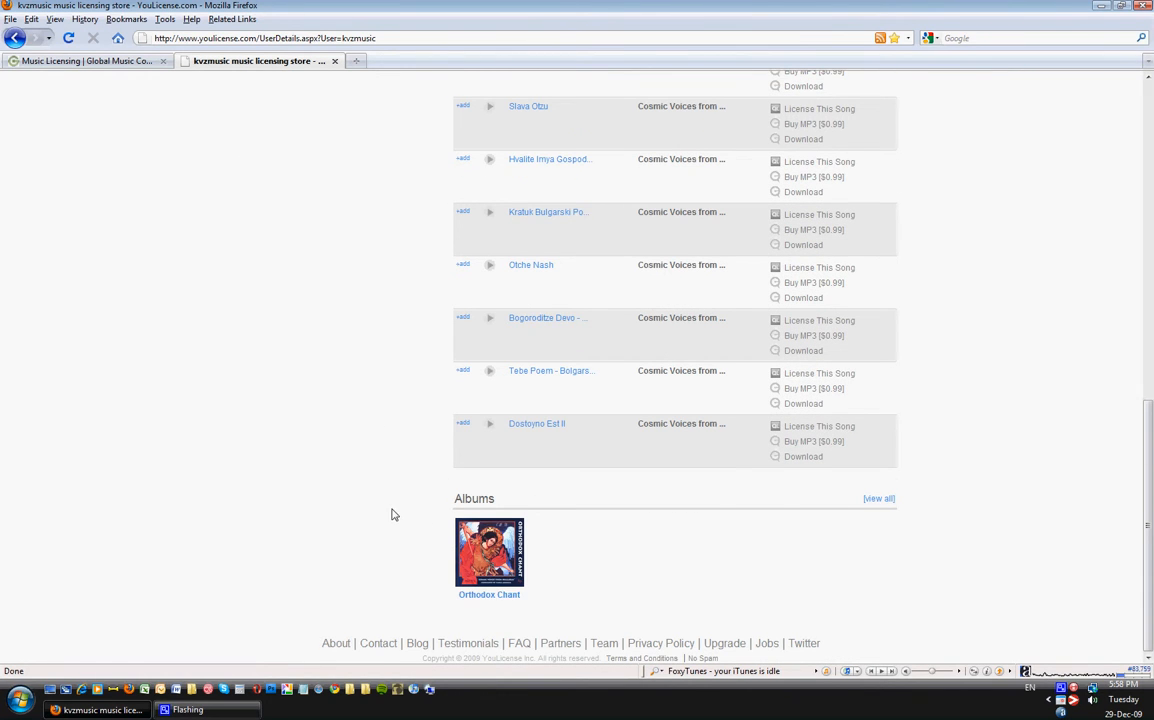
scroll("up", 3)
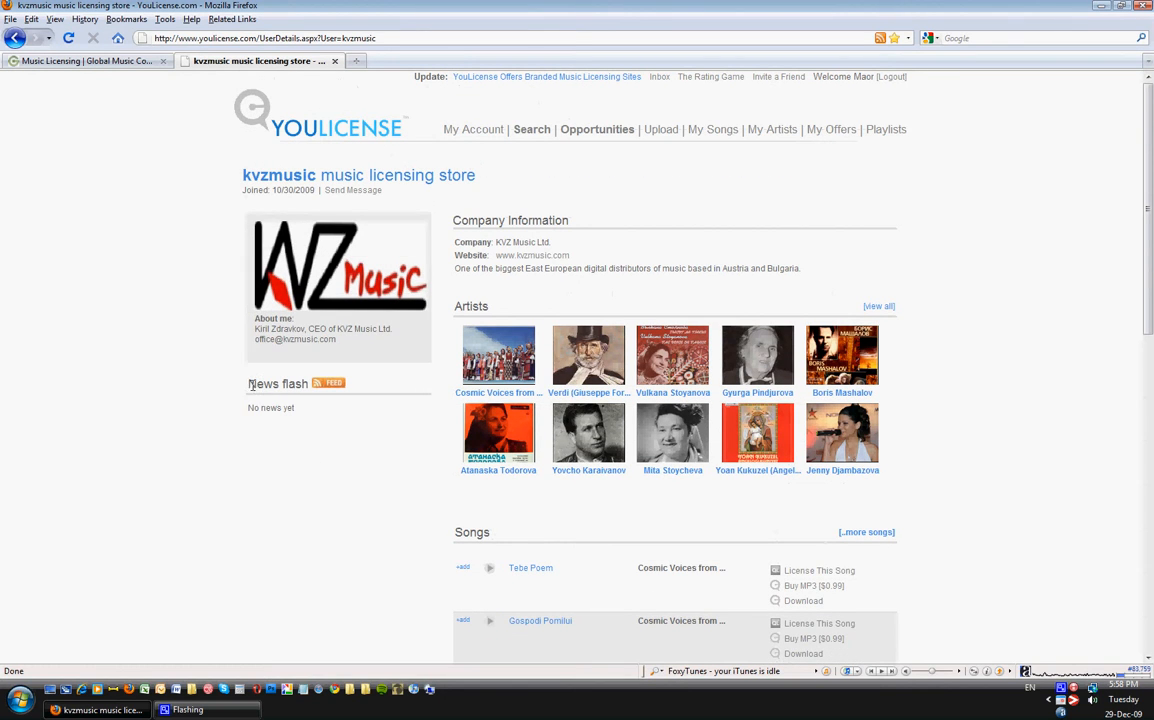
mouse_move(307, 603)
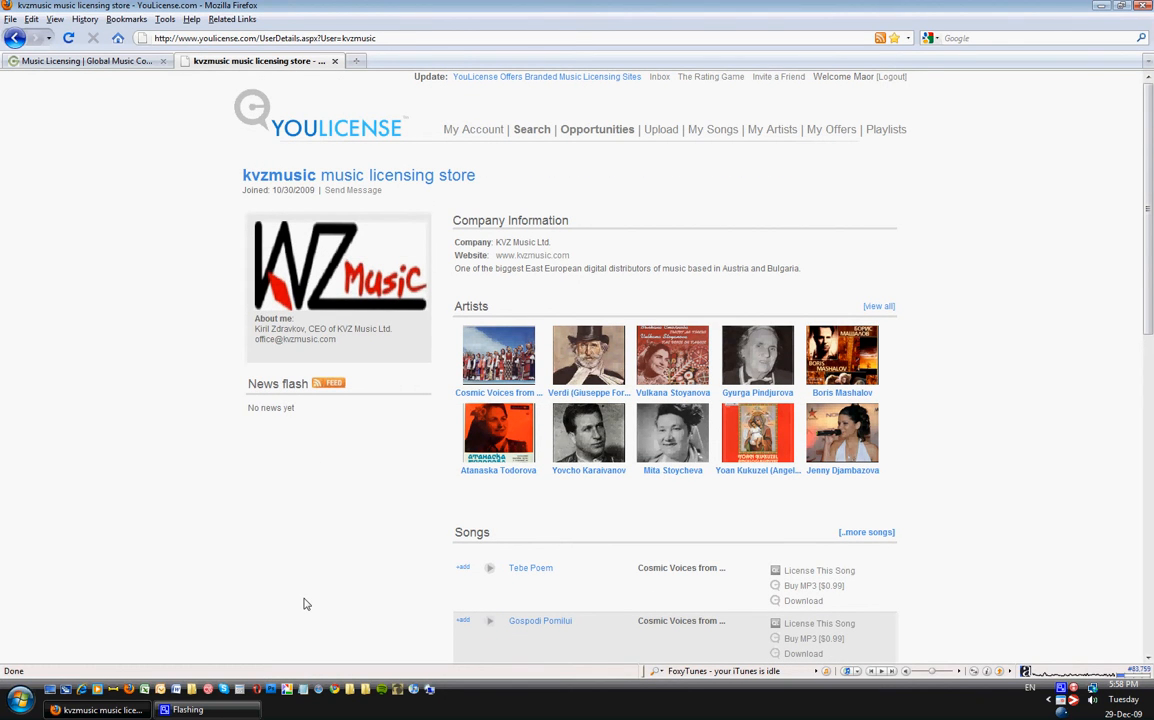
mouse_move(837, 536)
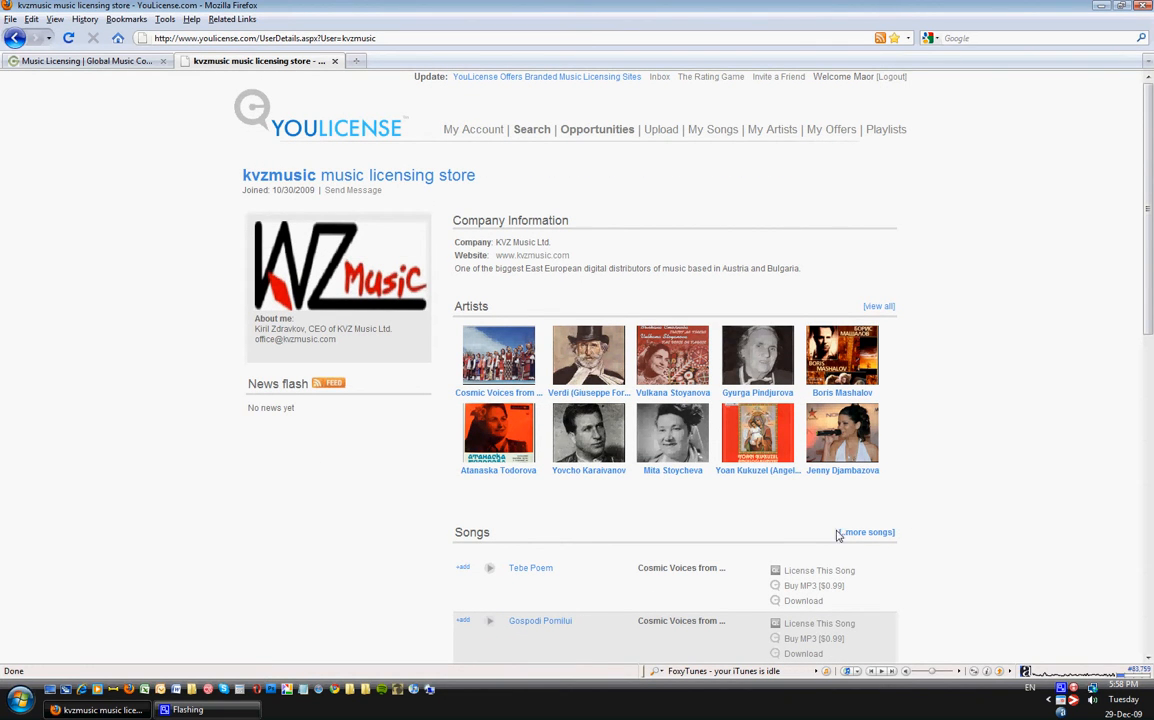
left_click(865, 532)
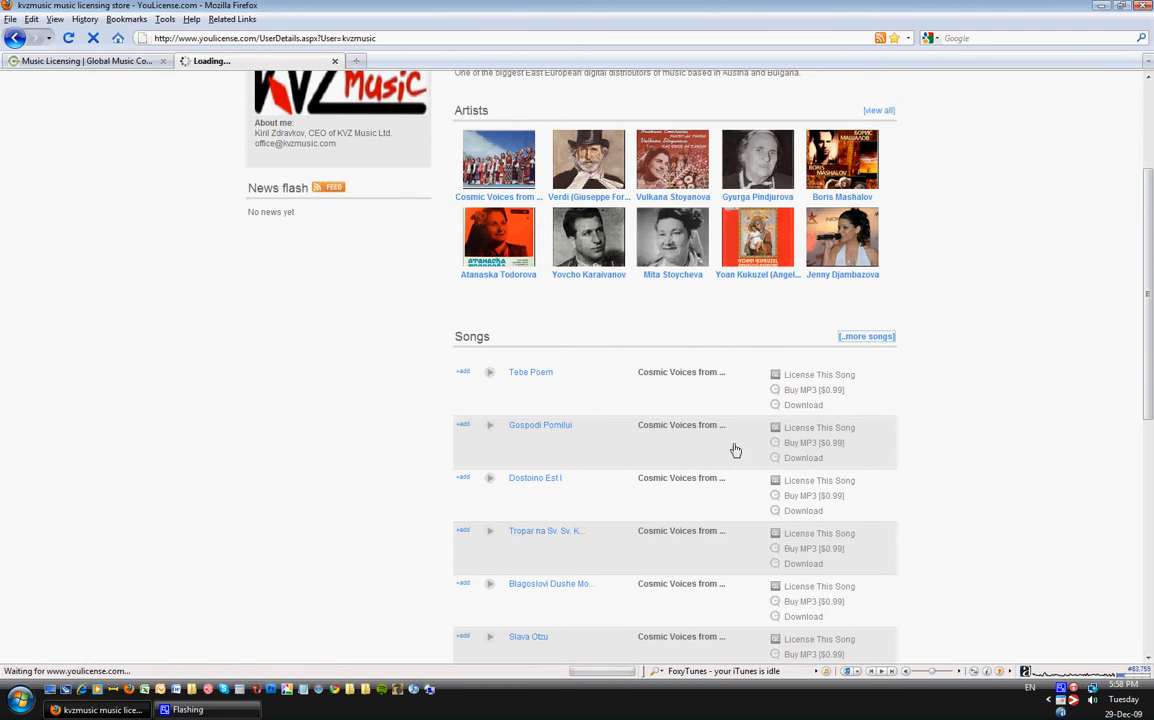
left_click(866, 336)
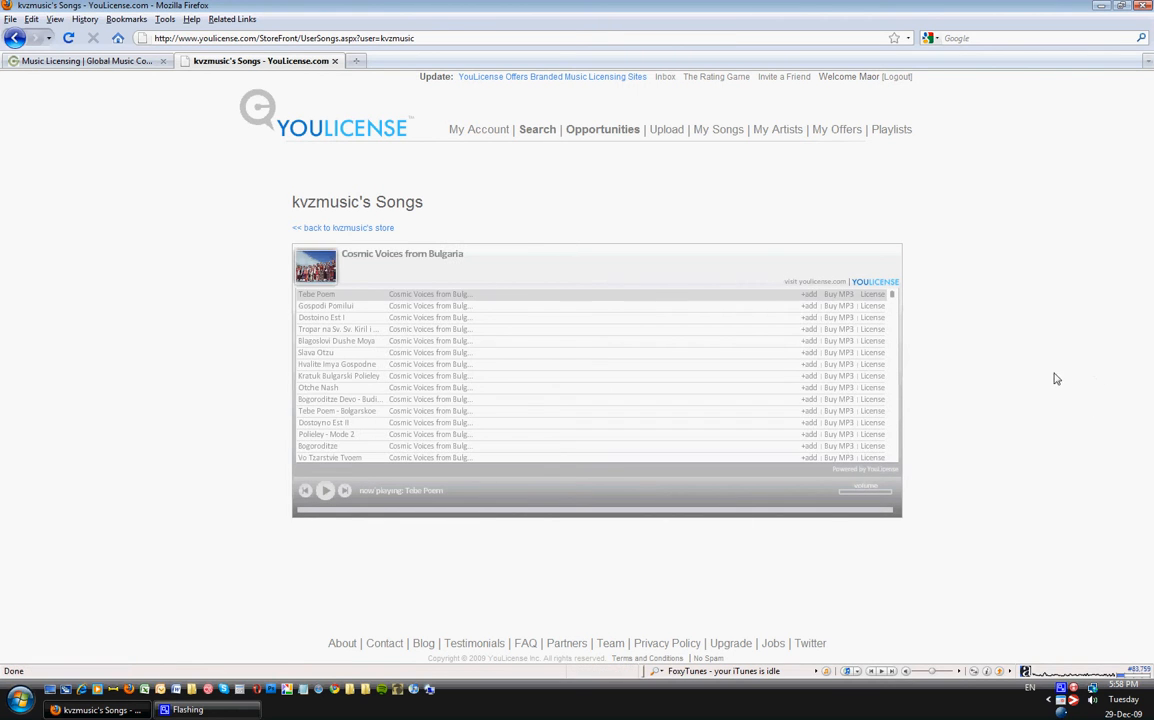
mouse_move(986, 350)
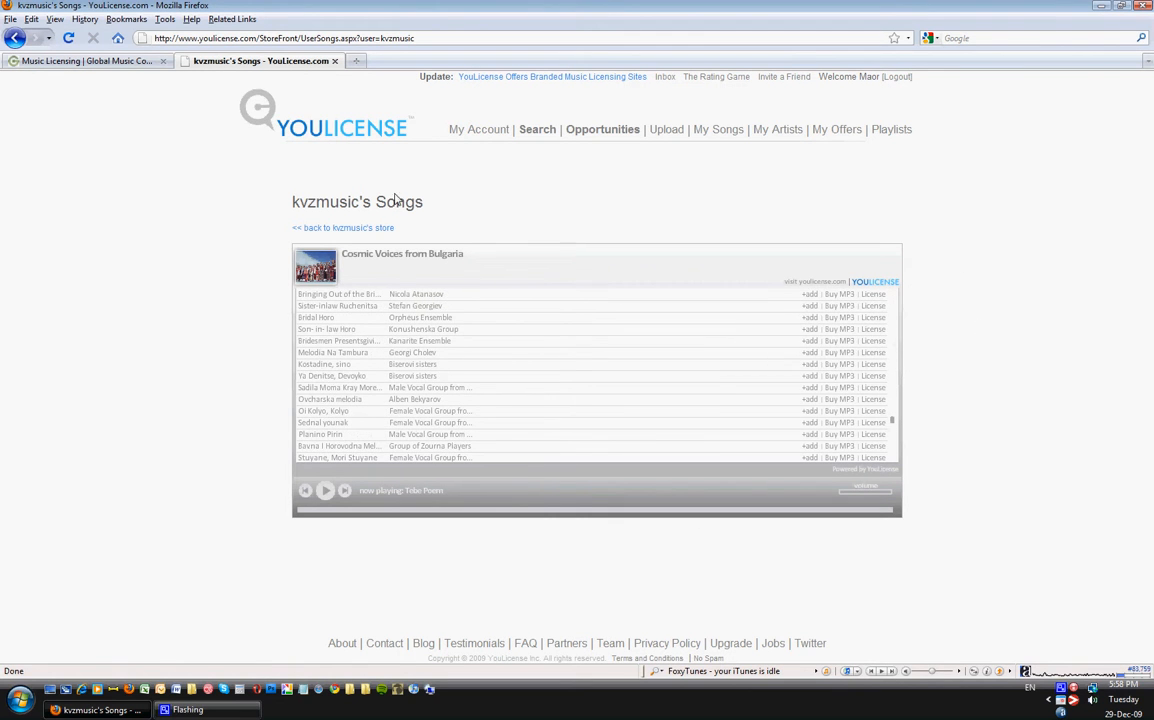
left_click(343, 227)
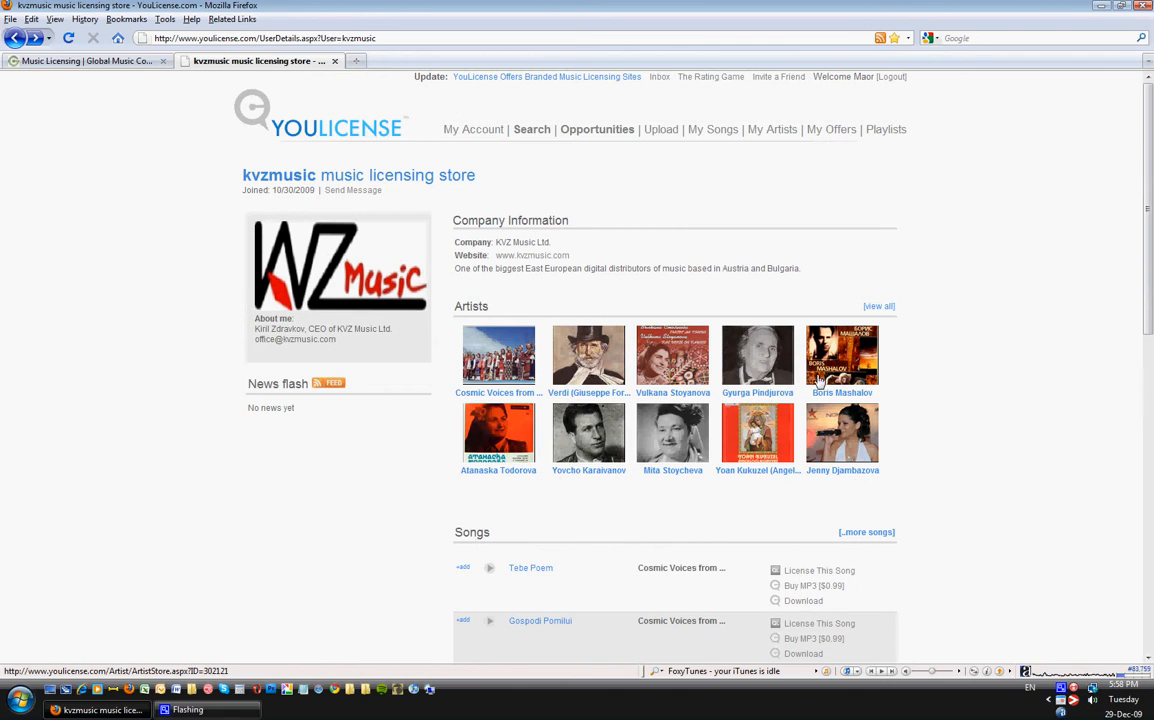
Start adding Tebe Poem to a playlist via '+add' in the kvzmusic Songs list.
scroll("down", 3)
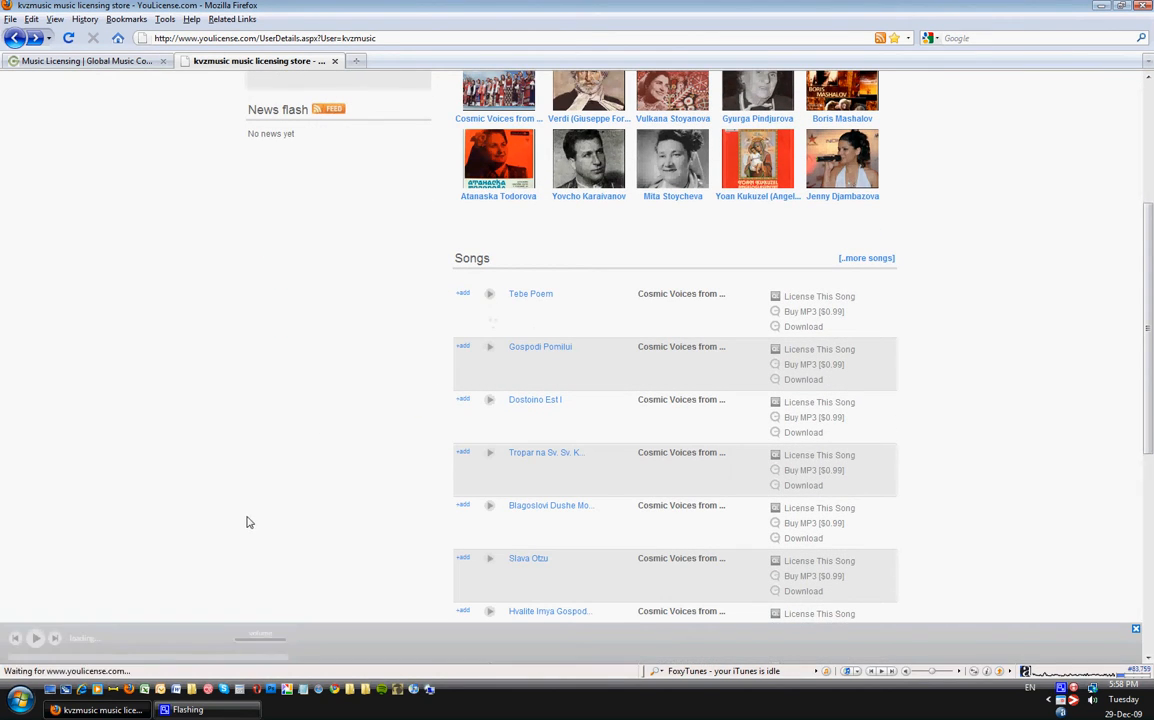
left_click(490, 293)
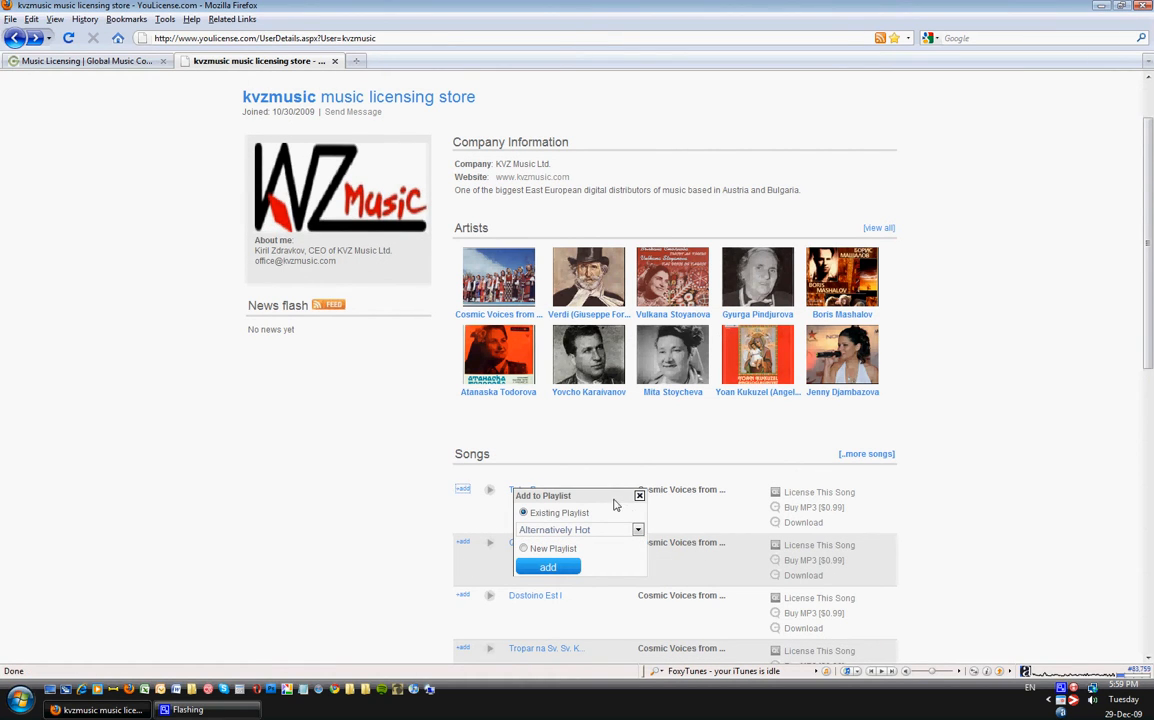
mouse_move(564, 536)
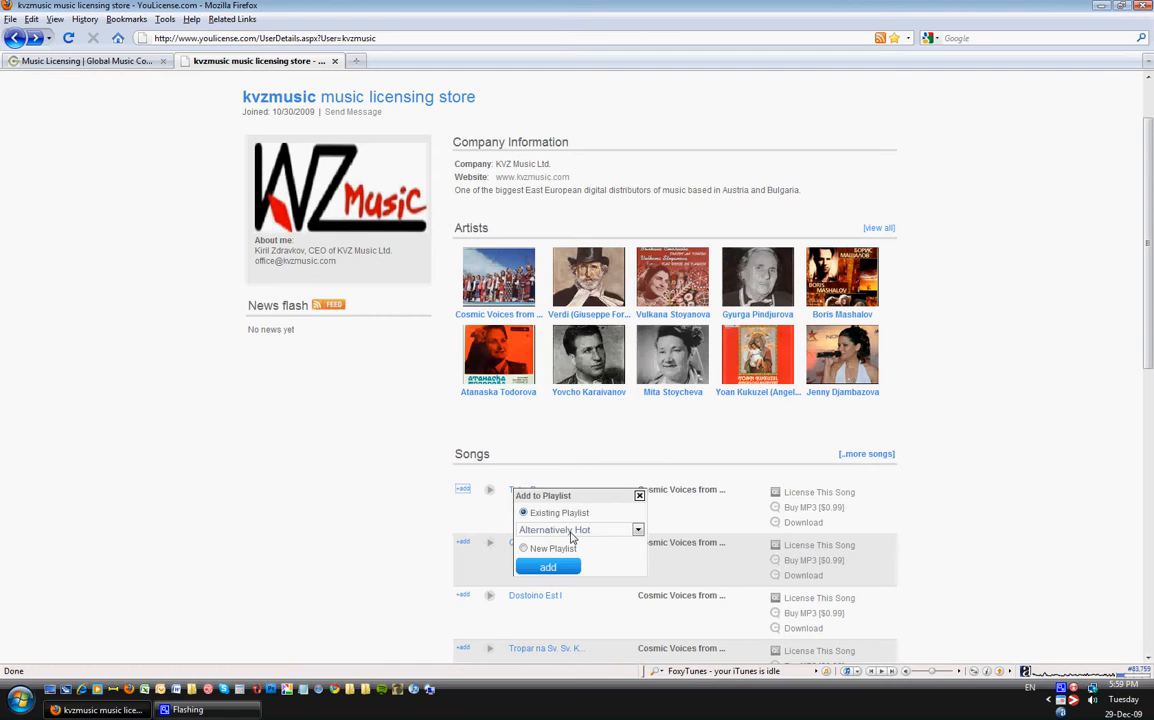
Add Tebe Poem to a new public playlist named 'Gmex' instead of an existing one.
left_click(636, 530)
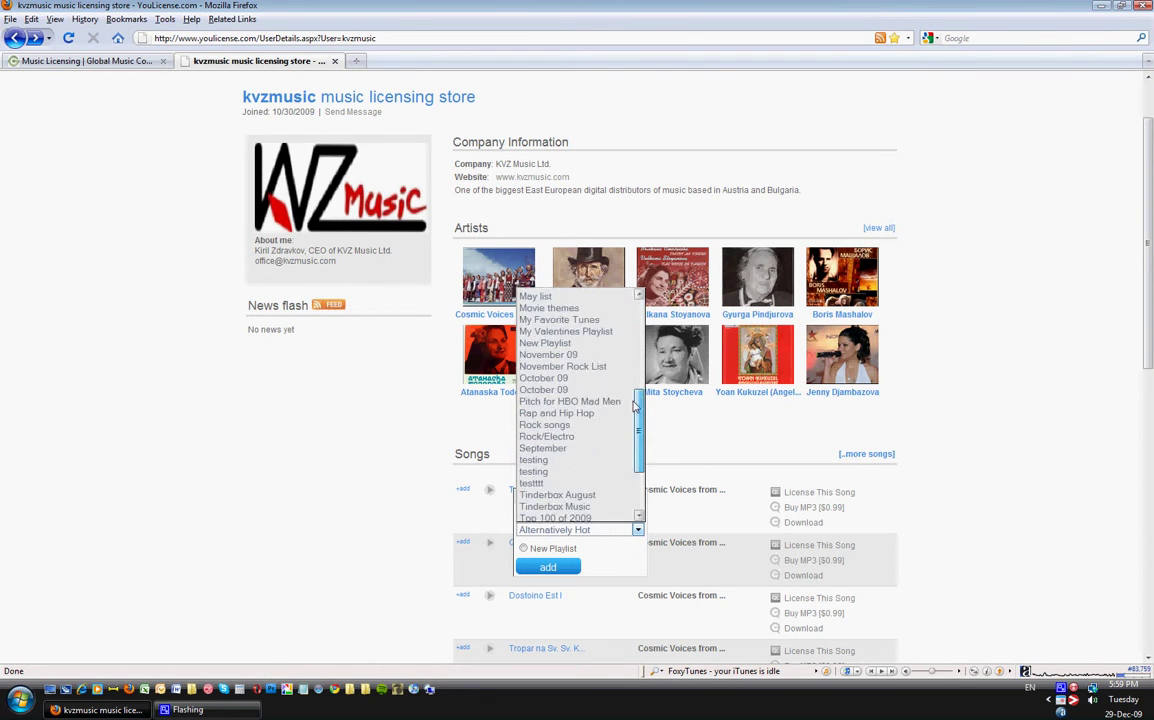
scroll("down", 3)
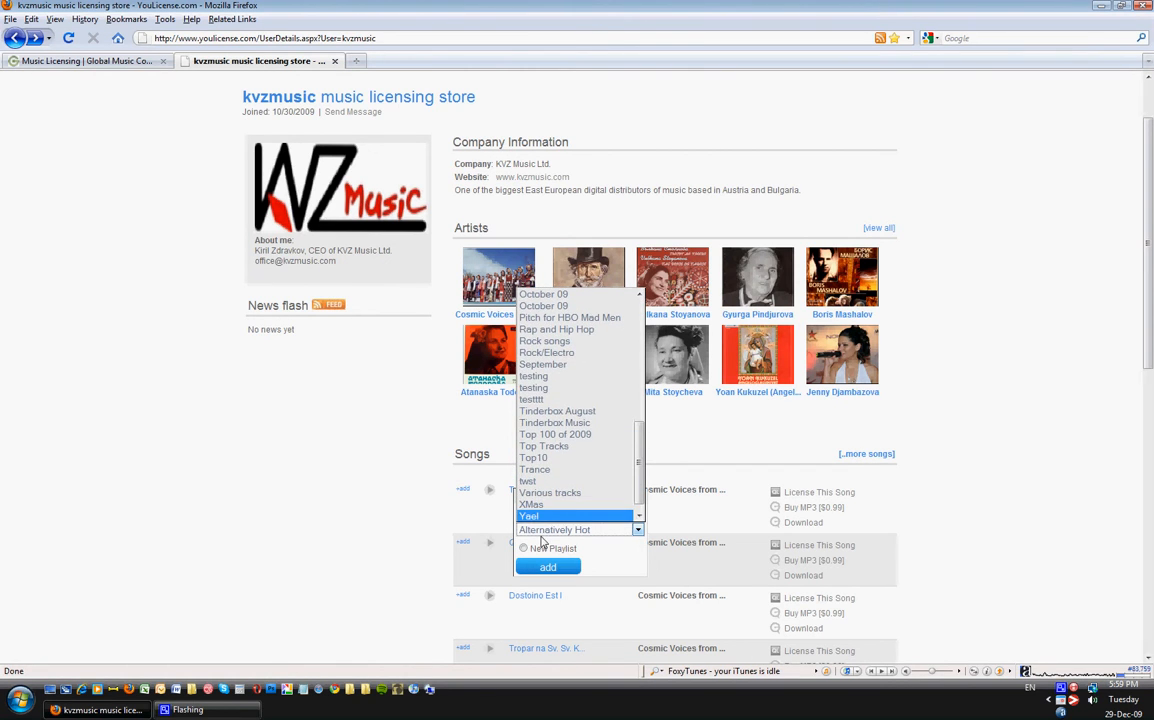
left_click(522, 548)
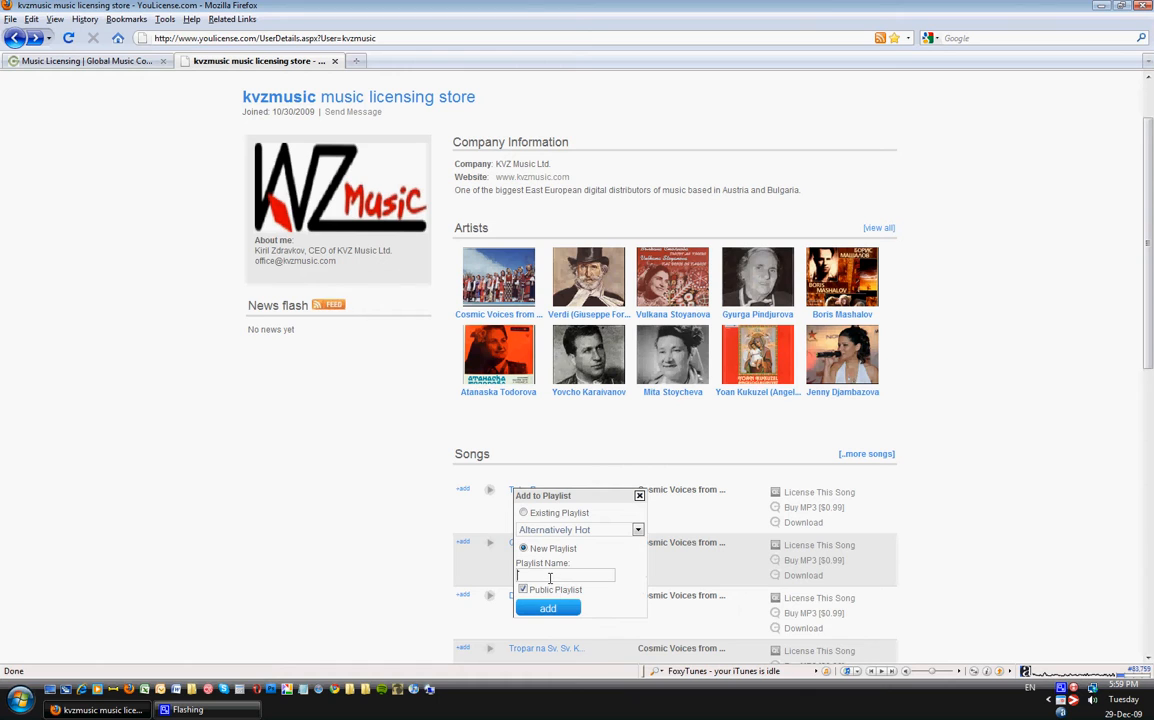
type("Gmex")
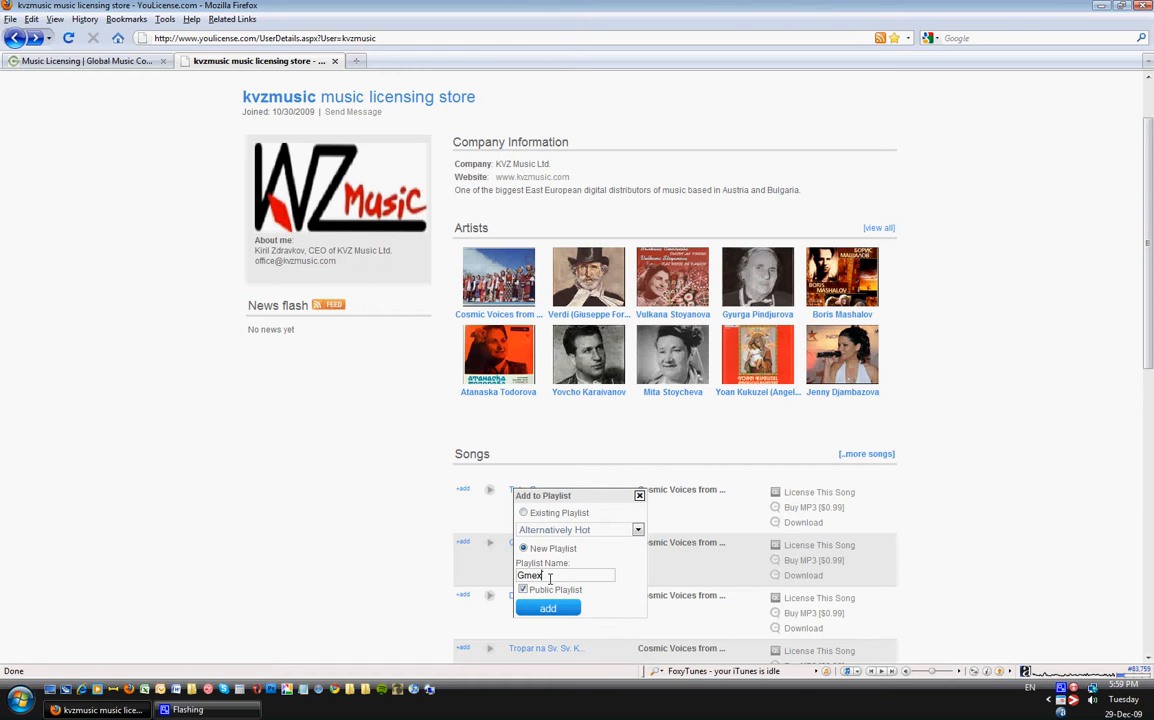
left_click(547, 607)
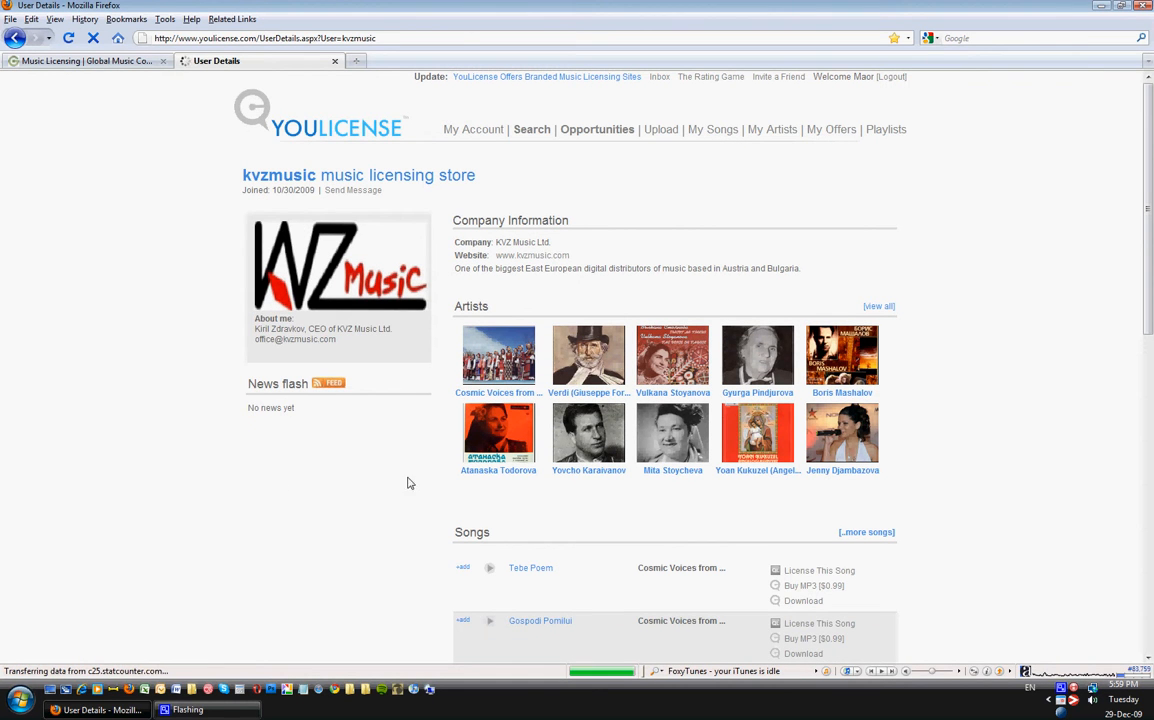
scroll("down", 3)
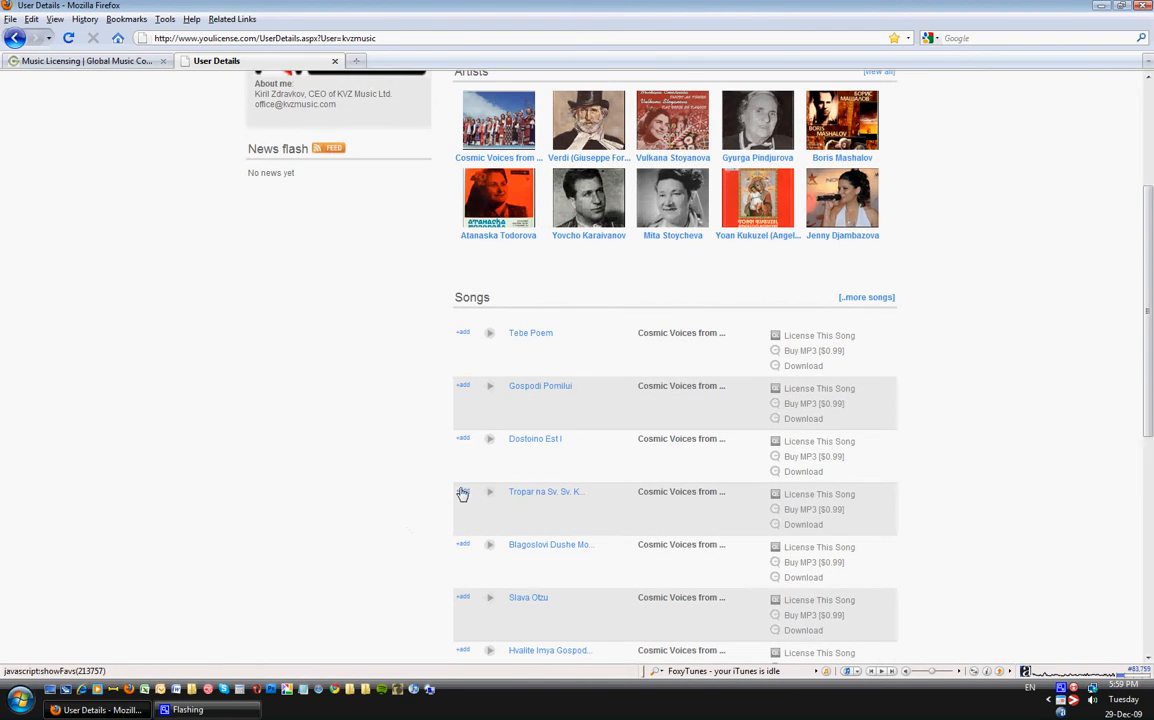
left_click(464, 492)
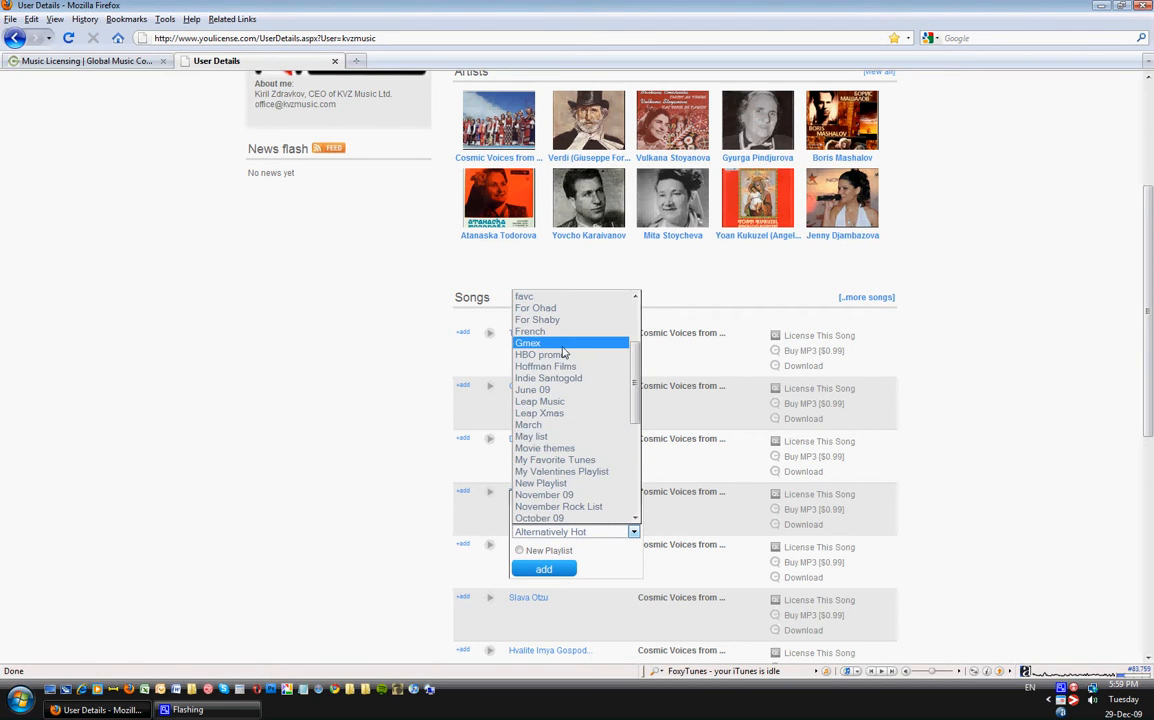
left_click(528, 343)
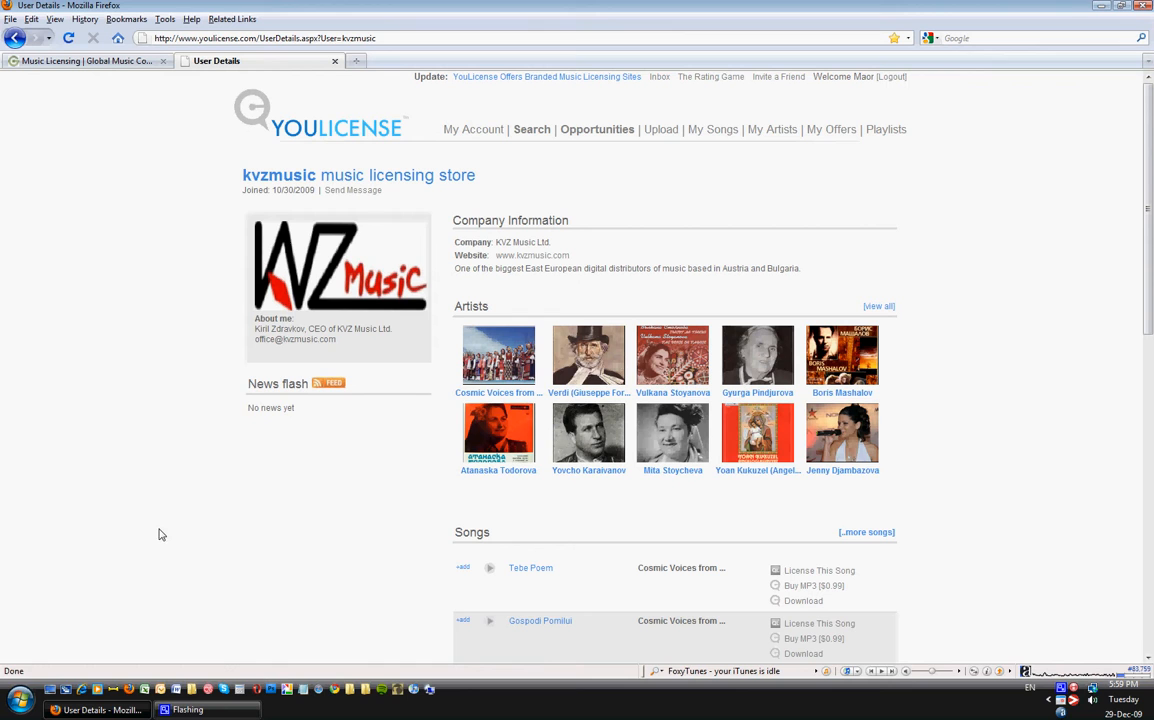
mouse_move(348, 178)
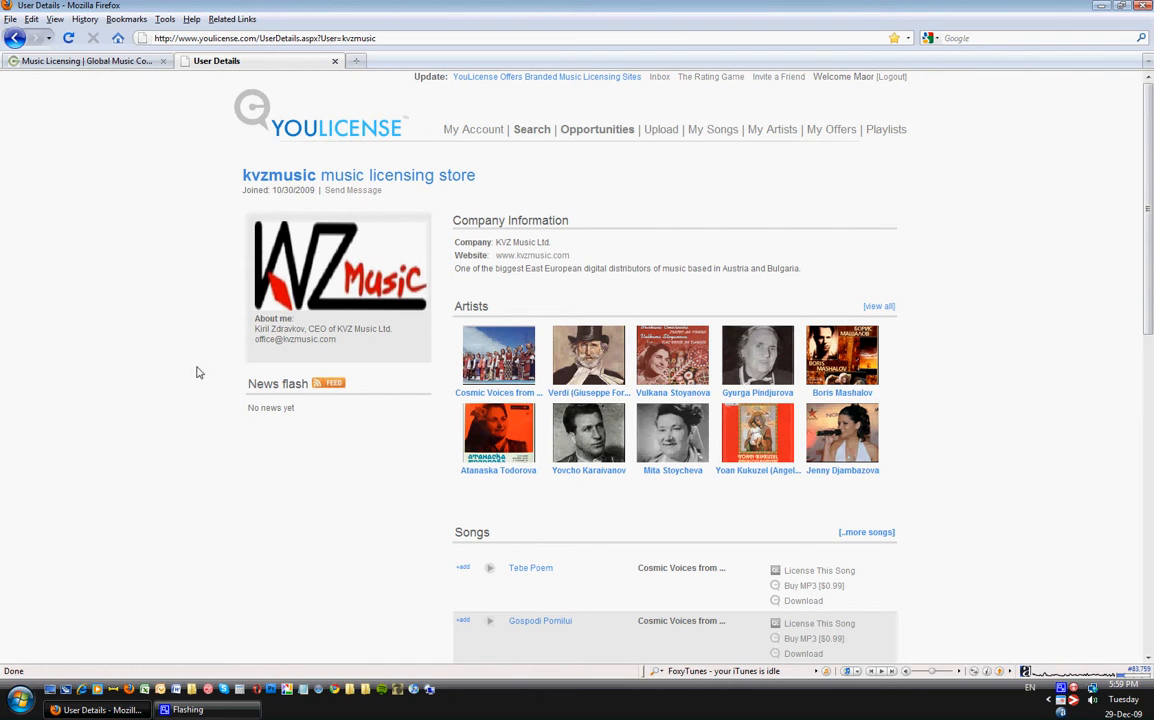
mouse_move(175, 358)
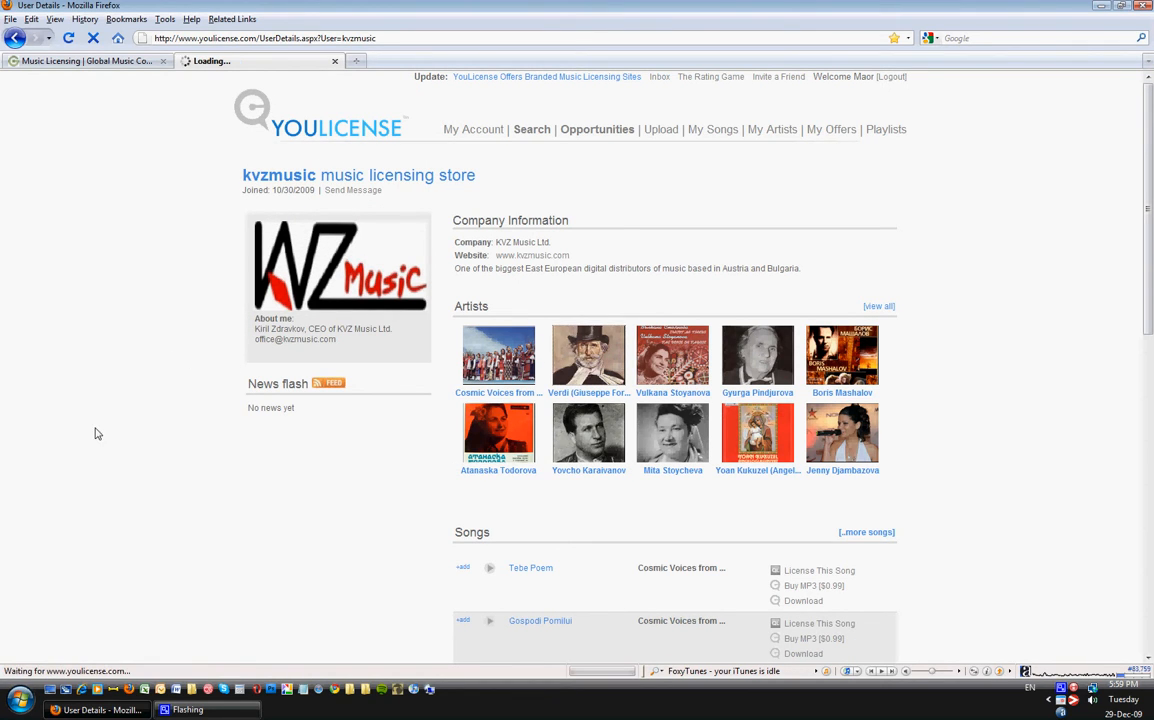
mouse_move(148, 426)
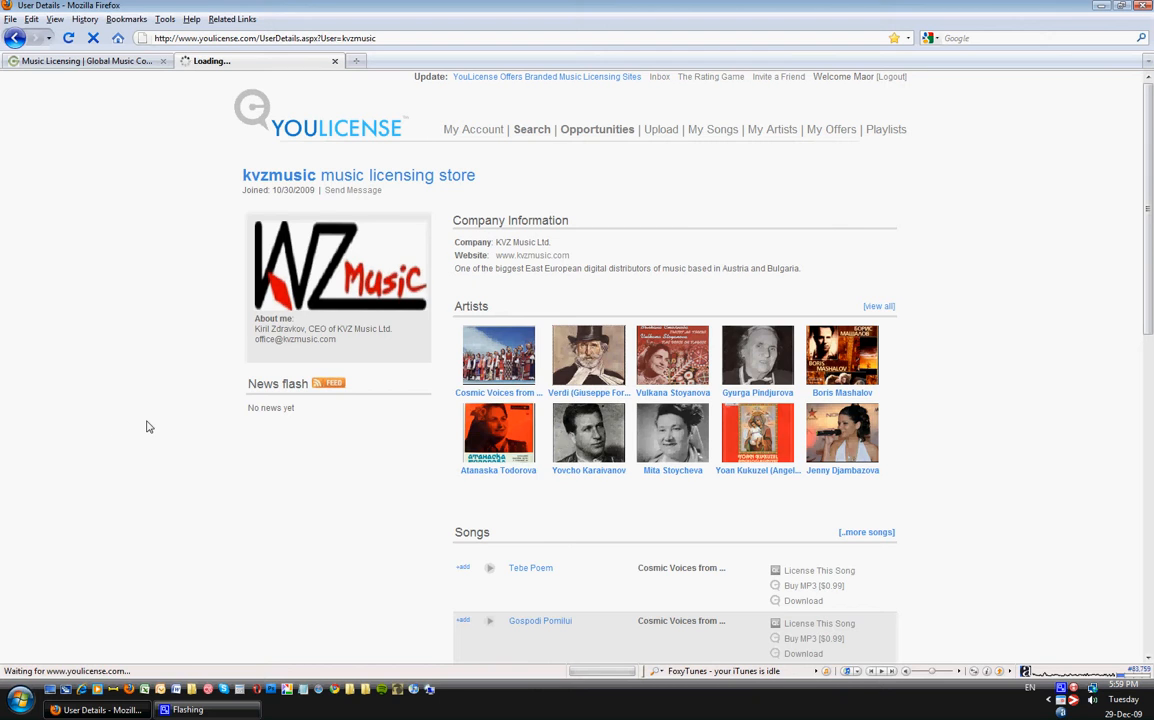
Go to Verdi's artist store and browse its biography, songs, similar artists and genres.
left_click(585, 354)
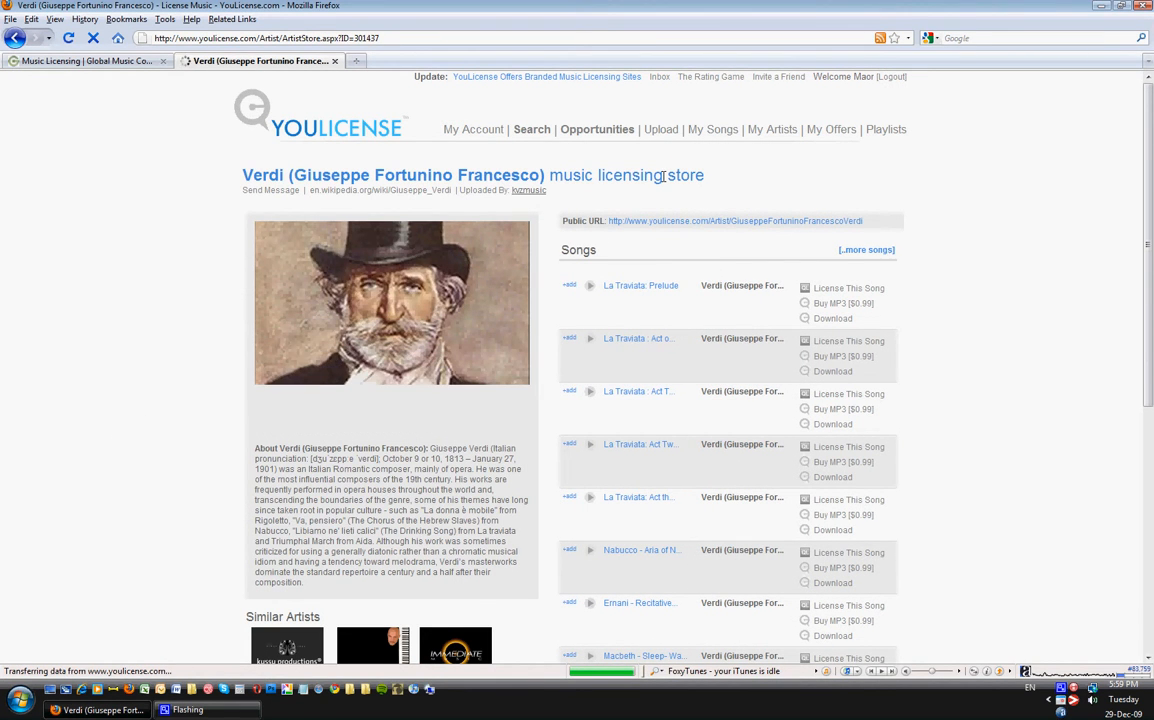
mouse_move(284, 195)
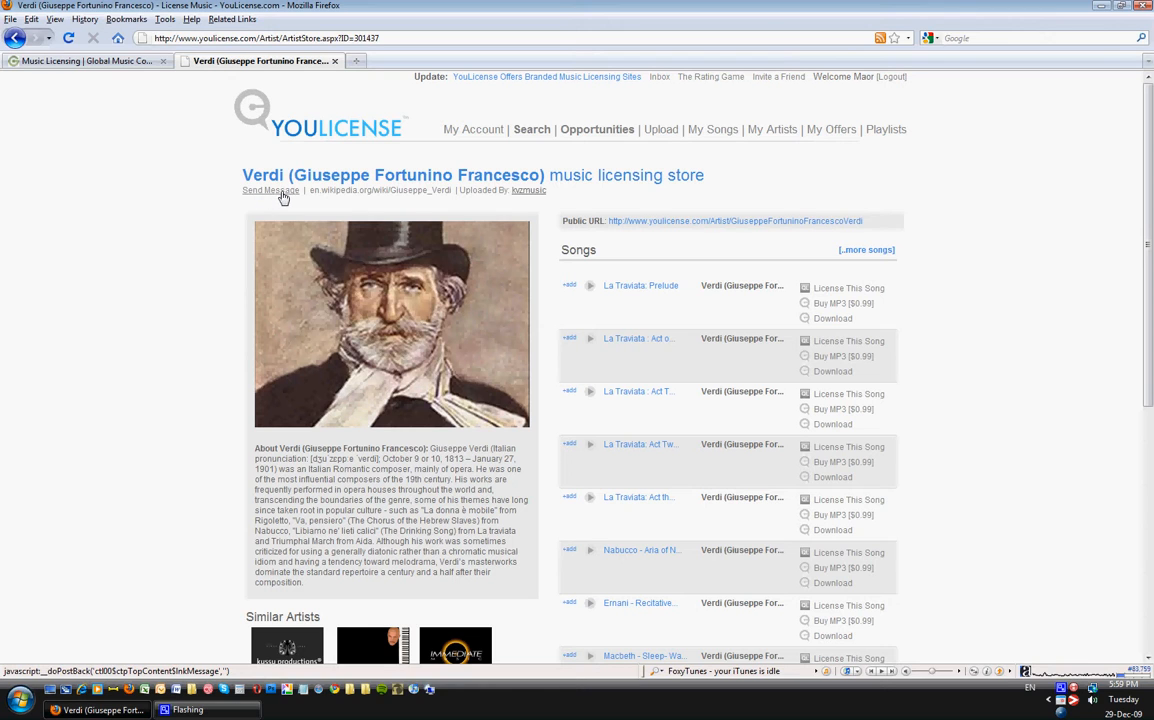
mouse_move(438, 197)
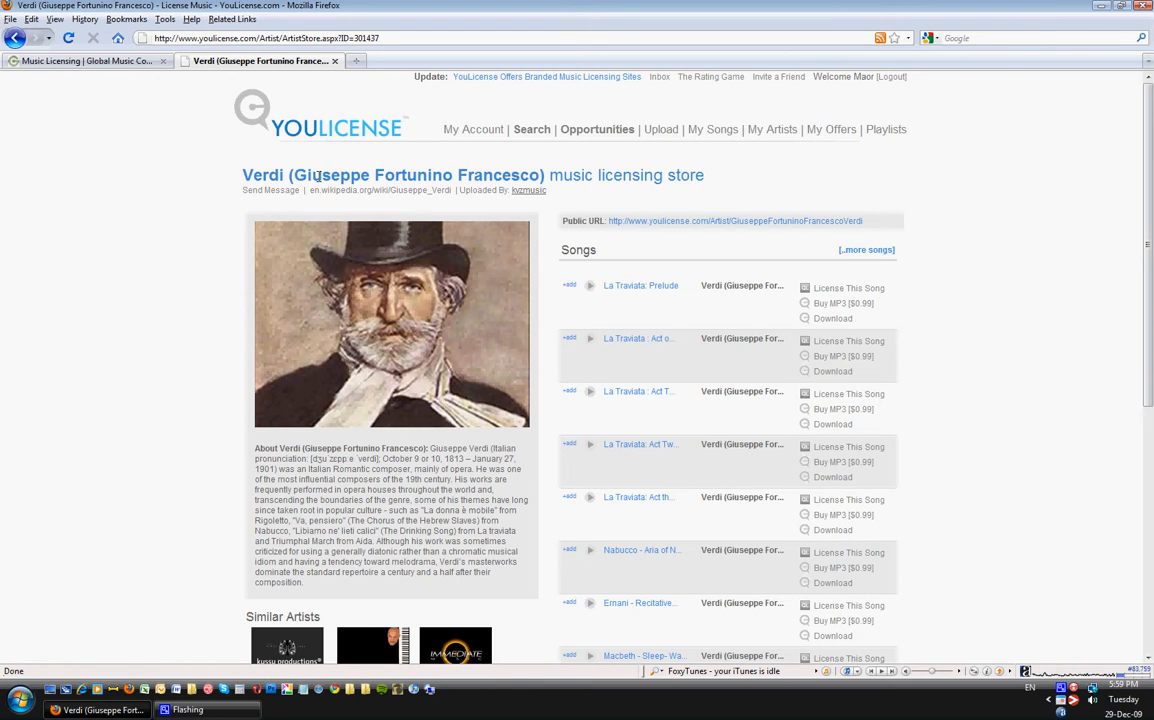
mouse_move(392, 205)
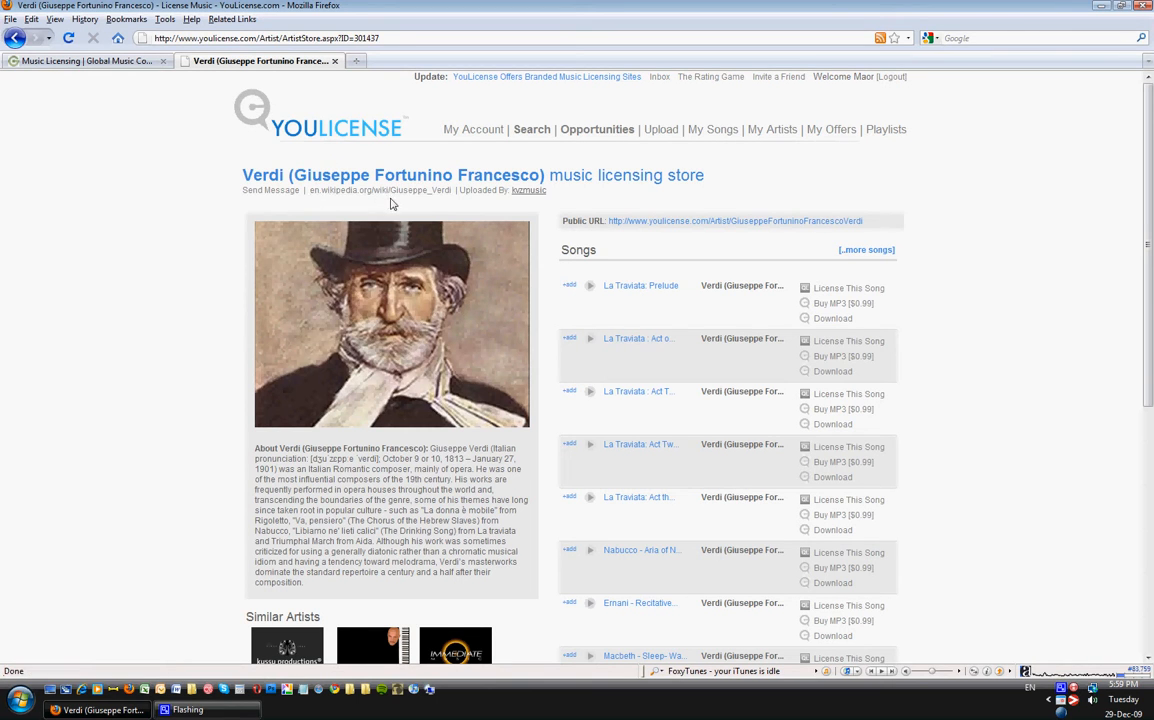
mouse_move(526, 197)
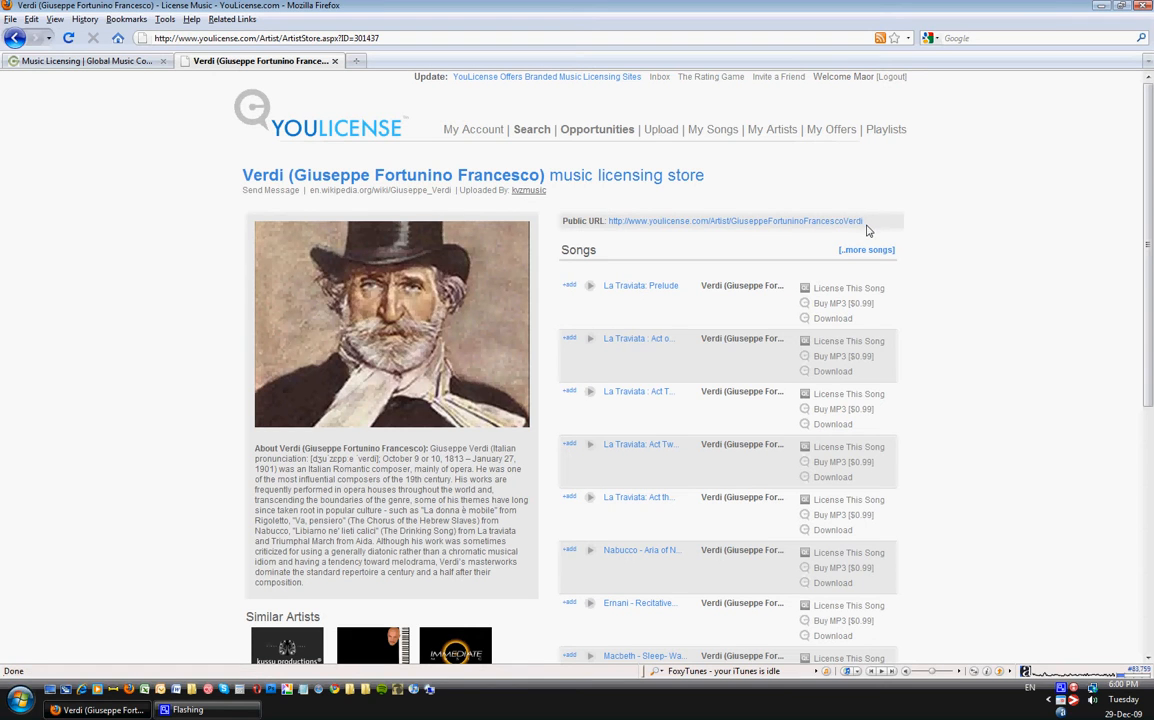
mouse_move(741, 226)
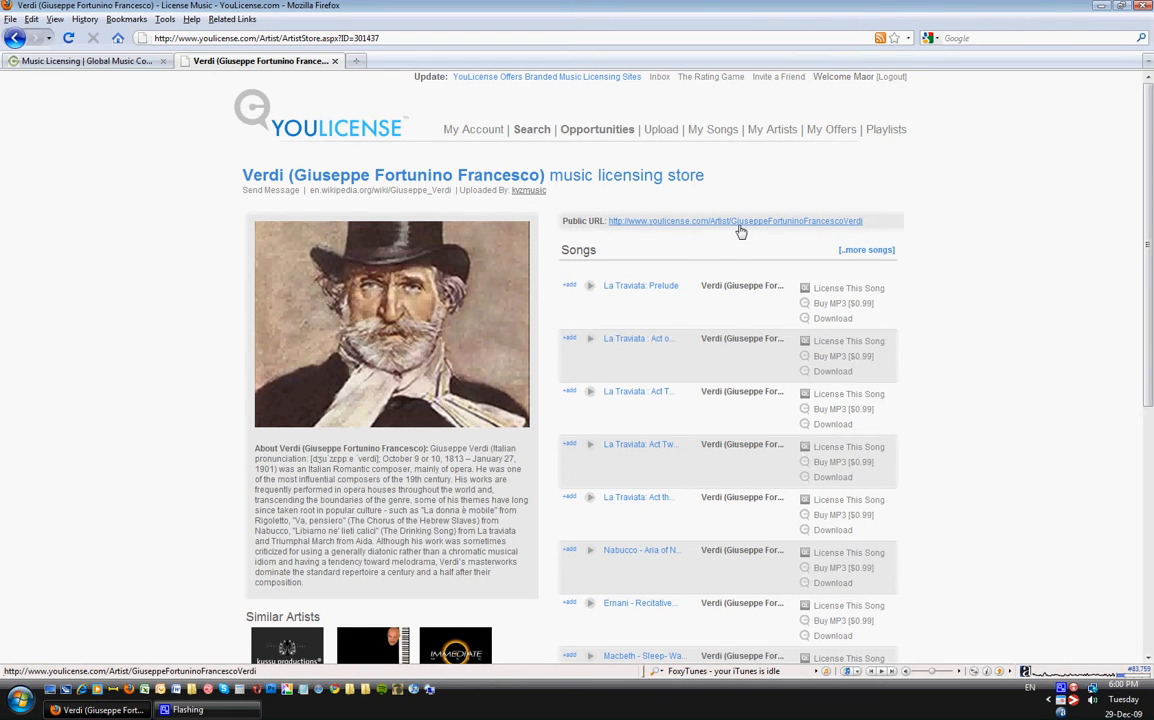
scroll("down", 3)
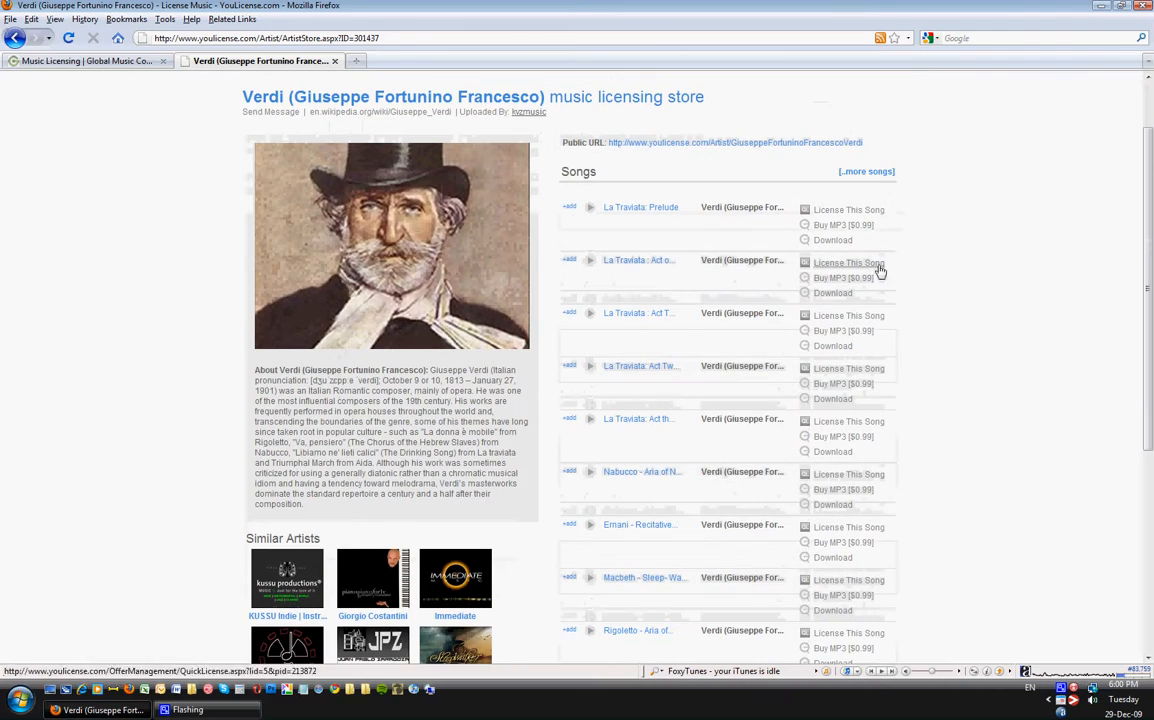
scroll("down", 3)
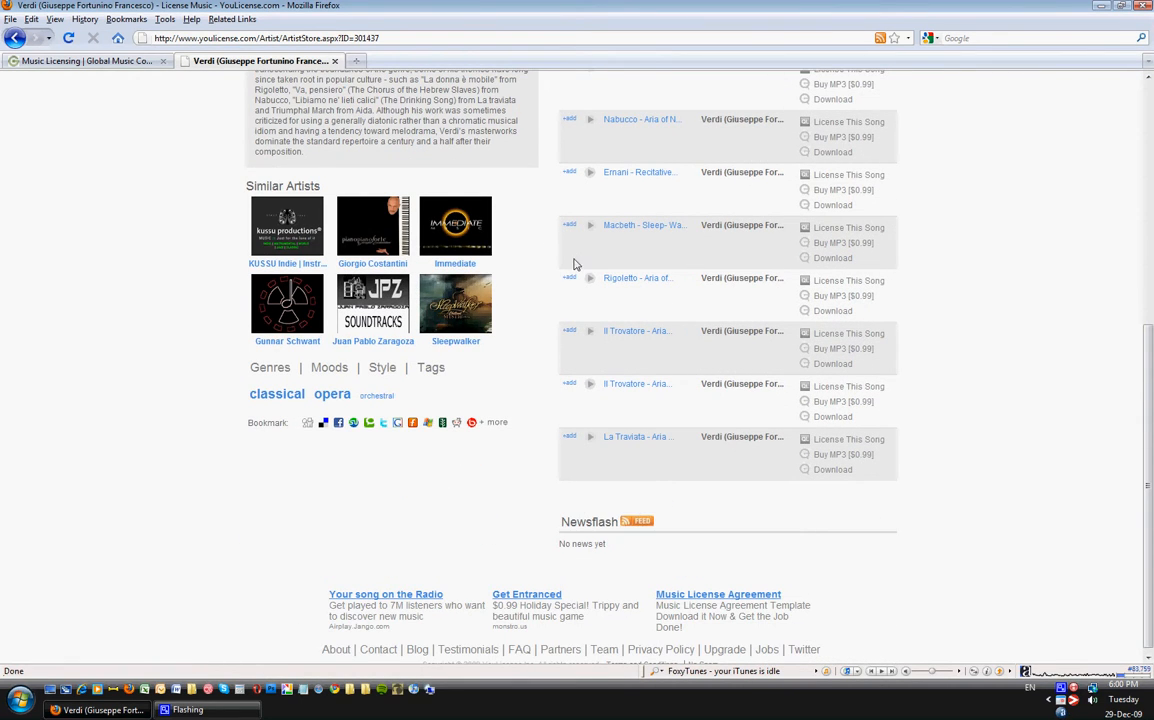
mouse_move(252, 216)
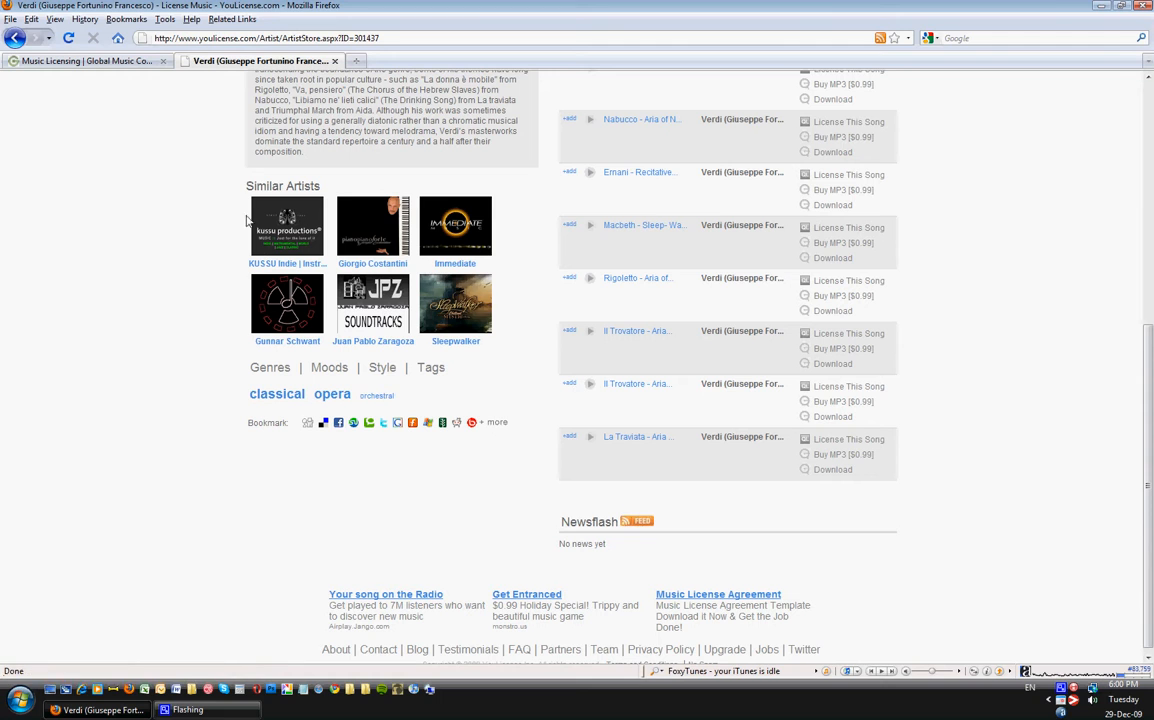
scroll("down", 3)
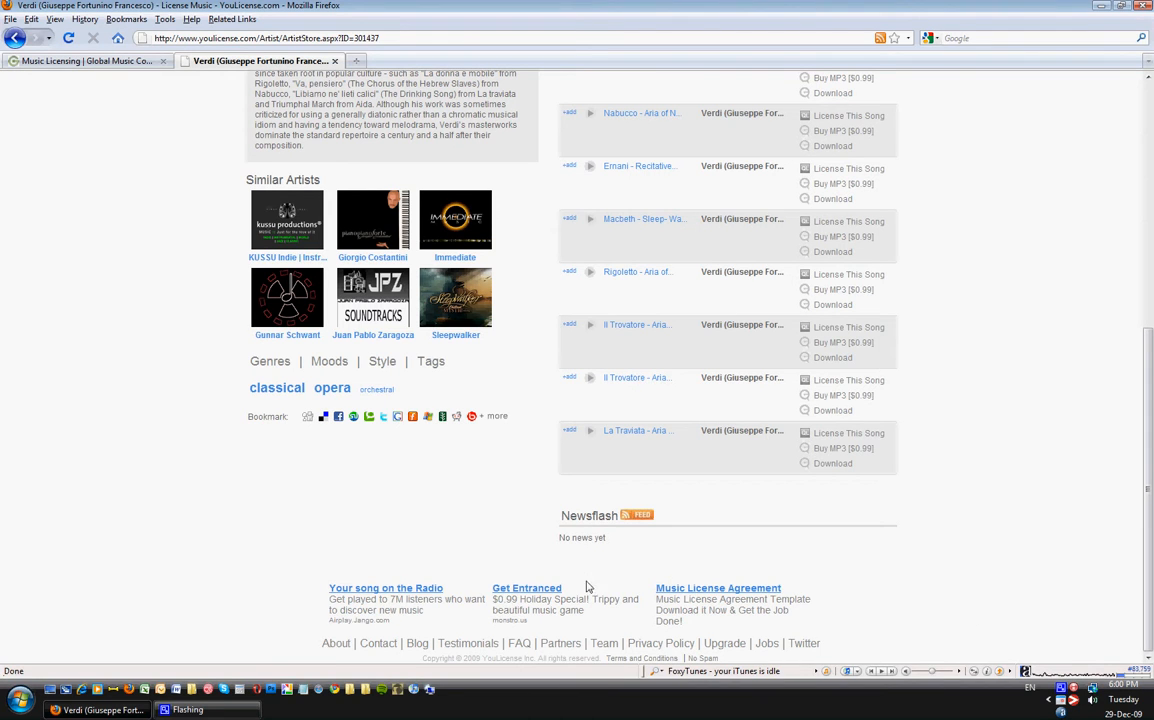
mouse_move(377, 389)
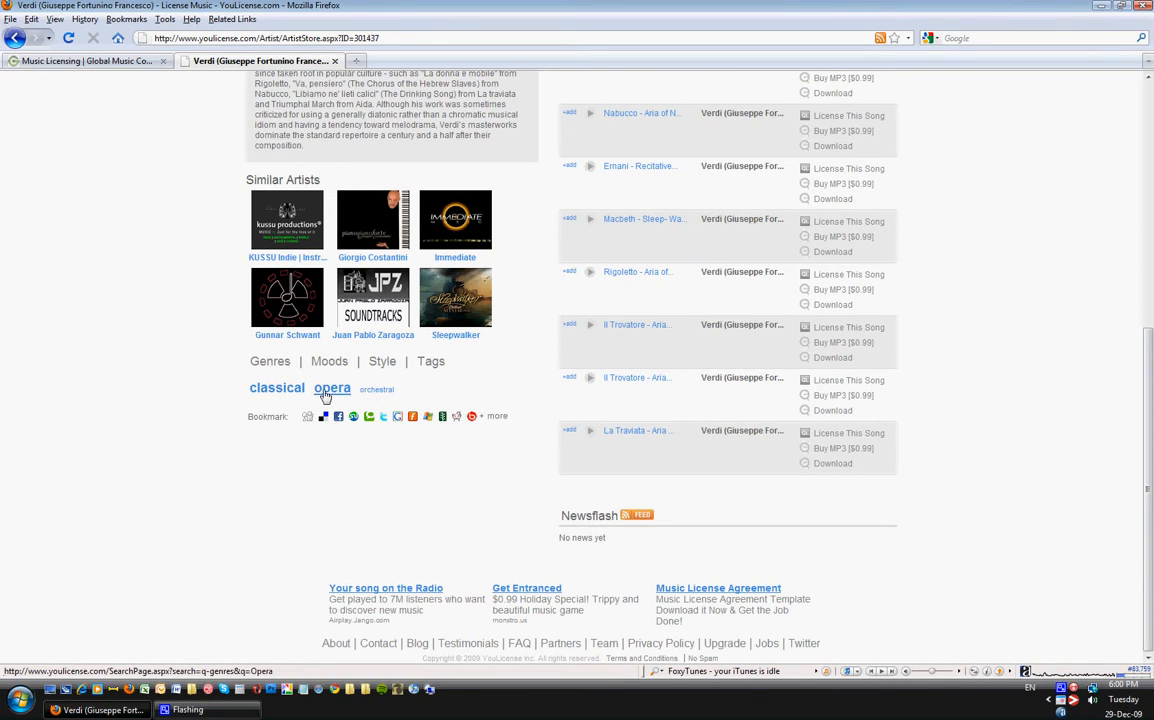
mouse_move(328, 361)
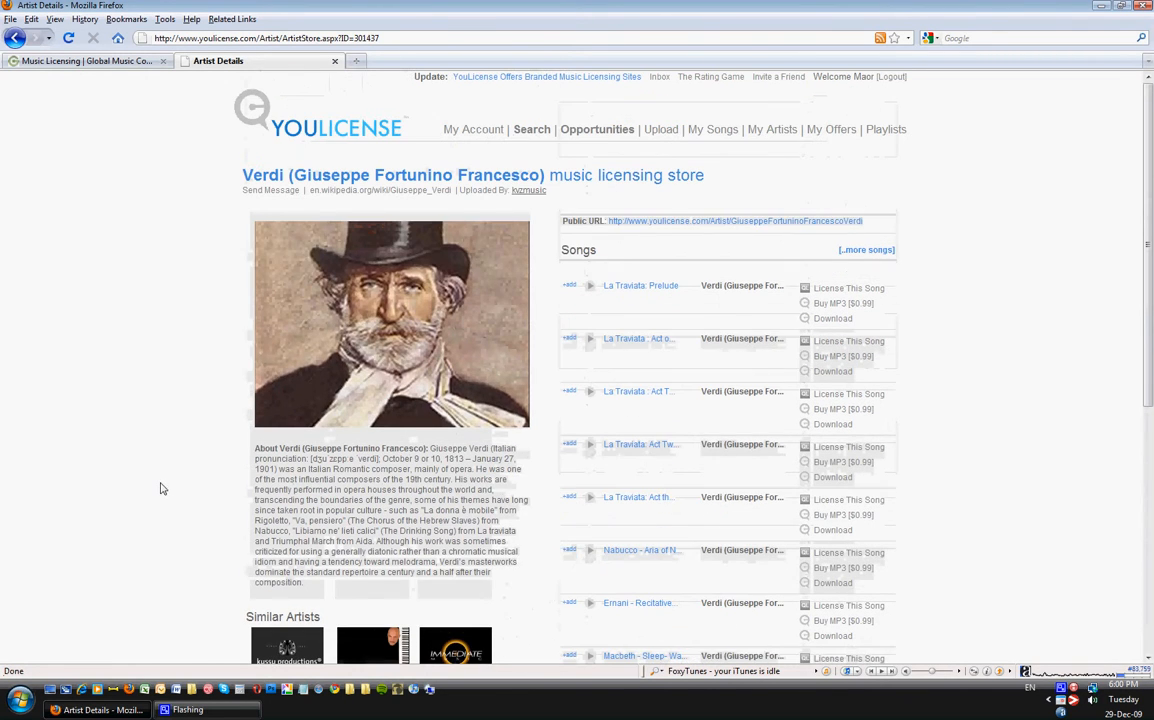
mouse_move(625, 291)
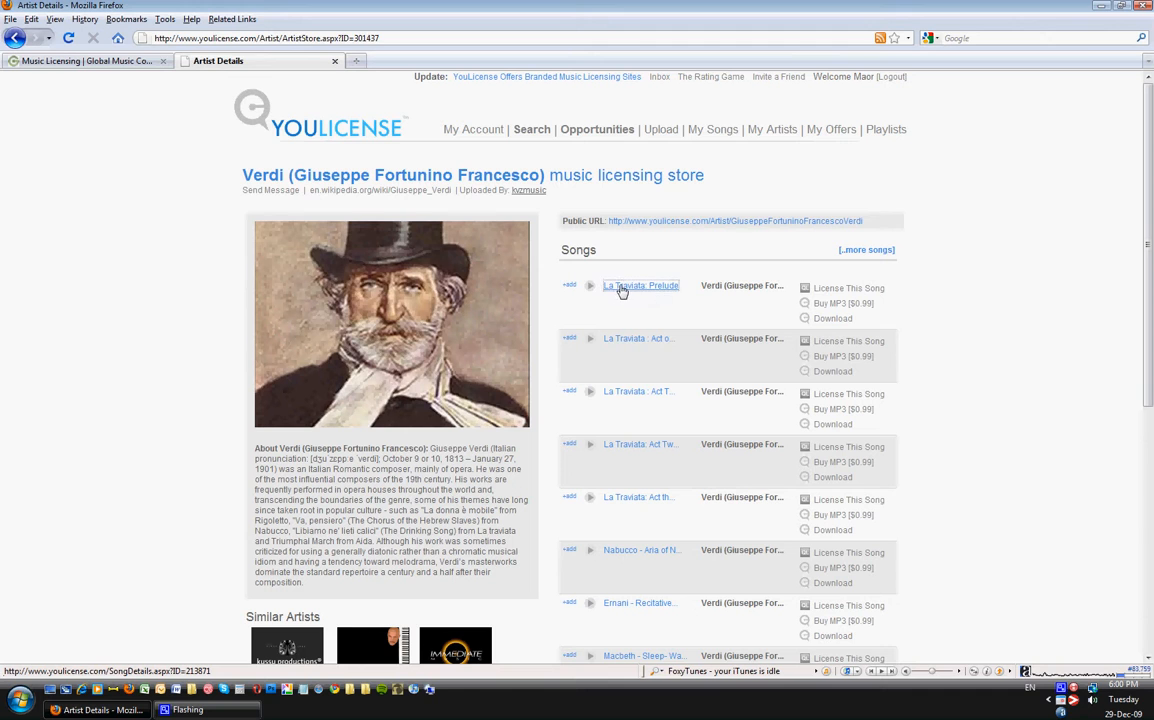
Go to the La Traviata: Prelude song page and view its licensing details.
left_click(641, 286)
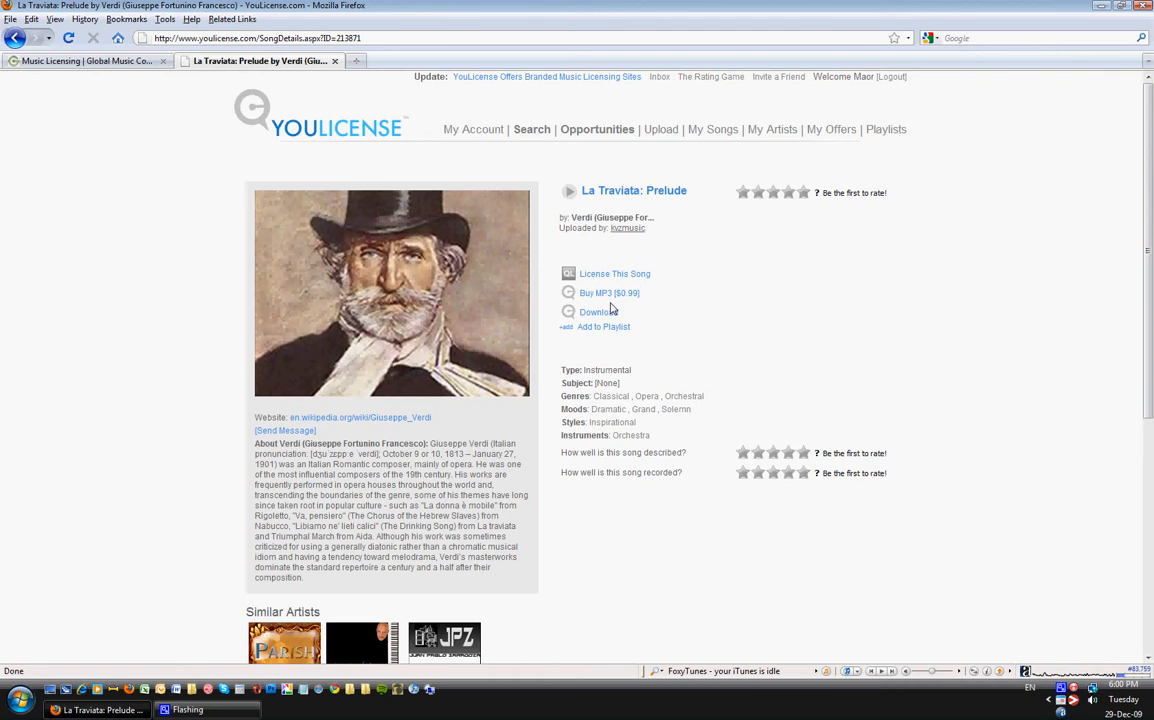
mouse_move(610, 328)
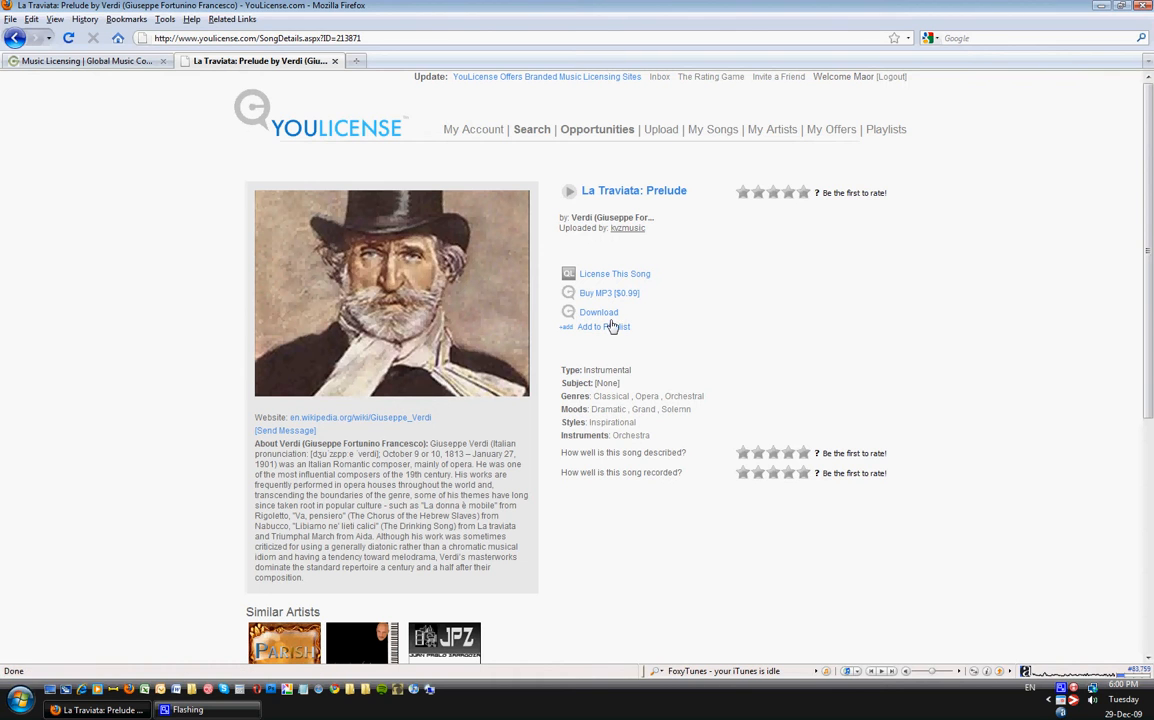
scroll("down", 3)
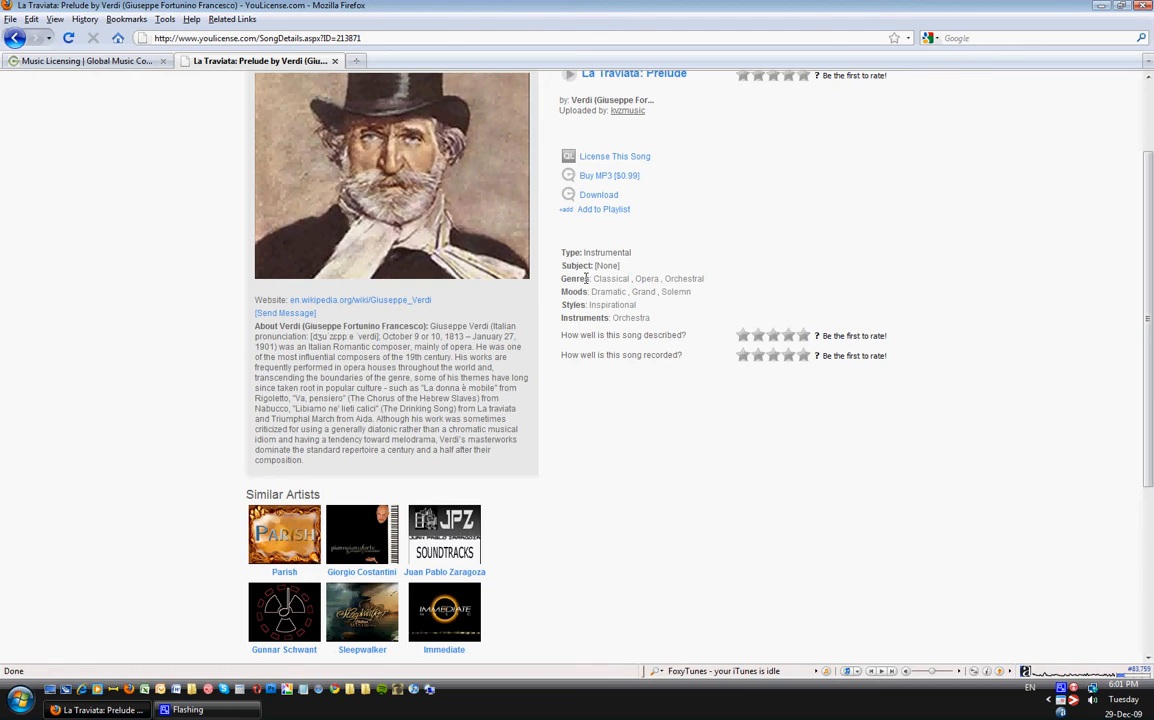
mouse_move(564, 305)
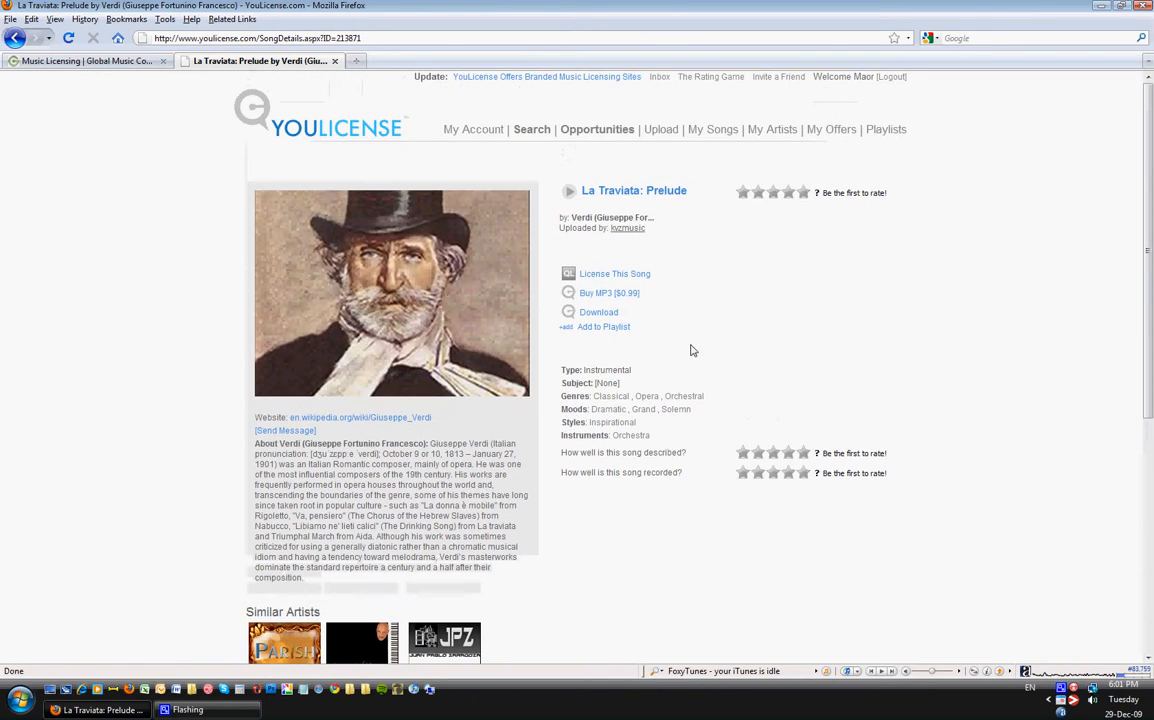
mouse_move(816, 196)
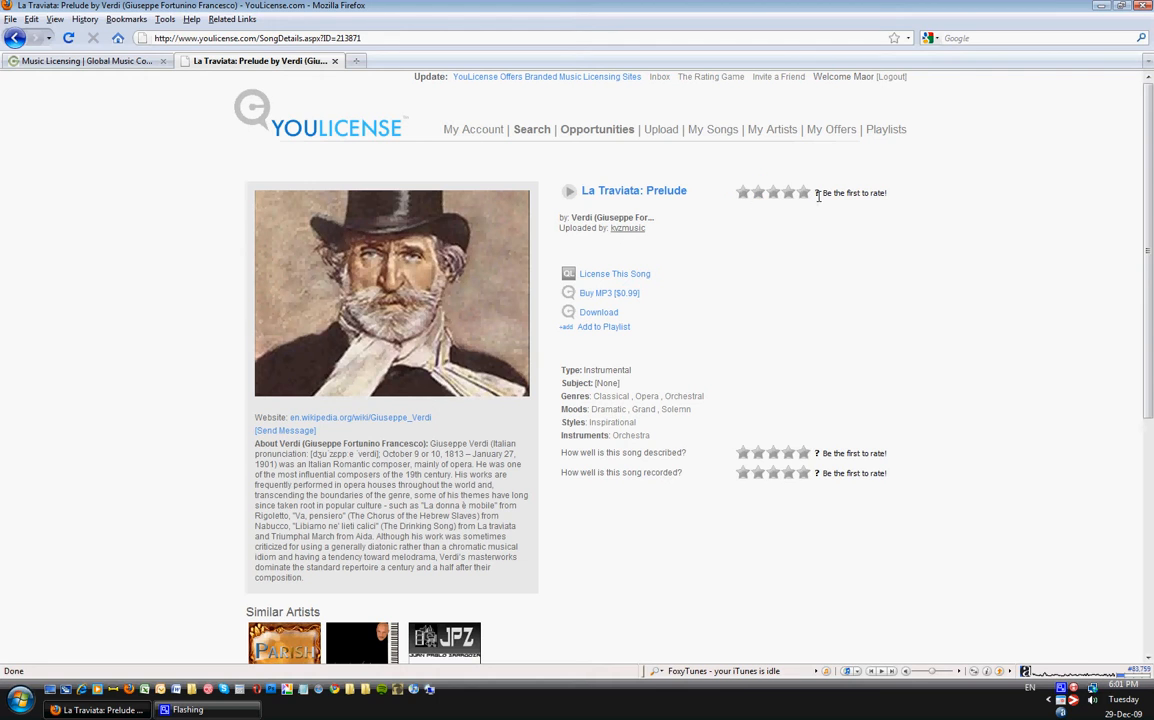
Rate La Traviata: Prelude 4 stars overall, 4 for description and 5 for recording.
left_click(785, 192)
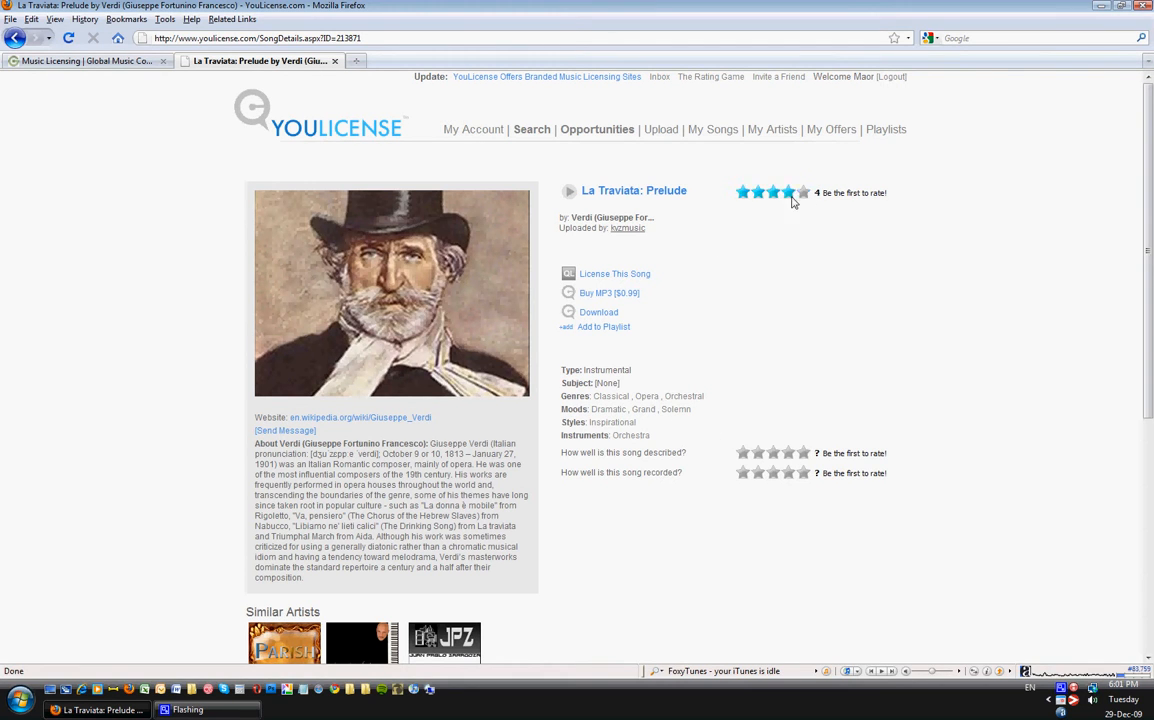
left_click(790, 192)
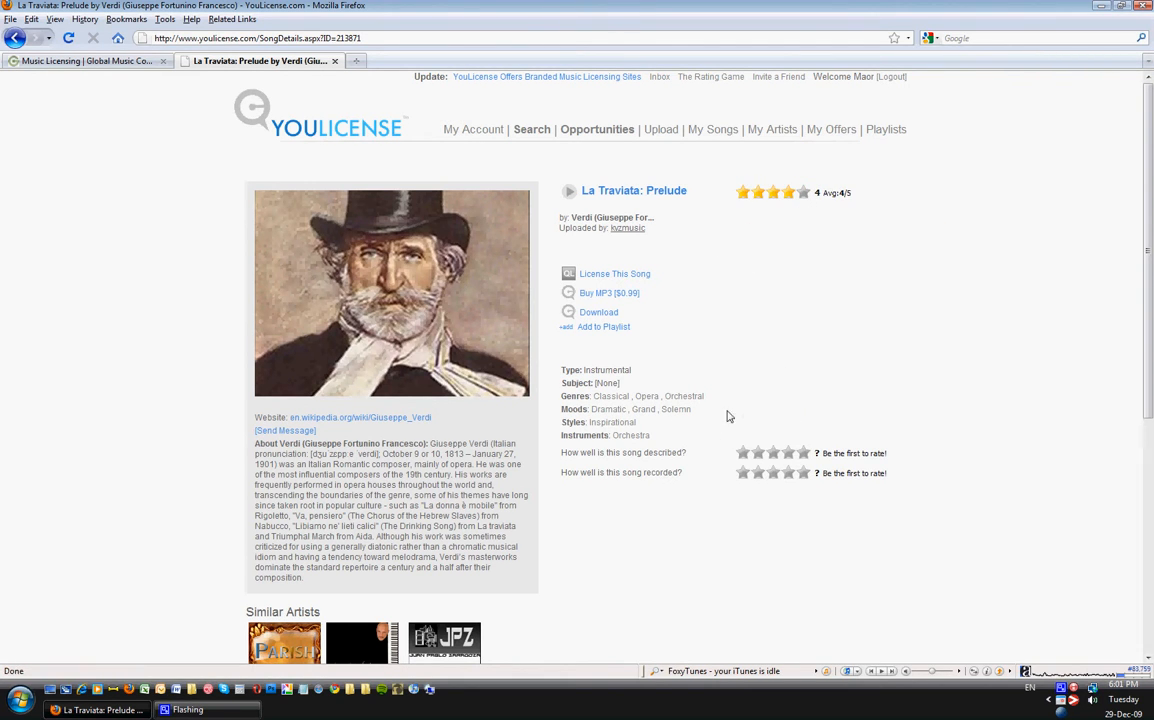
left_click(802, 453)
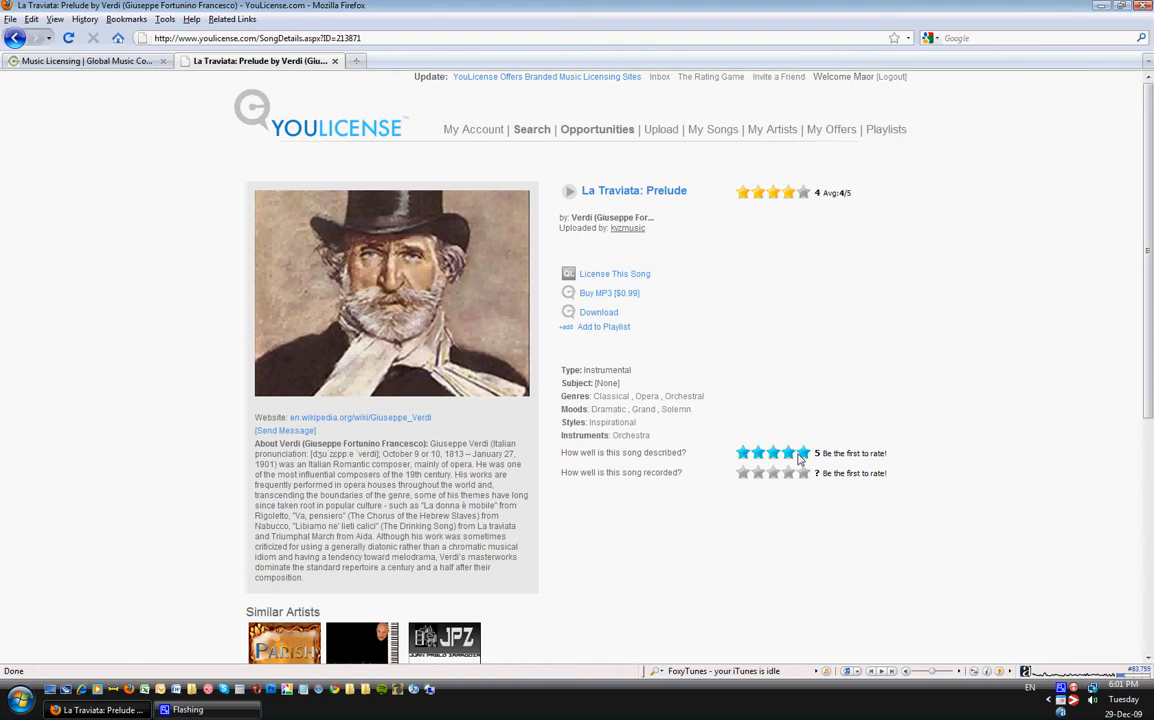
left_click(804, 473)
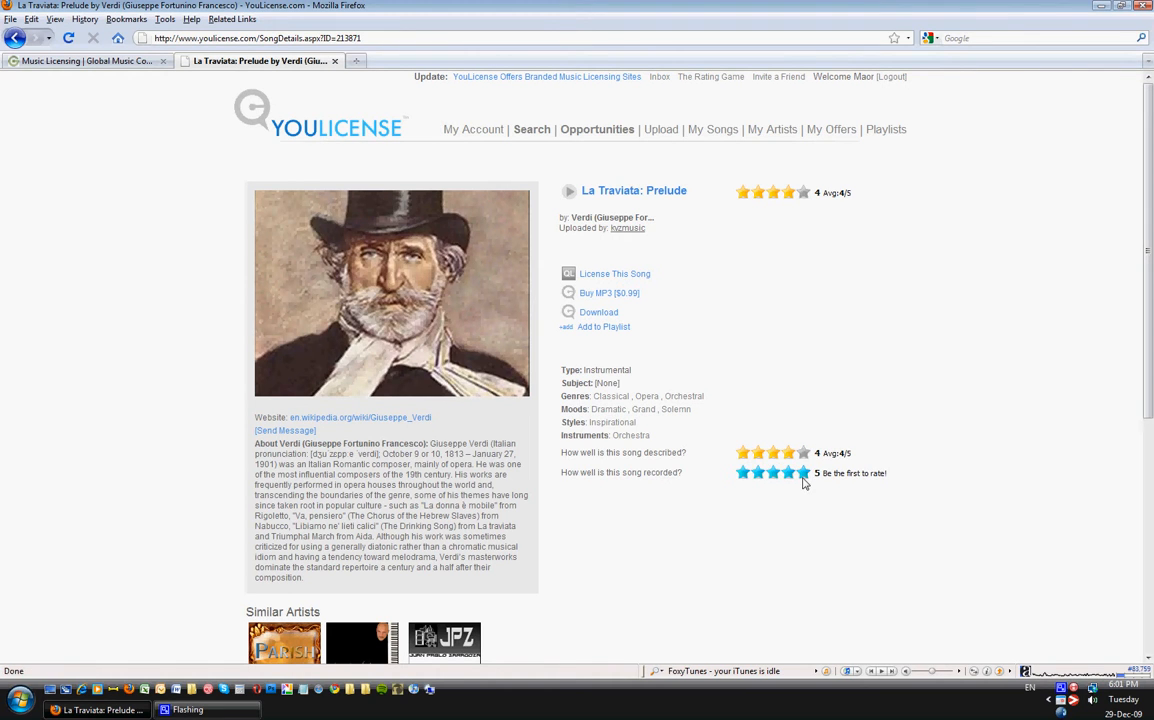
left_click(802, 472)
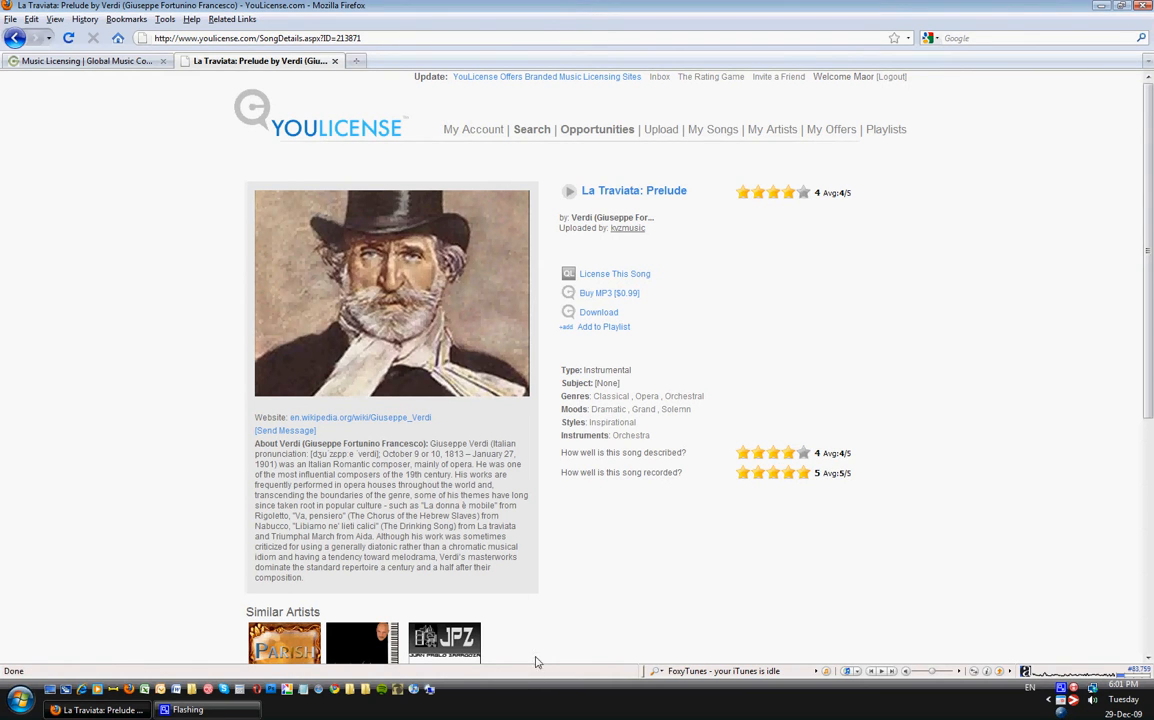
mouse_move(428, 447)
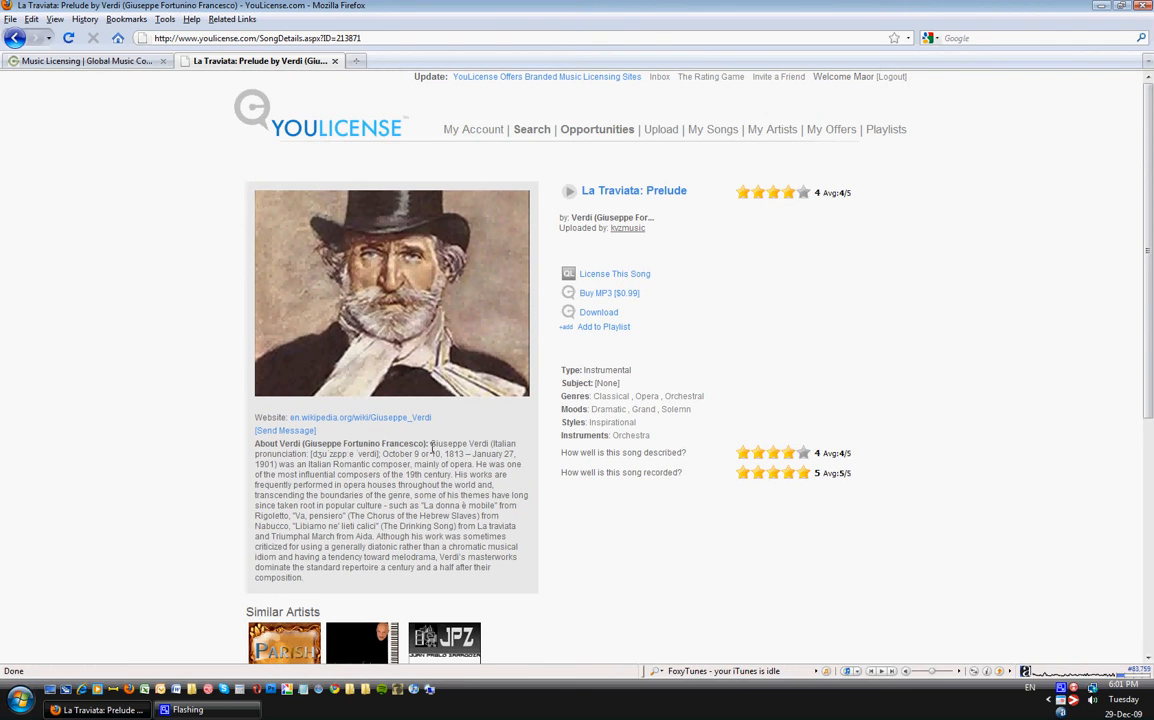
mouse_move(797, 571)
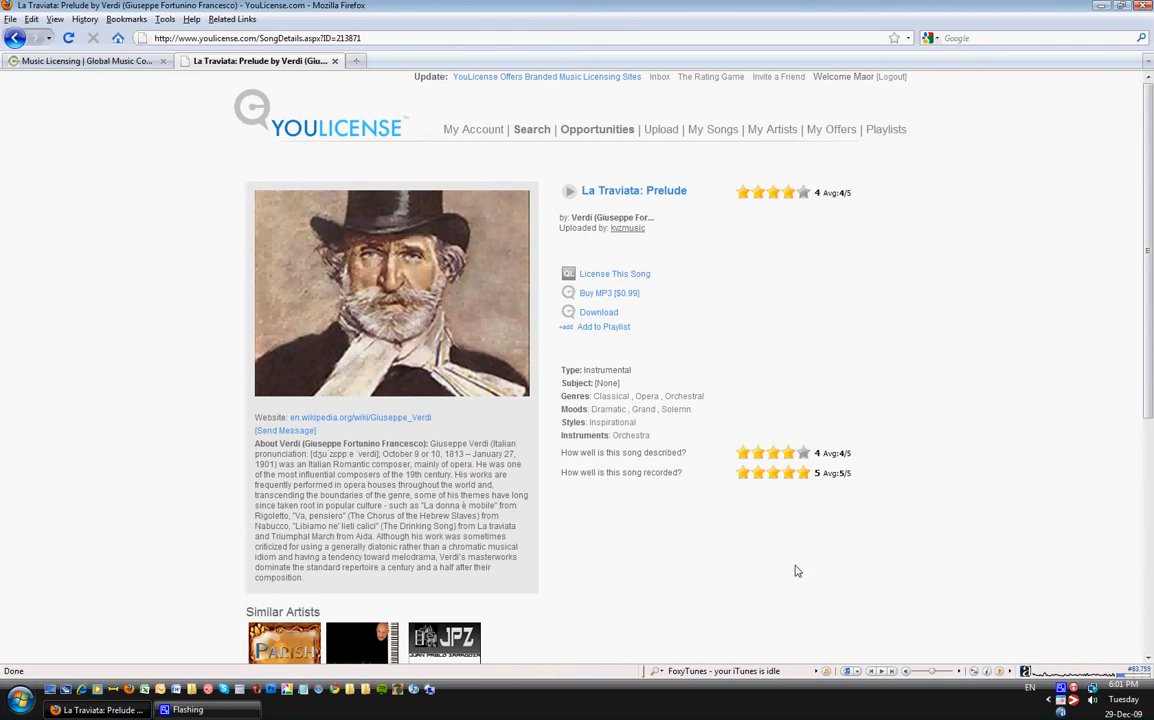
mouse_move(166, 430)
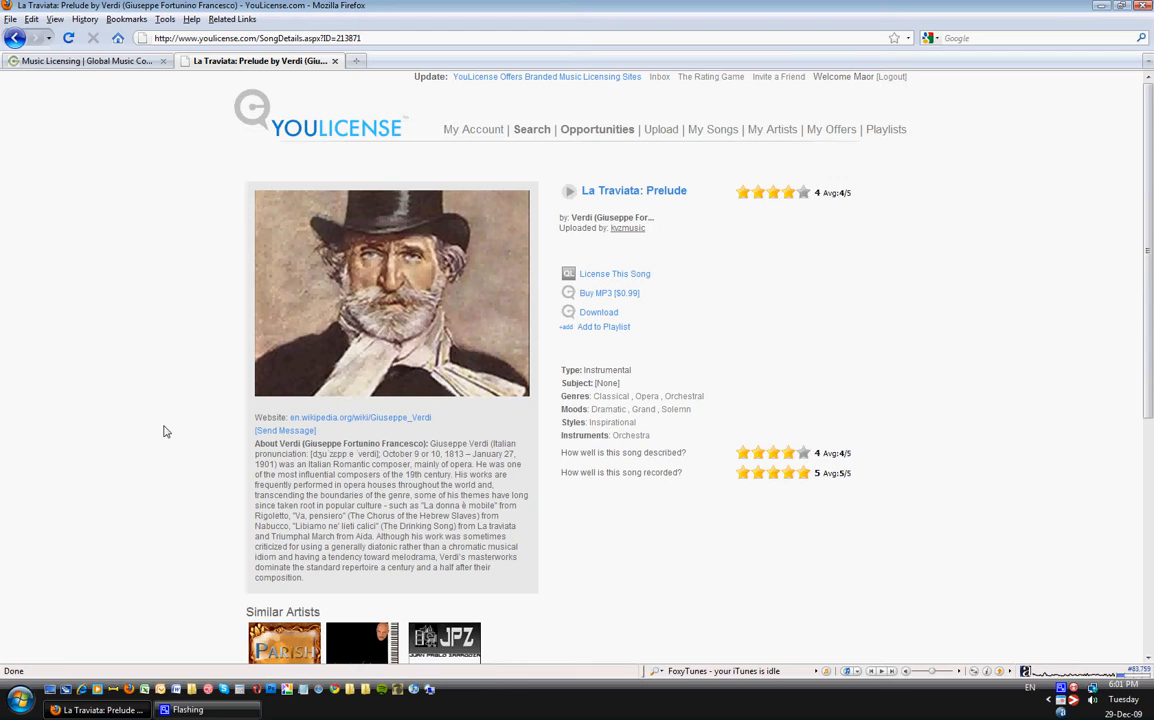
mouse_move(214, 403)
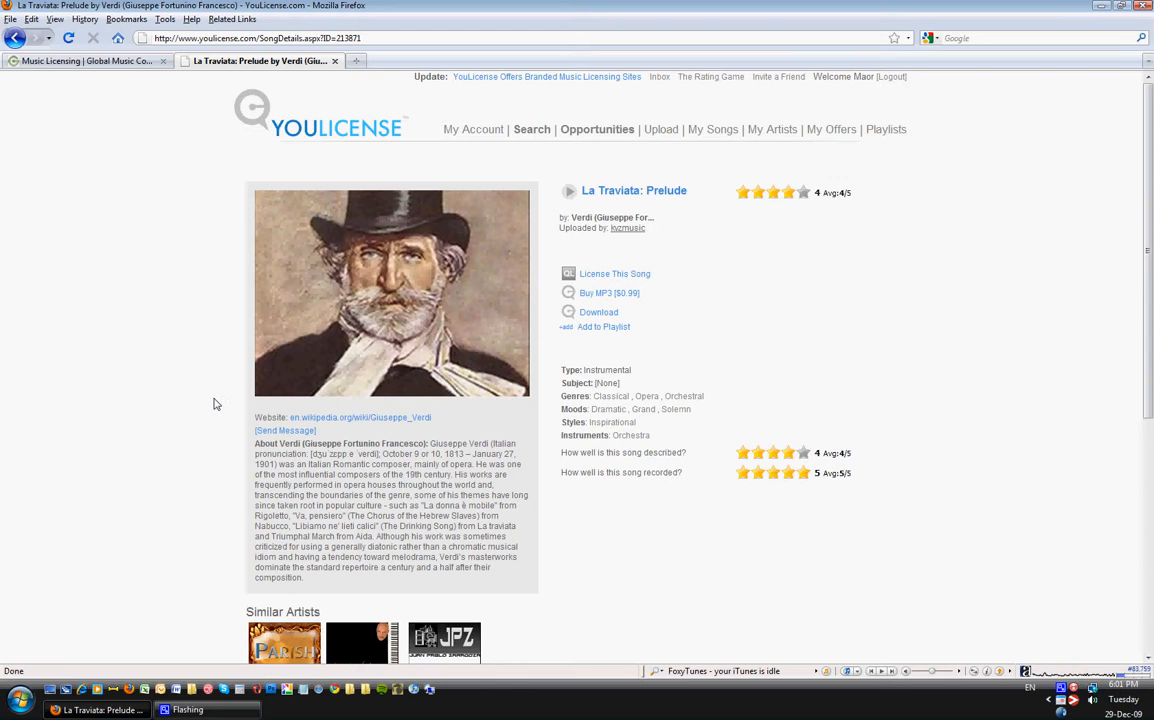
mouse_move(936, 133)
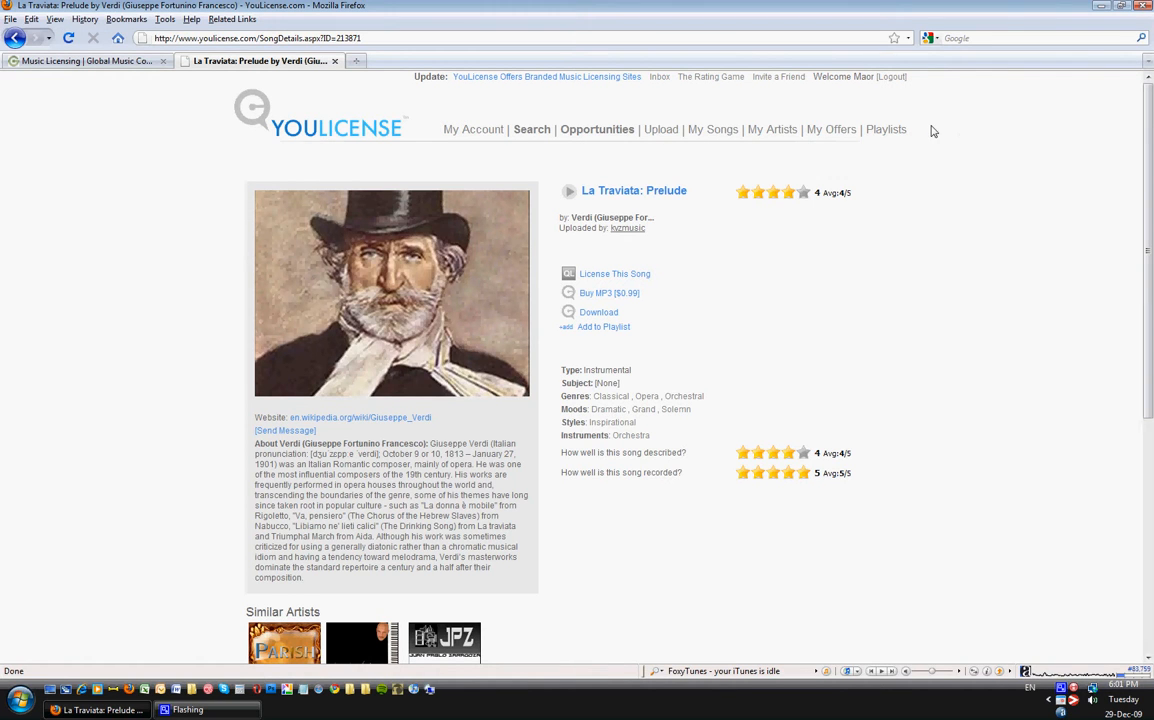
mouse_move(896, 132)
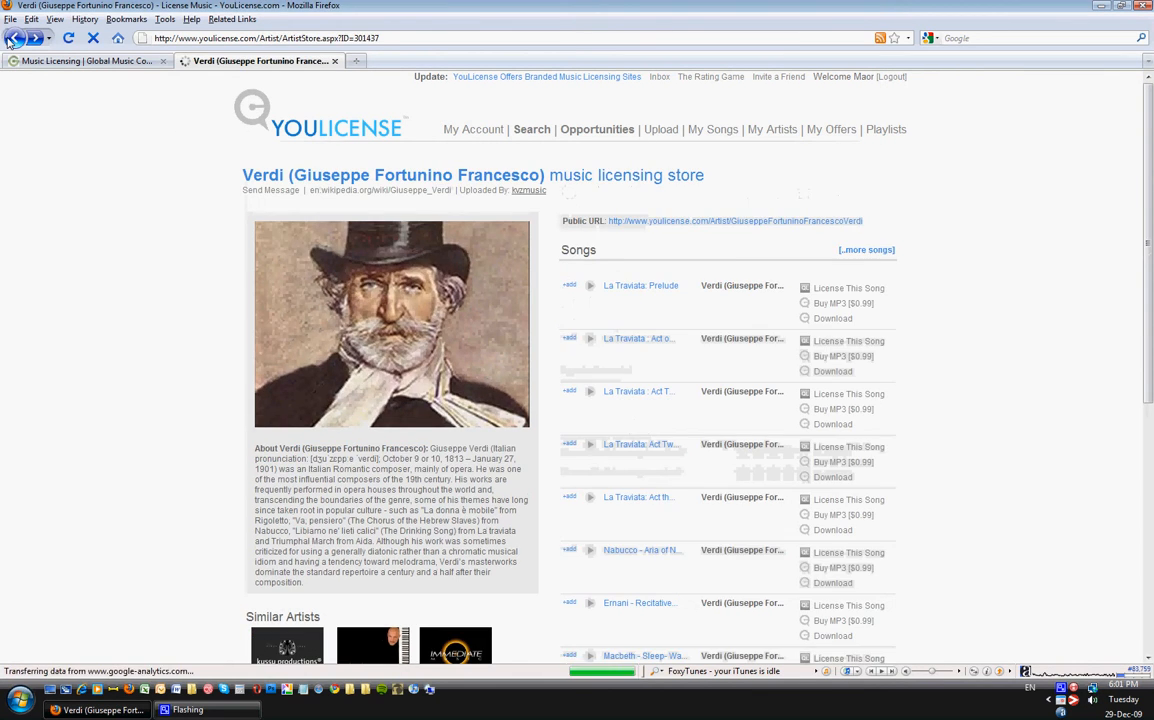
Return to the Orthodox Chant album page, then go to the Playlists list from the top navigation.
left_click(526, 190)
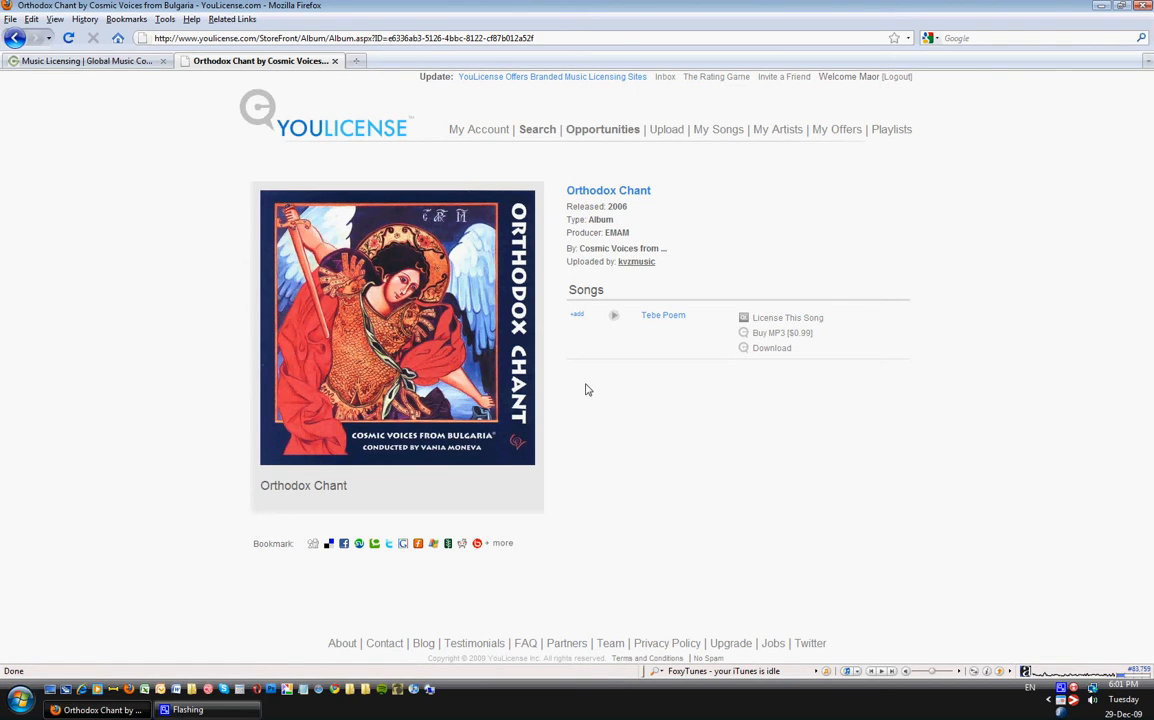
mouse_move(935, 286)
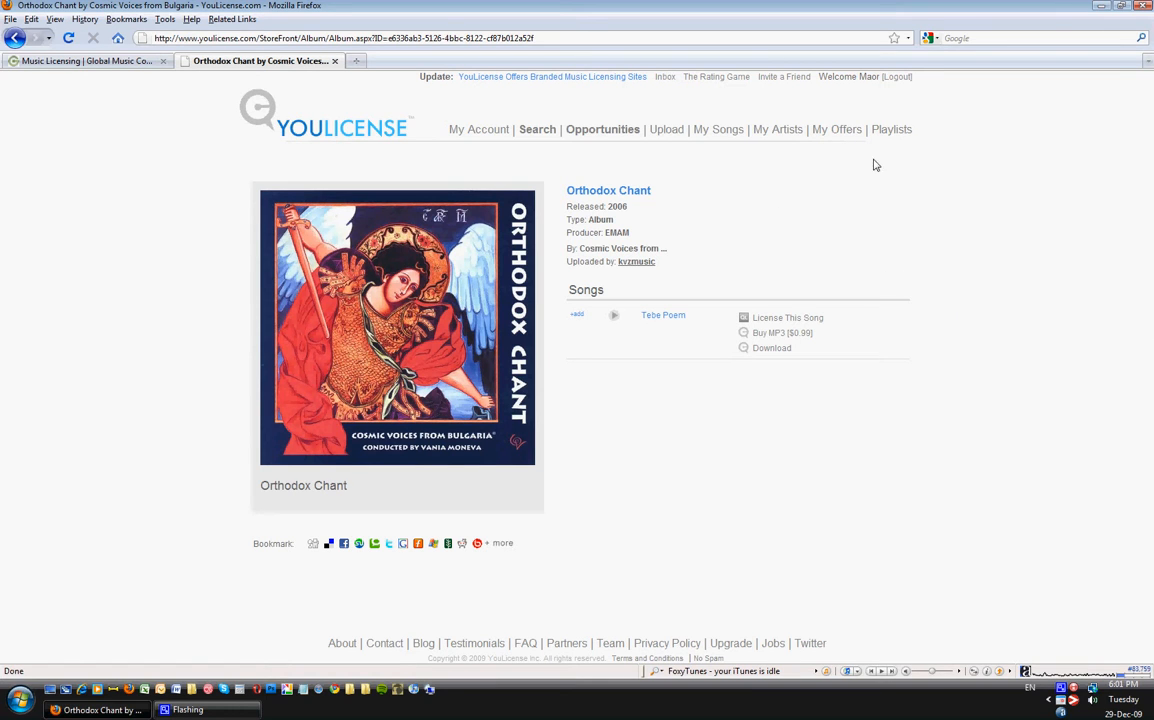
left_click(891, 129)
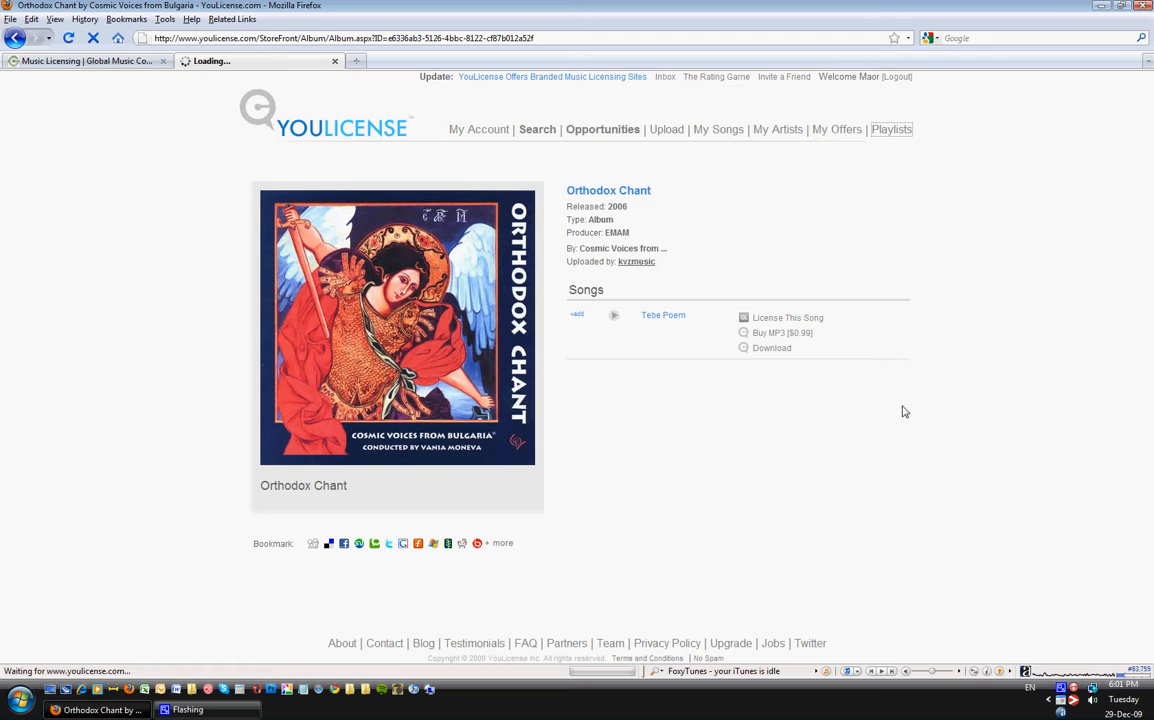
mouse_move(102, 478)
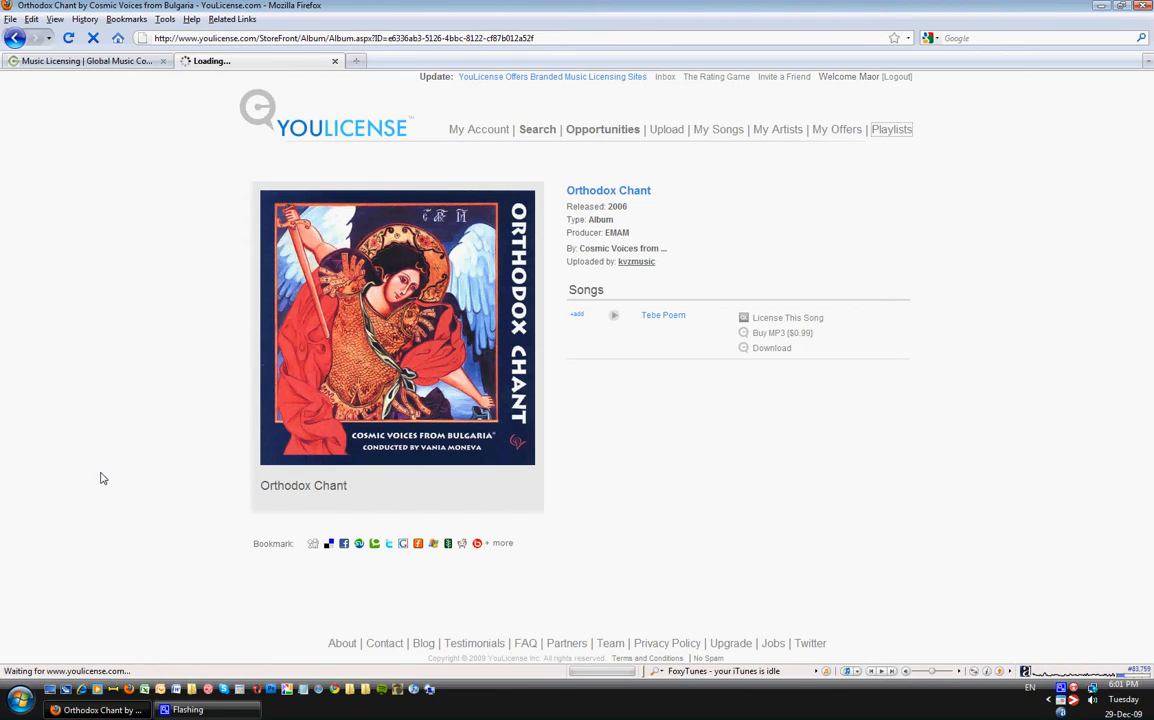
left_click(897, 129)
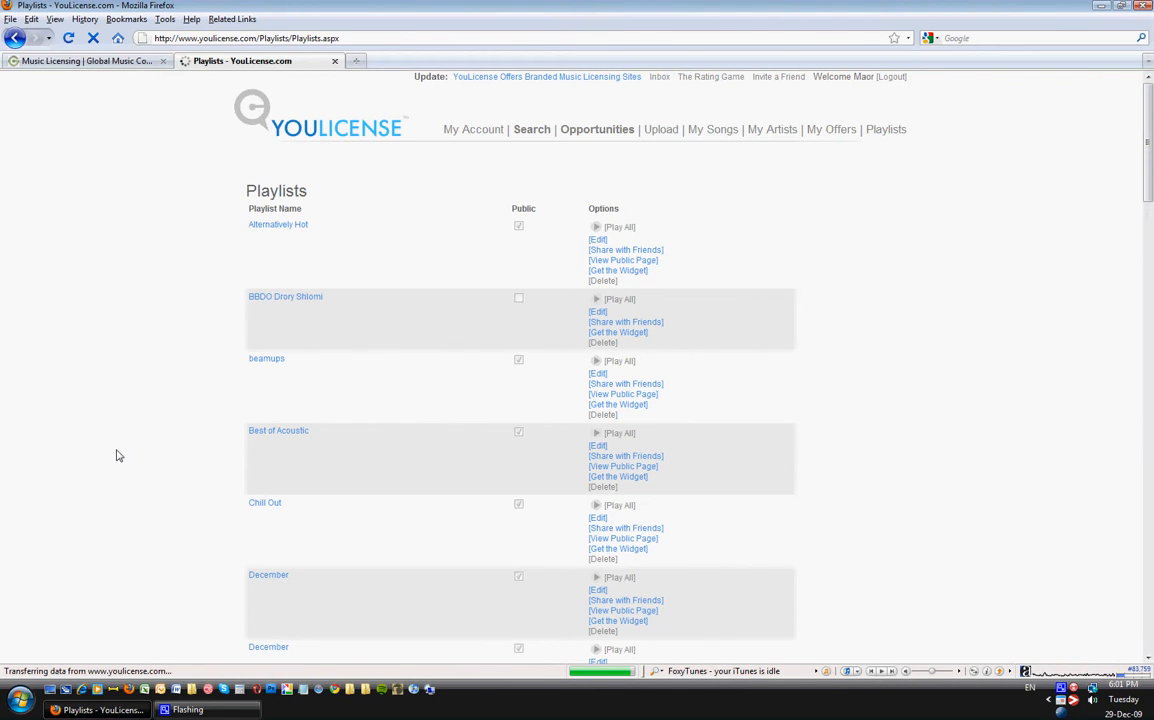
For the Gmex playlist, bring up Share with Friends, its public page and the embeddable widget.
scroll("down", 3)
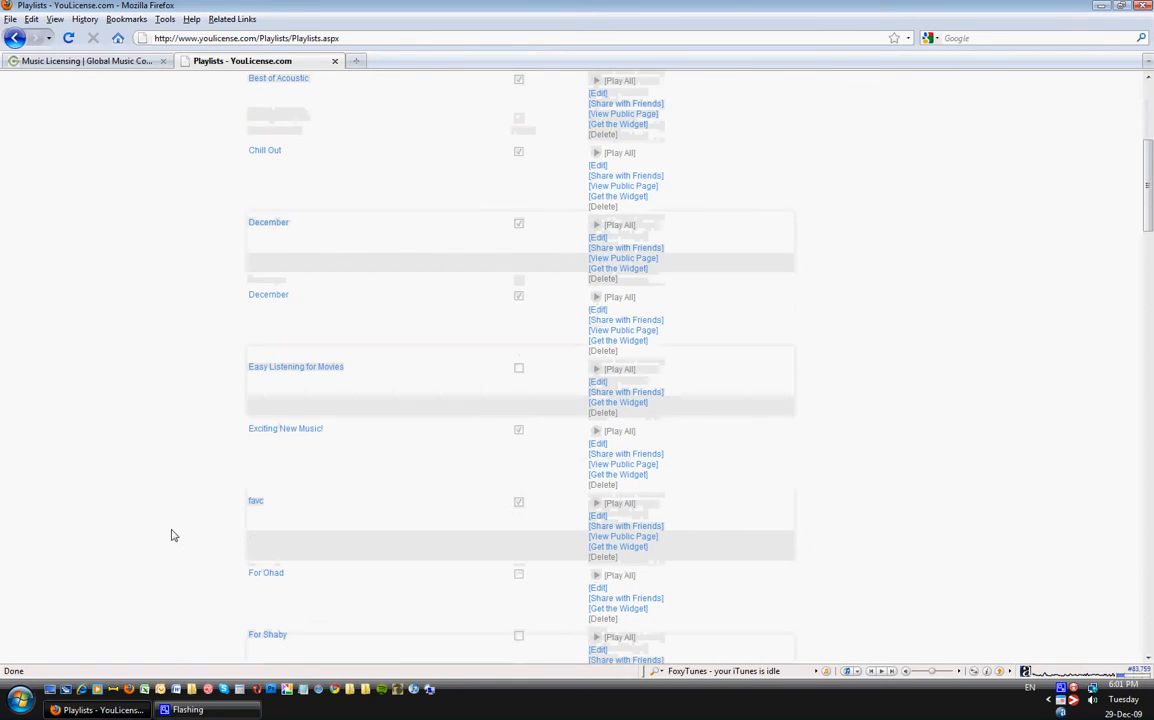
scroll("down", 3)
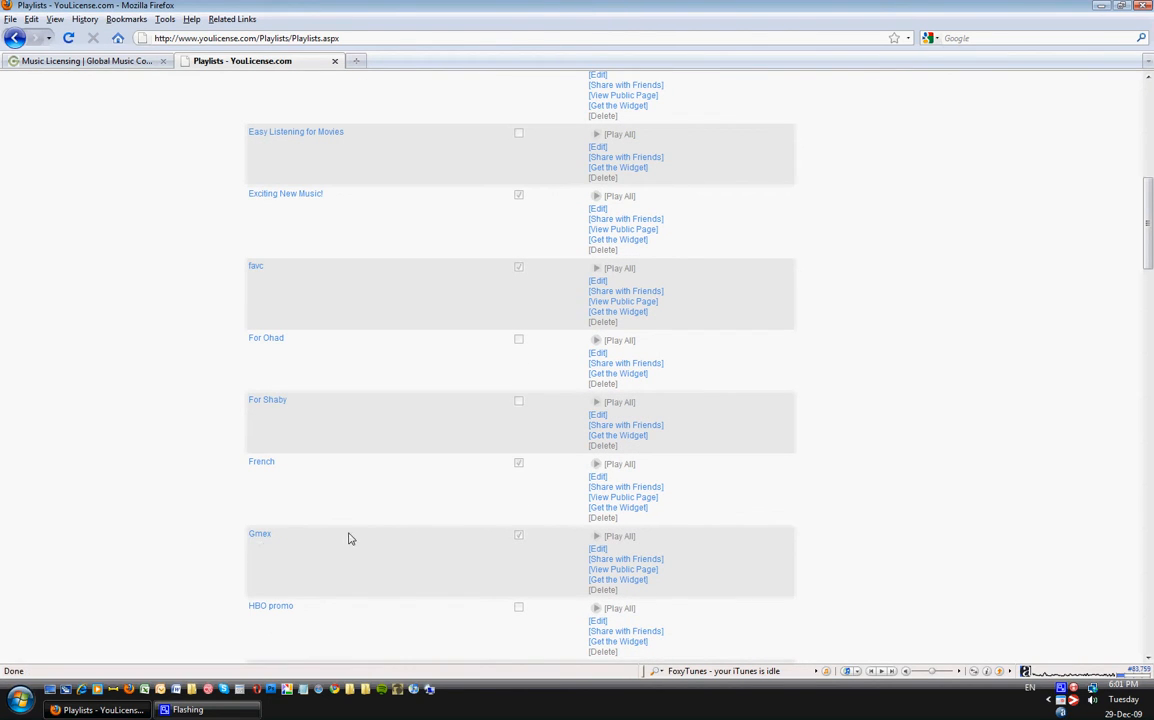
scroll("down", 3)
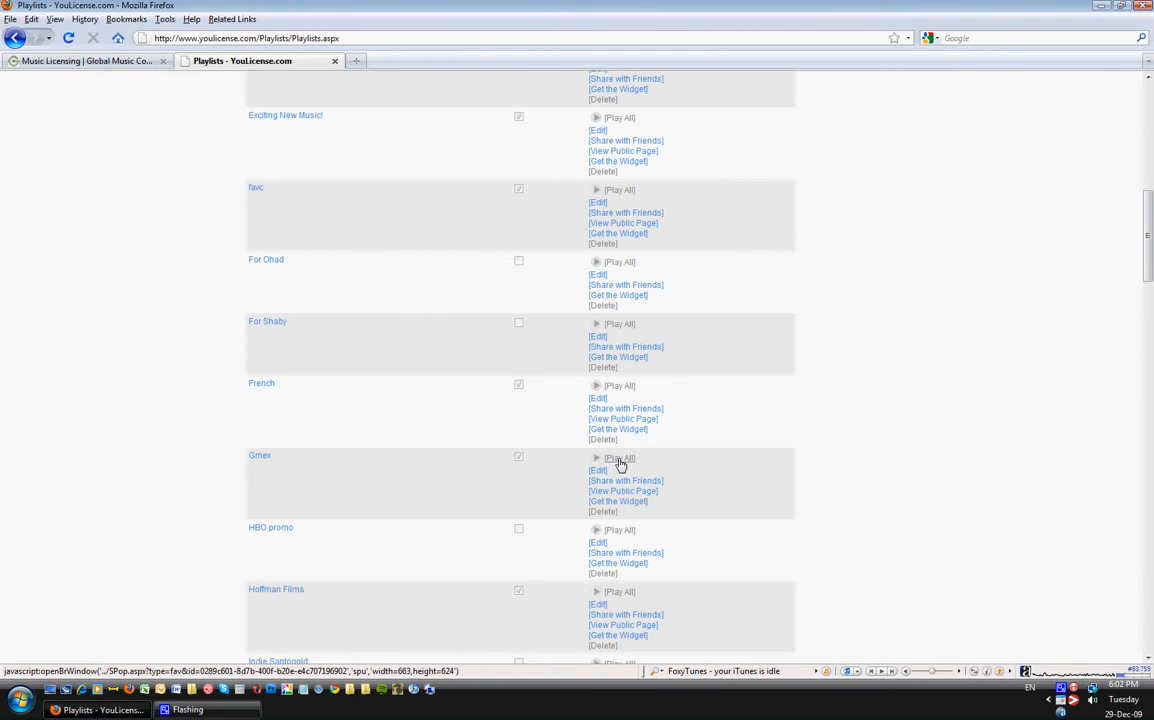
mouse_move(625, 481)
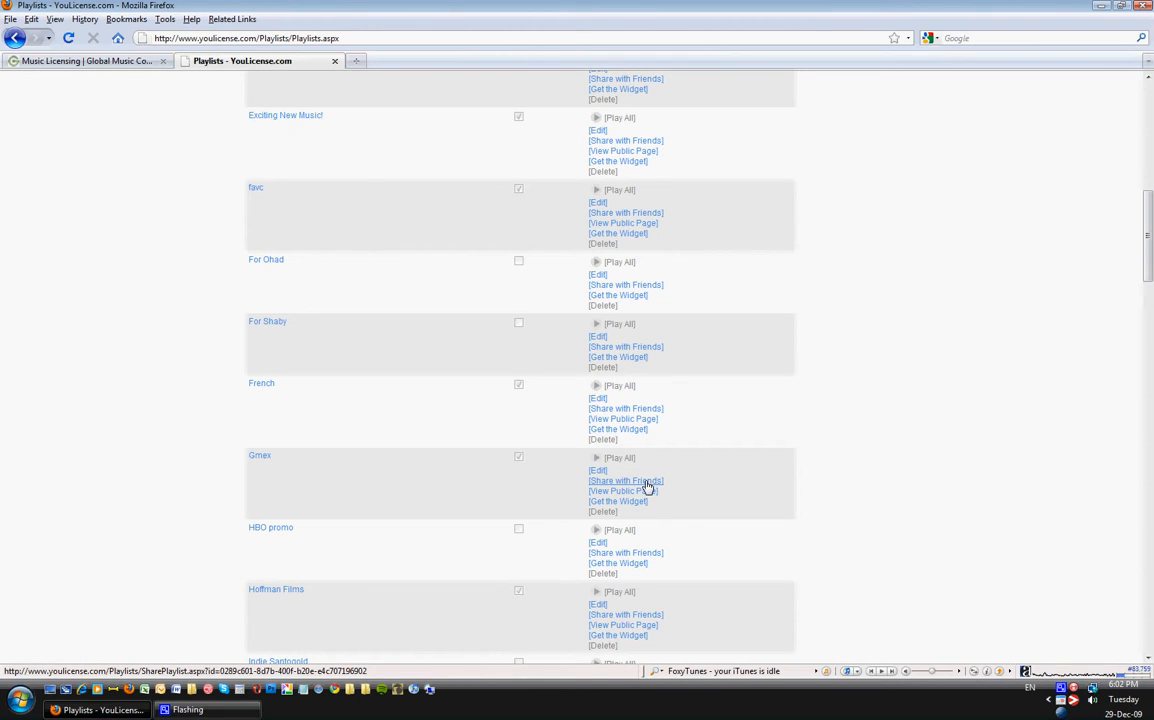
left_click(625, 480)
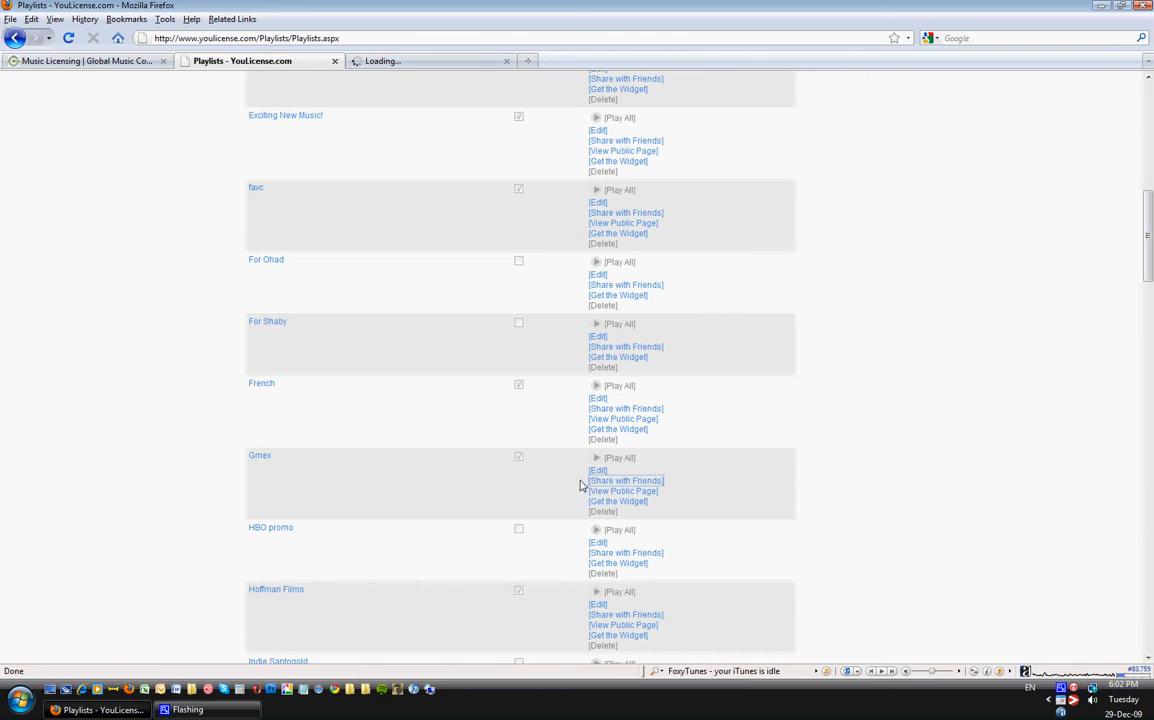
left_click(625, 481)
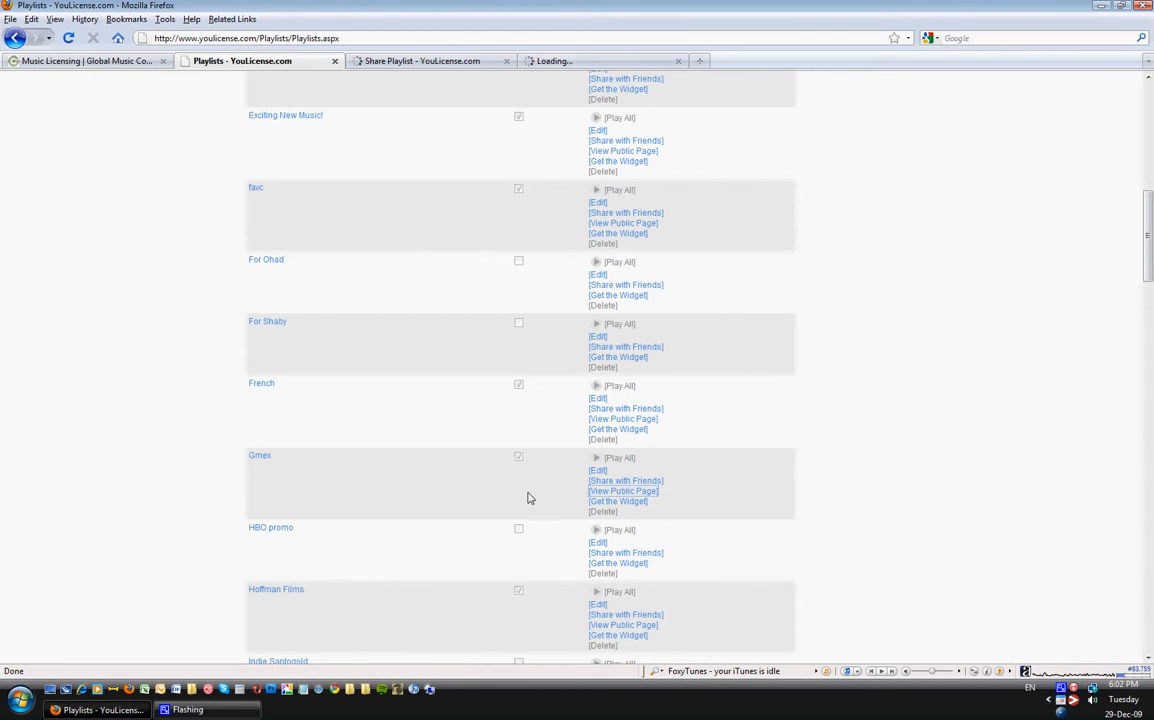
left_click(617, 501)
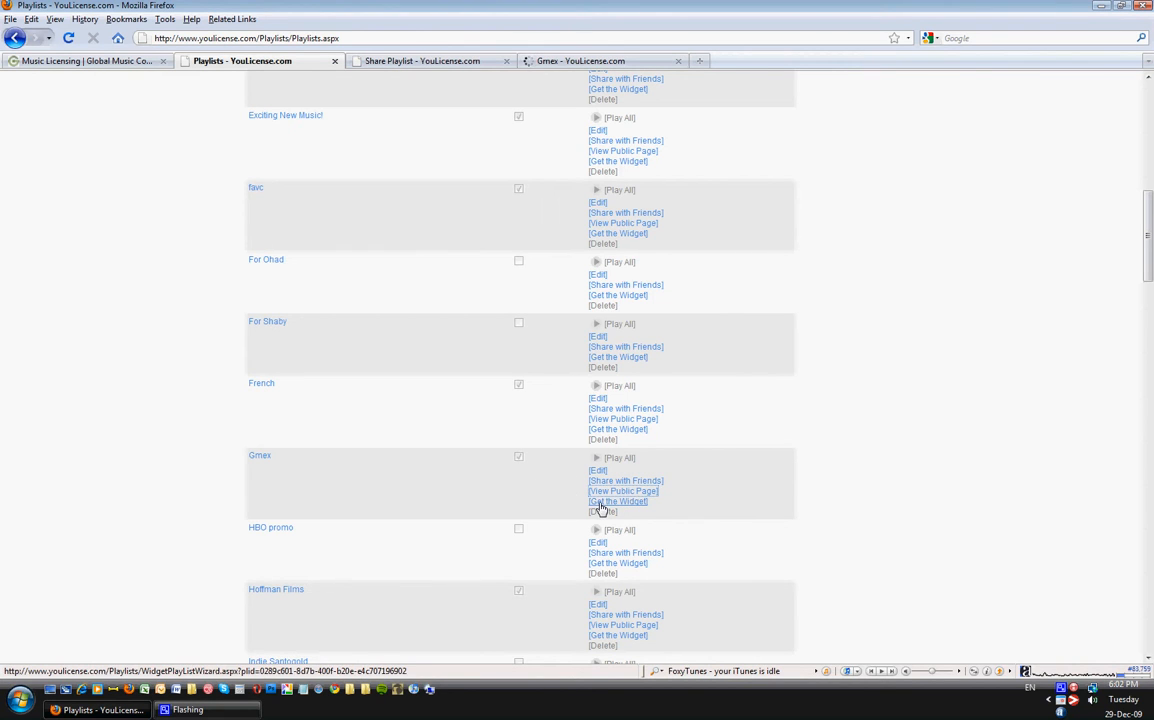
mouse_move(630, 503)
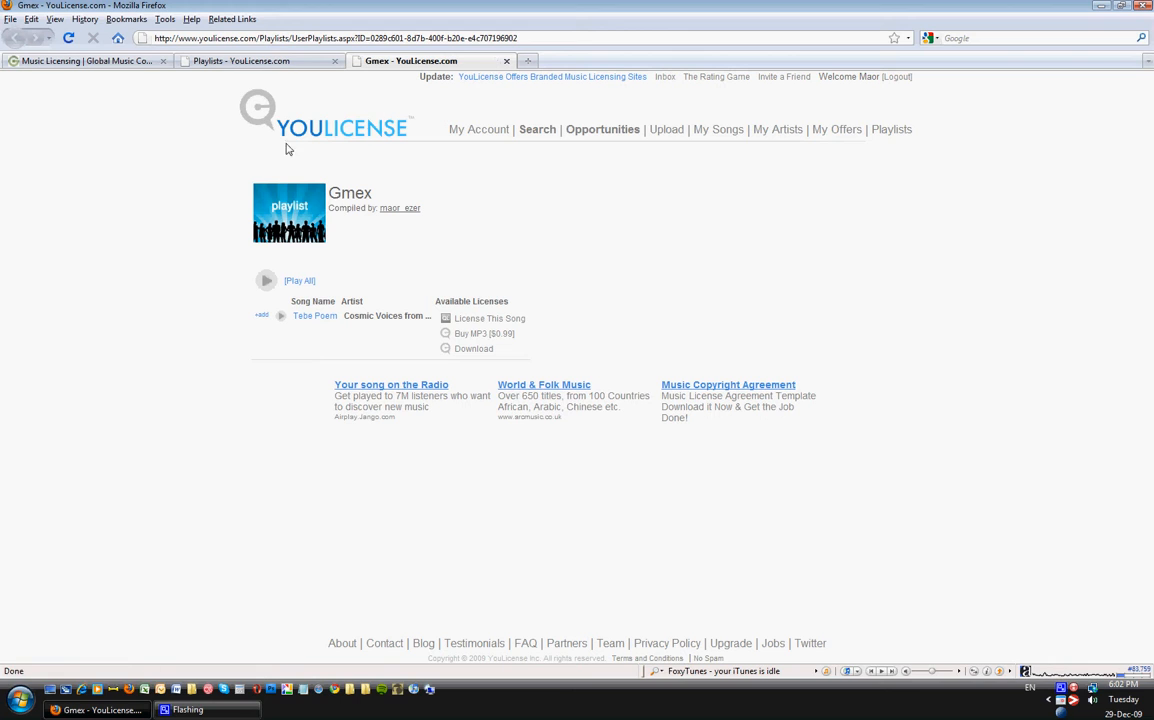
mouse_move(232, 387)
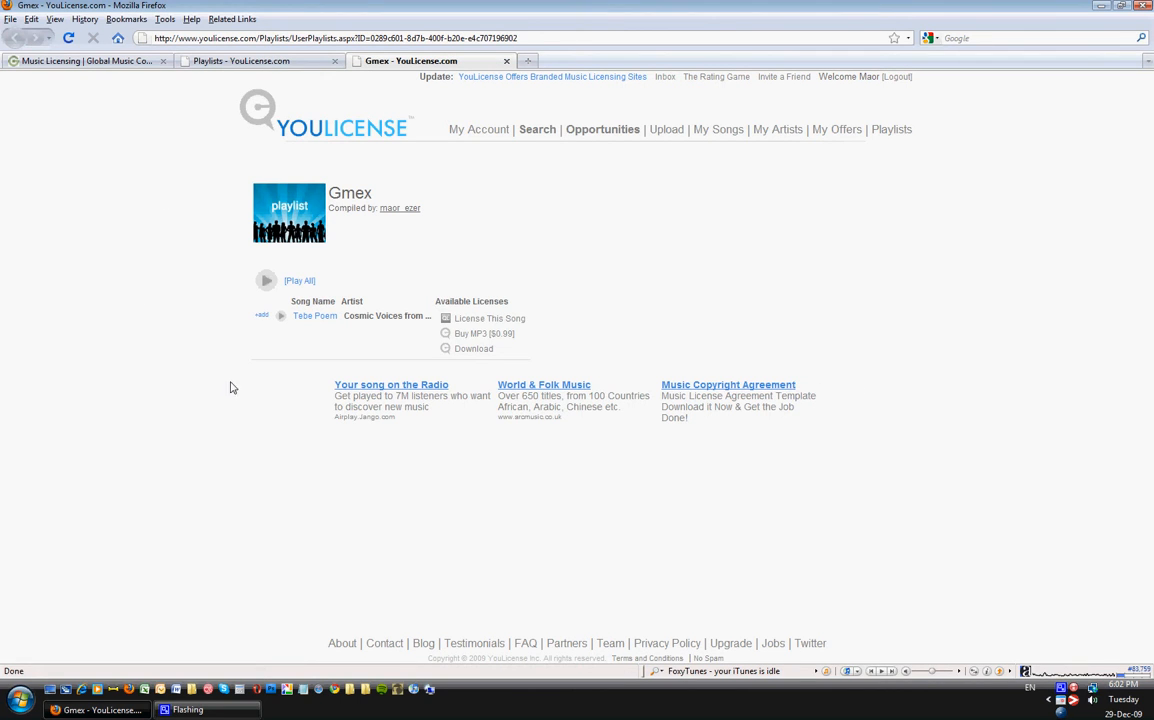
mouse_move(323, 317)
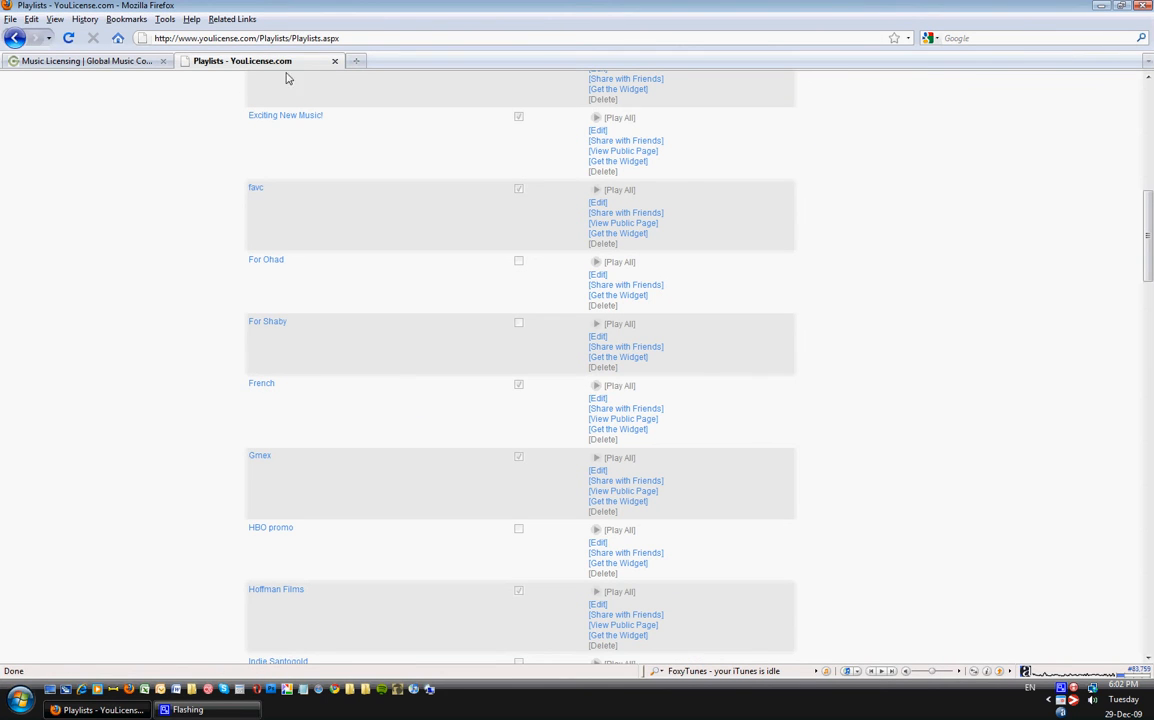
Edit the Gmex playlist, keep its Public Playlist setting, then return to the Playlists list.
left_click(259, 455)
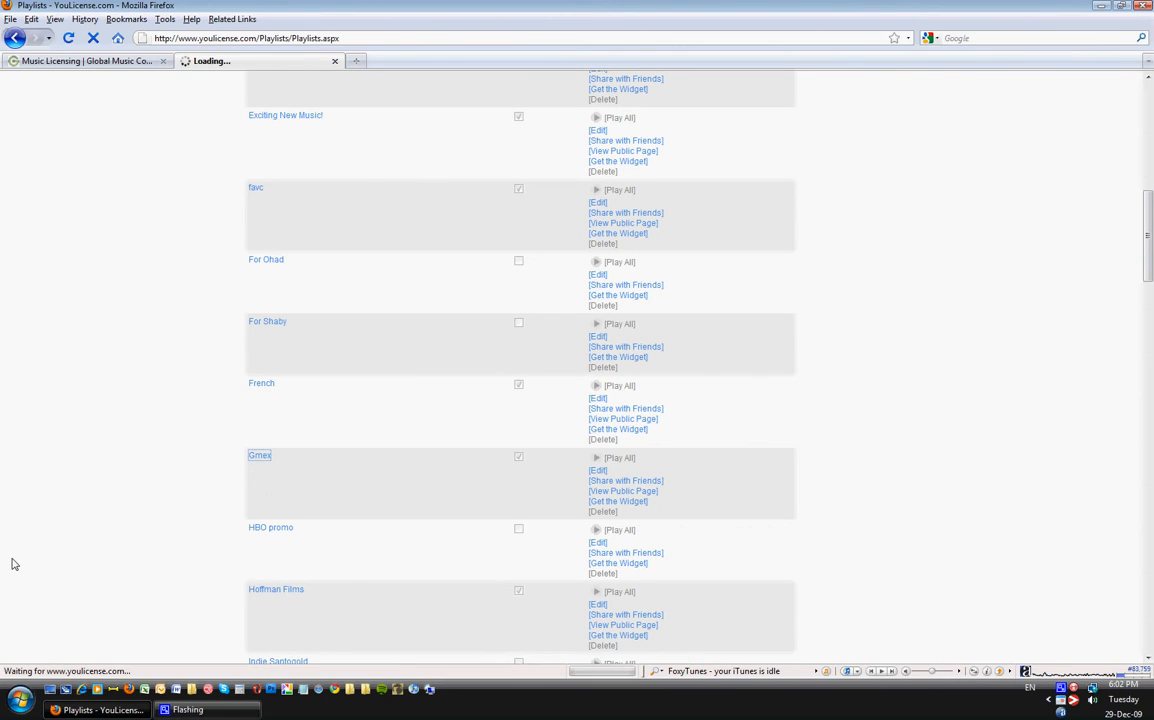
left_click(259, 455)
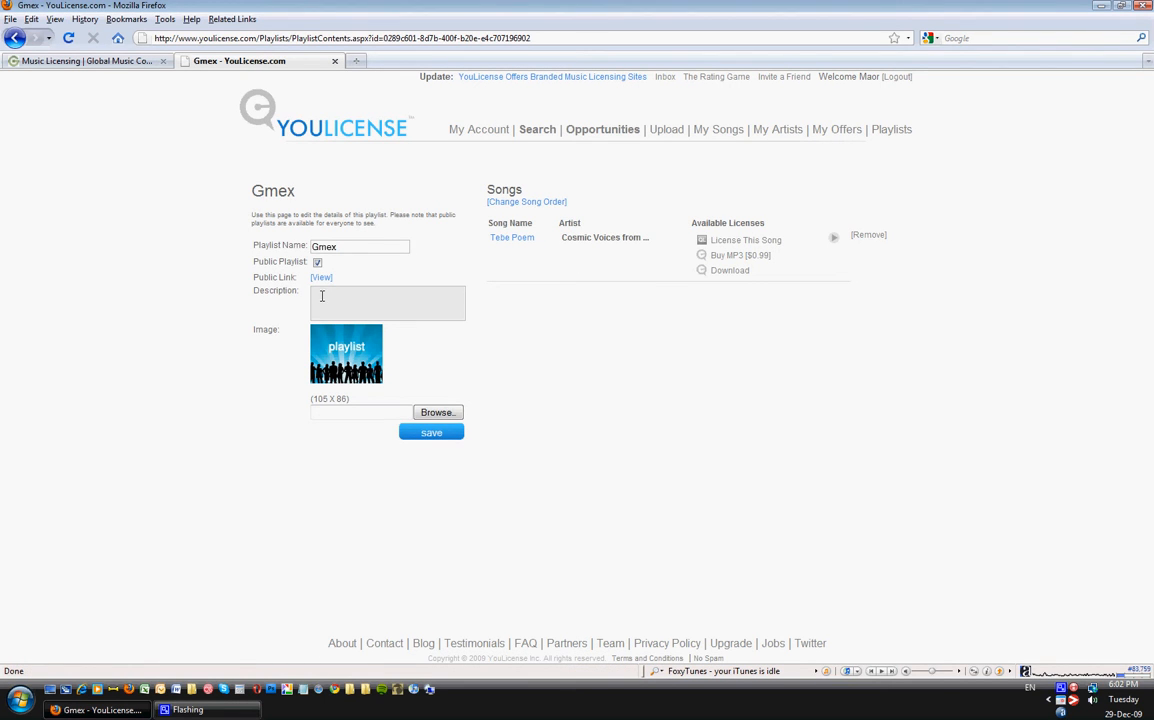
mouse_move(539, 209)
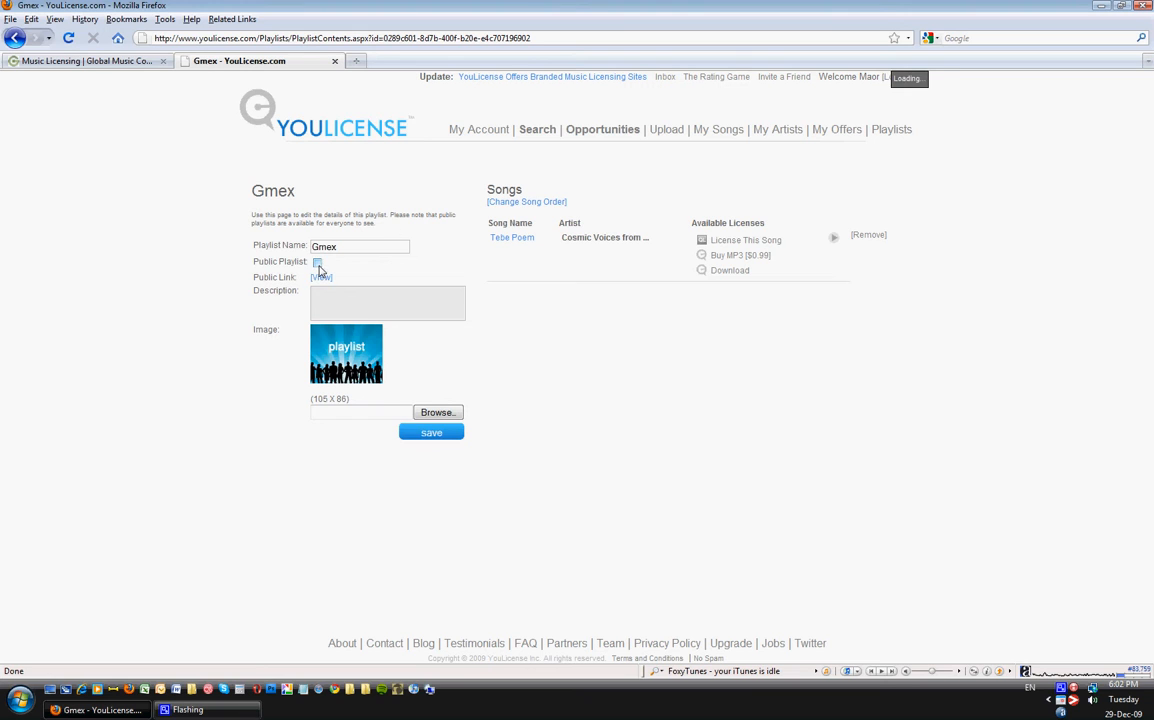
left_click(317, 261)
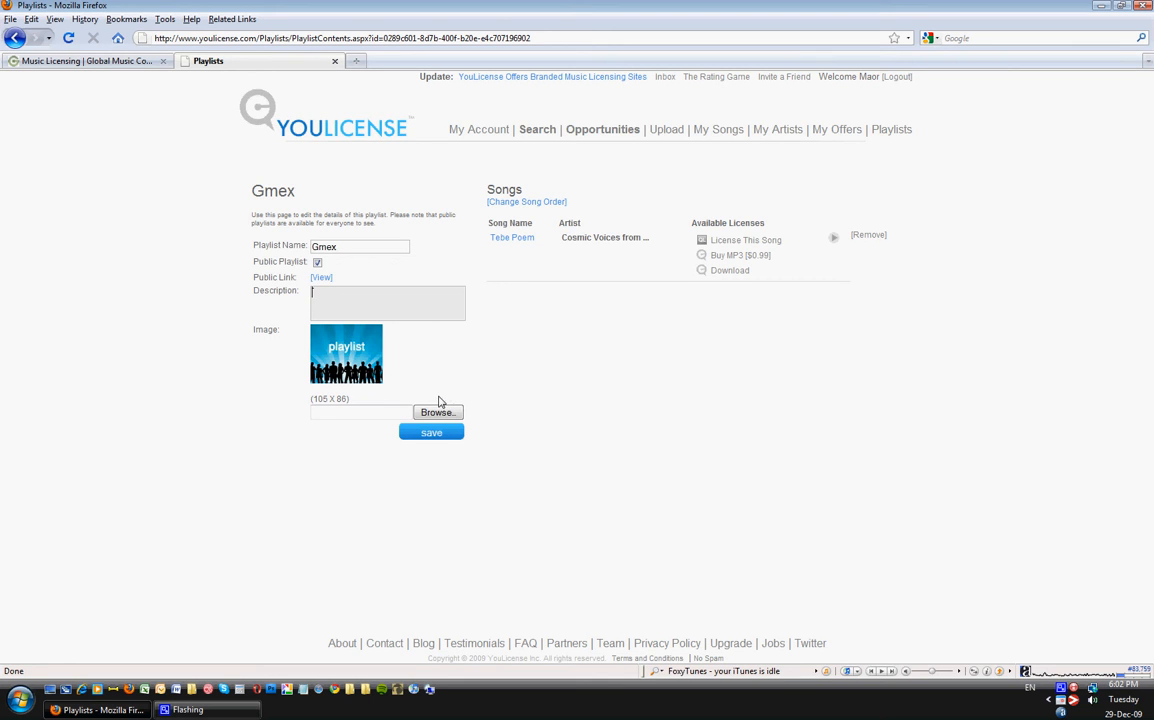
mouse_move(890, 129)
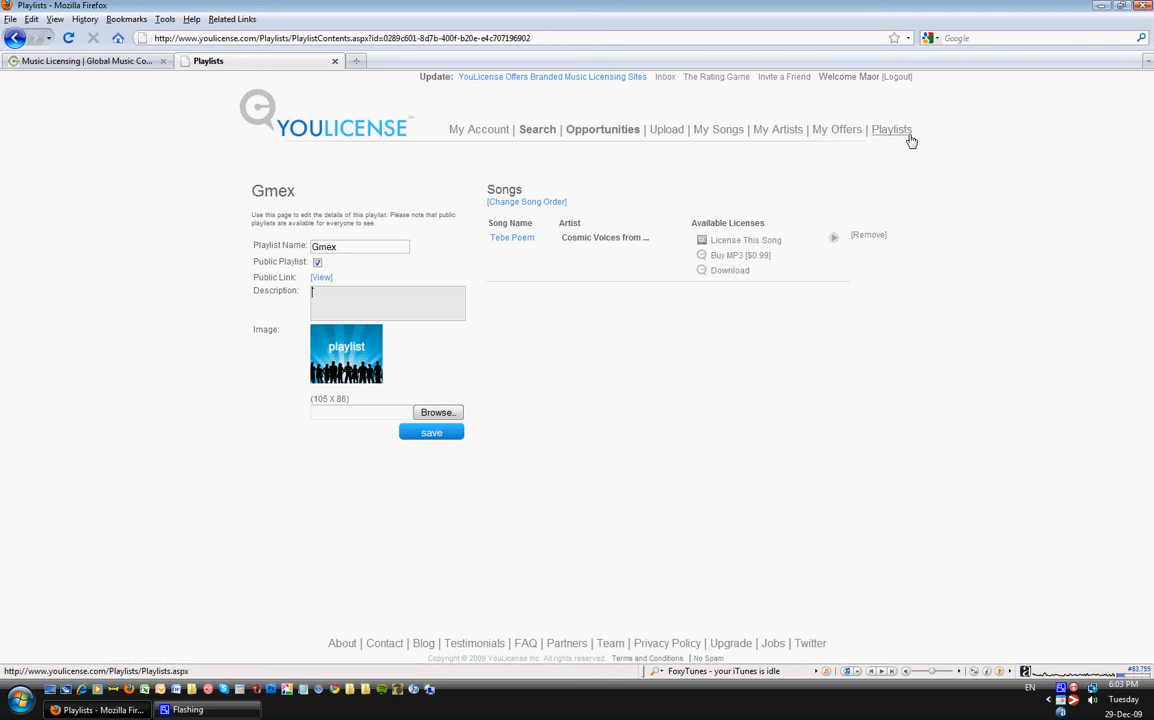
left_click(892, 129)
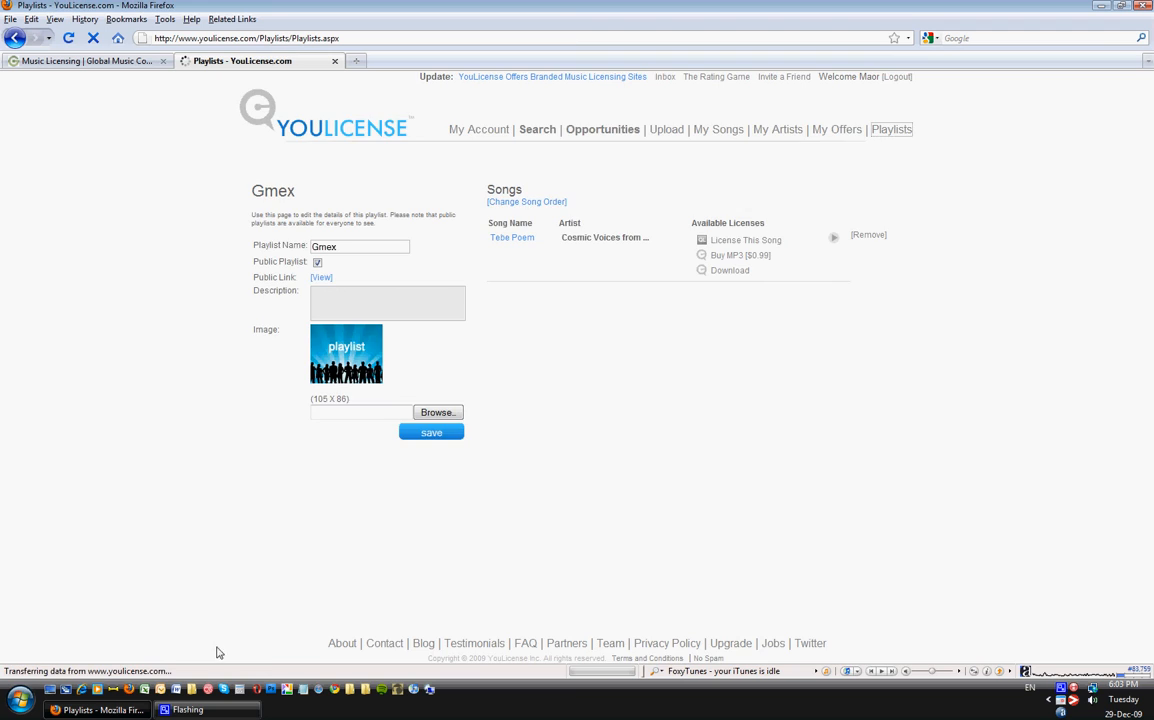